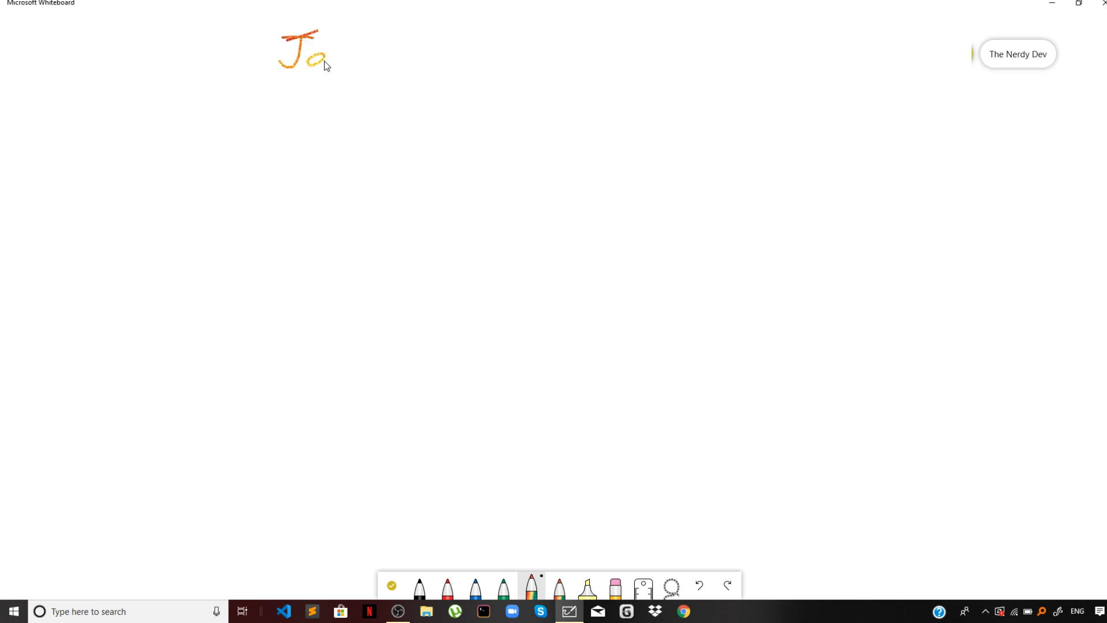
Handwrite the rest of 'Javascript' in rainbow ink across the top
{"action": "left_click_drag", "start_coordinate": [325, 63], "coordinate": [395, 60]}
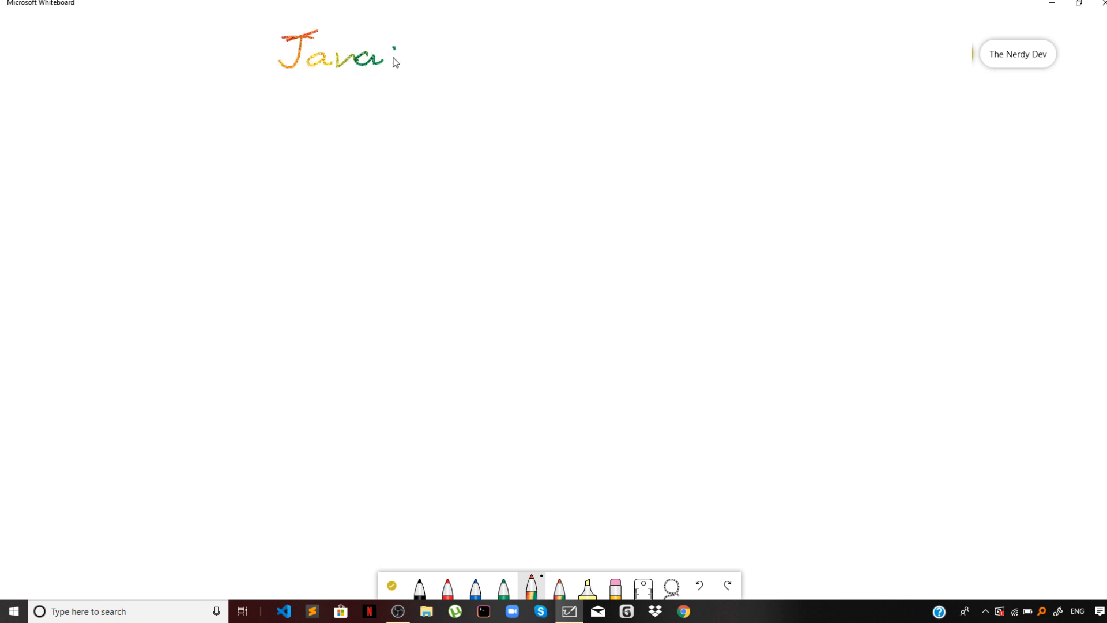
{"action": "left_click_drag", "start_coordinate": [399, 57], "coordinate": [522, 57]}
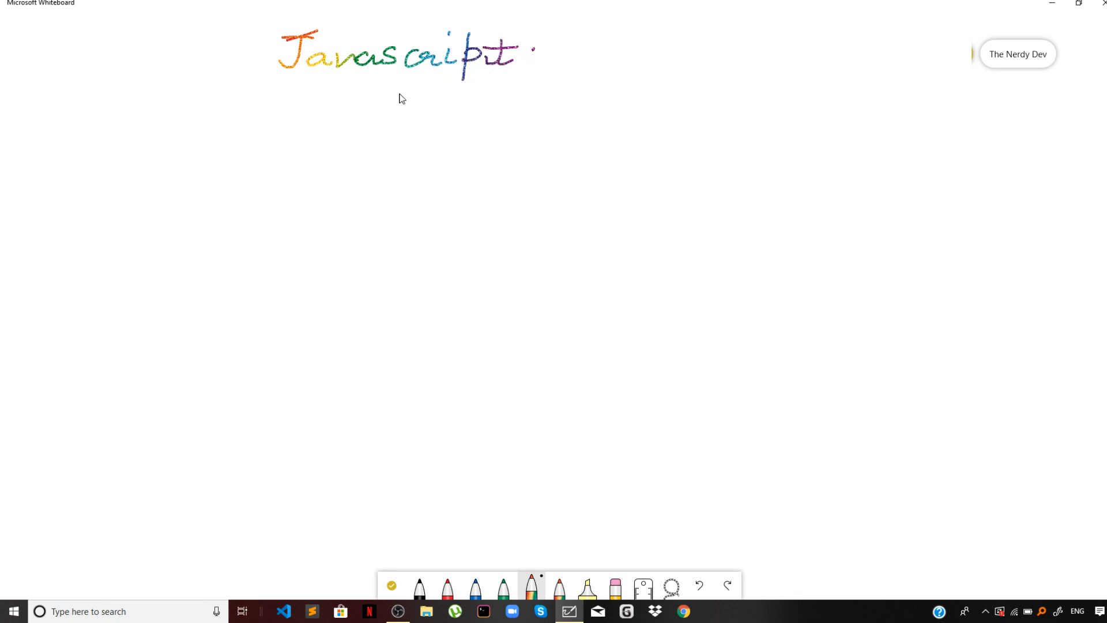
{"action": "mouse_move", "coordinate": [267, 167]}
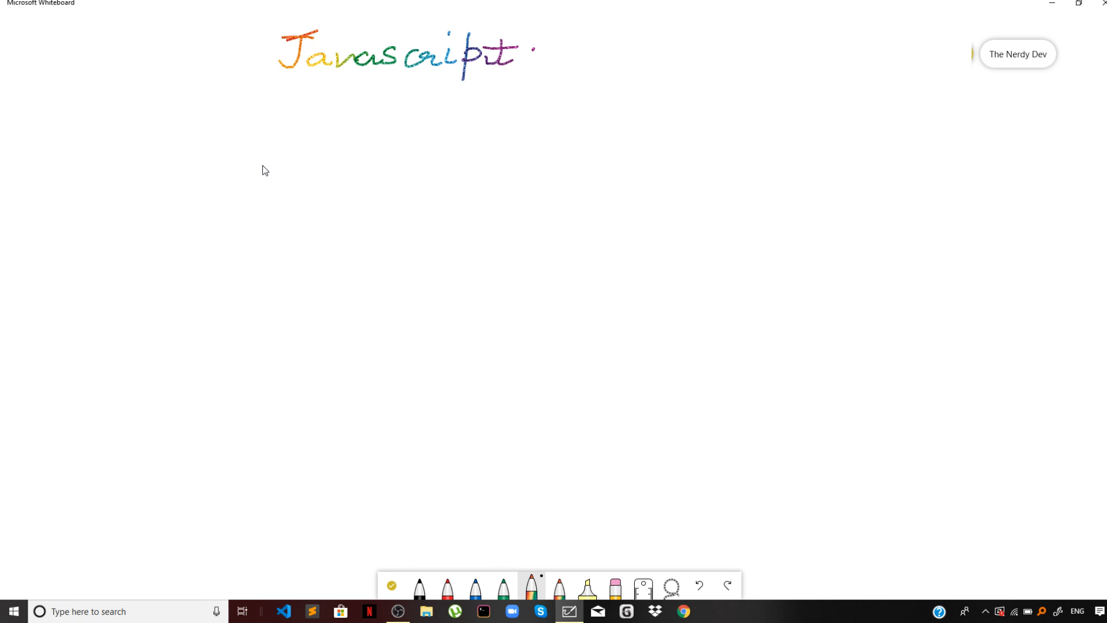
{"action": "mouse_move", "coordinate": [264, 180]}
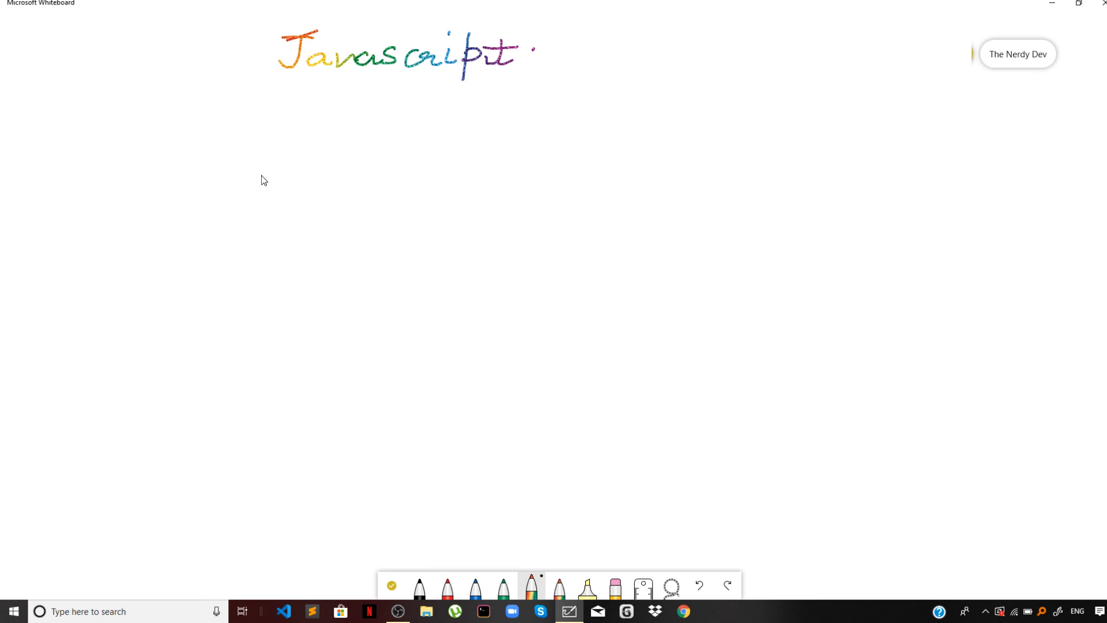
{"action": "mouse_move", "coordinate": [270, 175]}
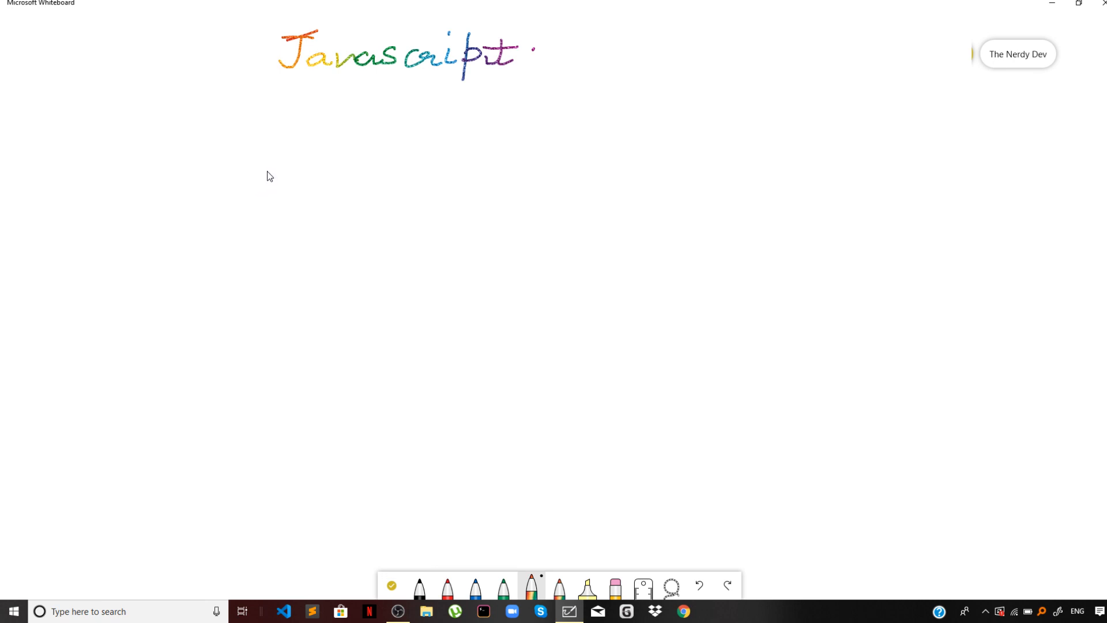
{"action": "mouse_move", "coordinate": [897, 110]}
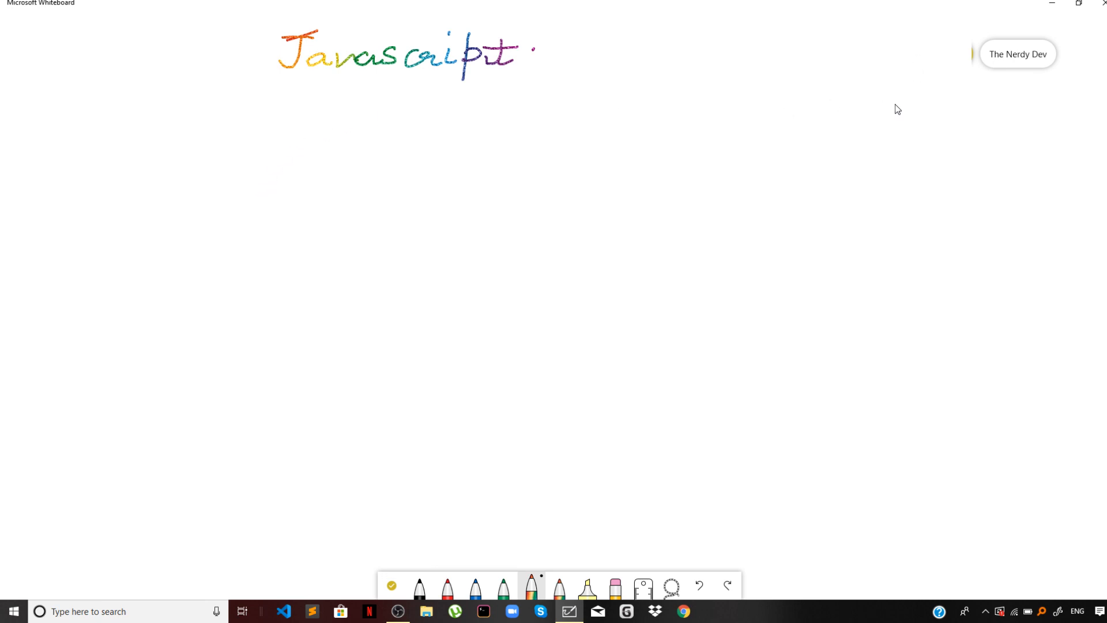
{"action": "mouse_move", "coordinate": [327, 177]}
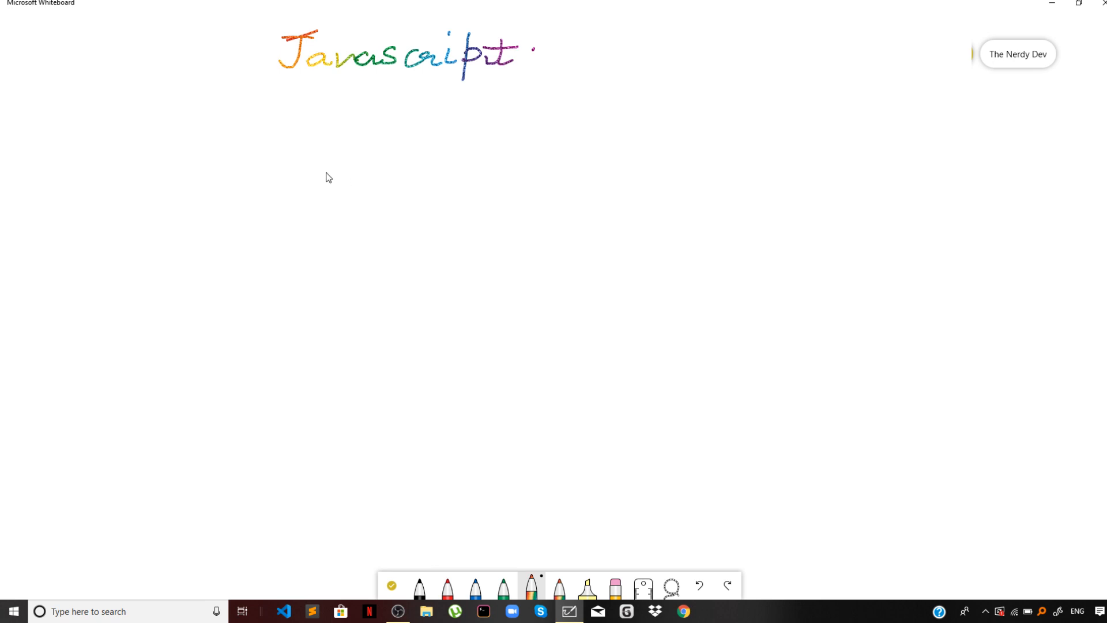
{"action": "mouse_move", "coordinate": [309, 173]}
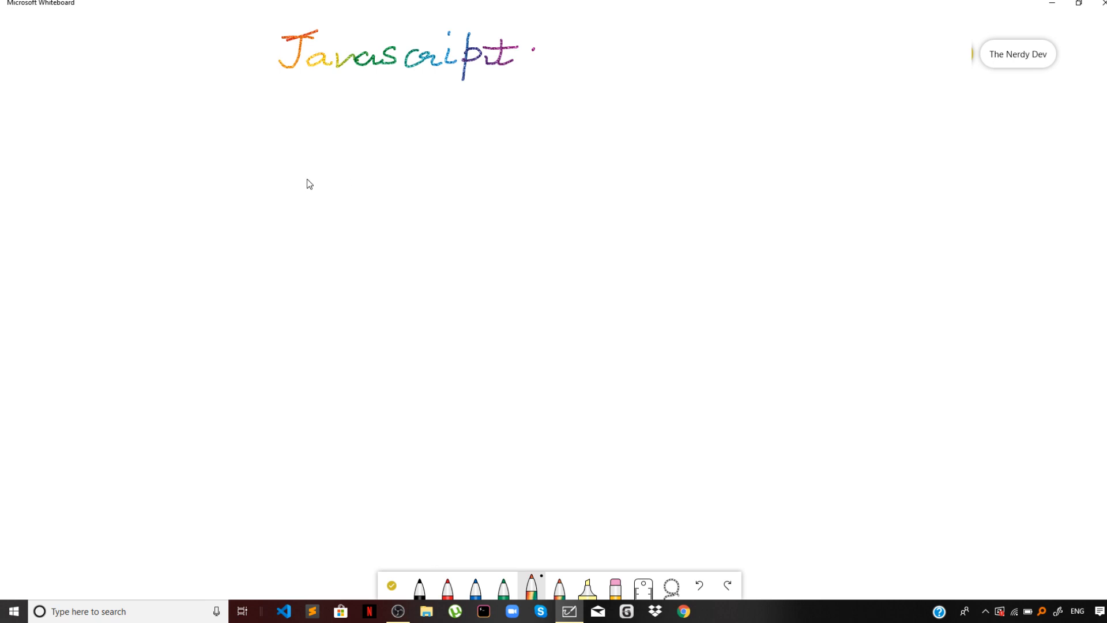
{"action": "mouse_move", "coordinate": [303, 187]}
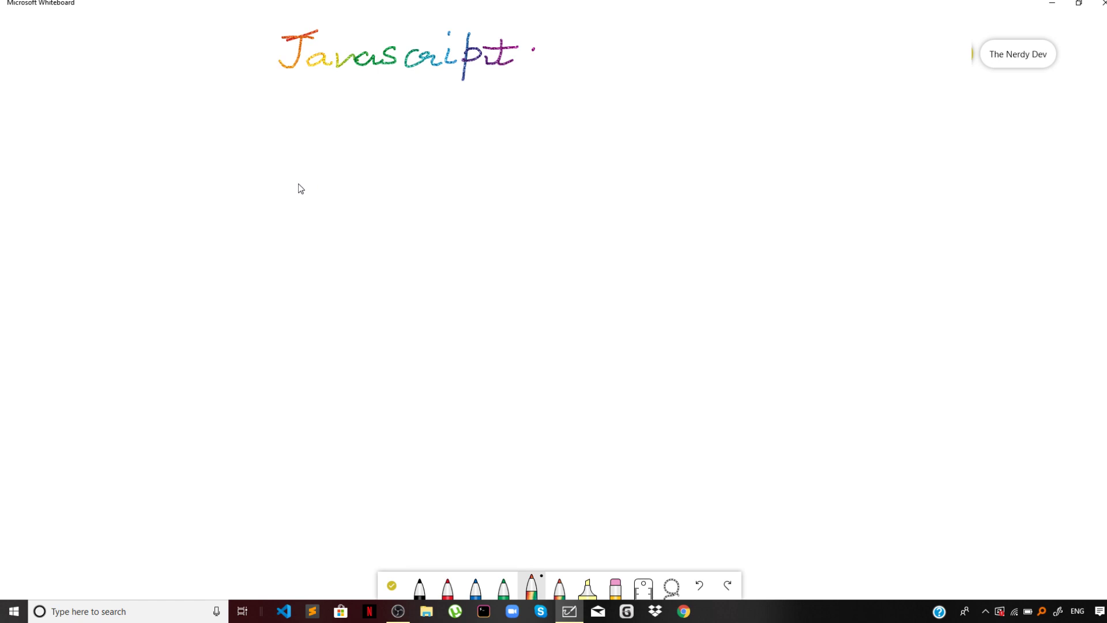
{"action": "mouse_move", "coordinate": [286, 194]}
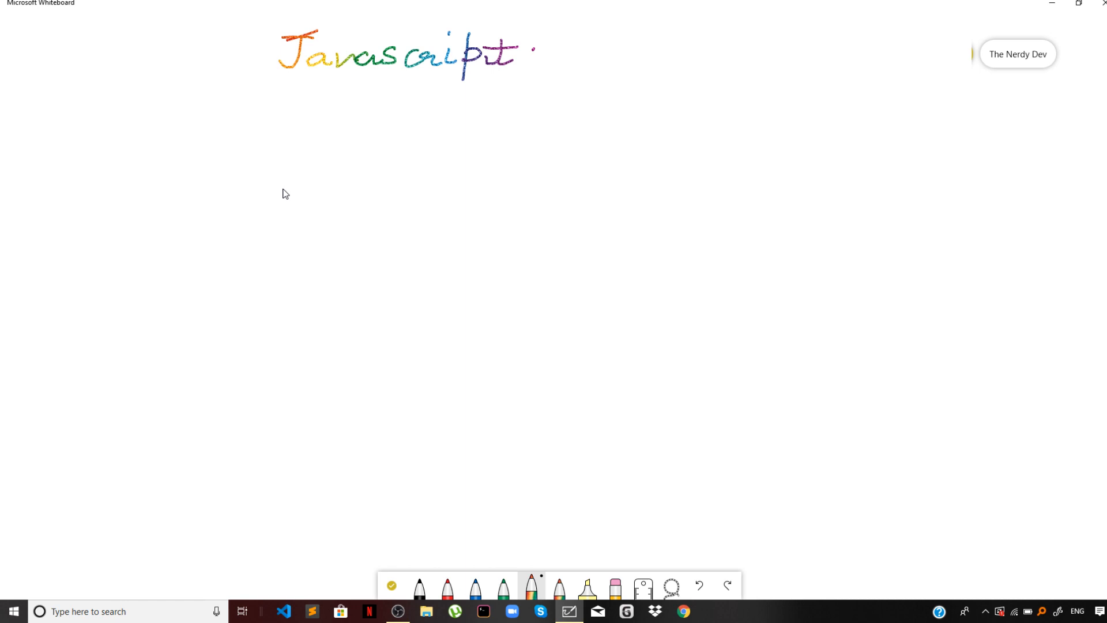
{"action": "mouse_move", "coordinate": [285, 97]}
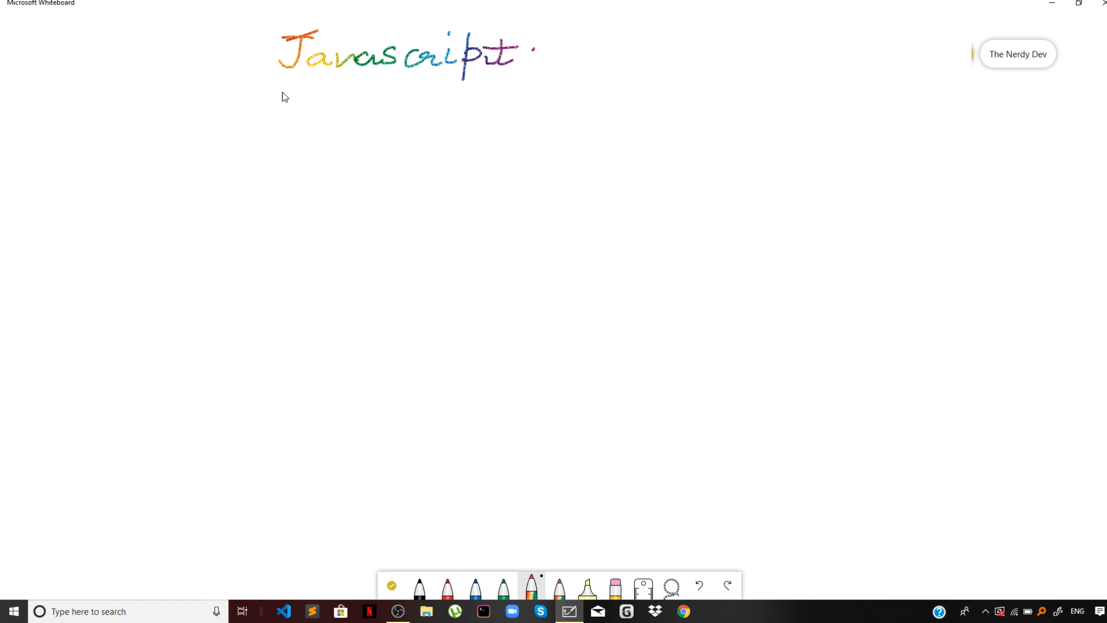
{"action": "mouse_move", "coordinate": [305, 94]}
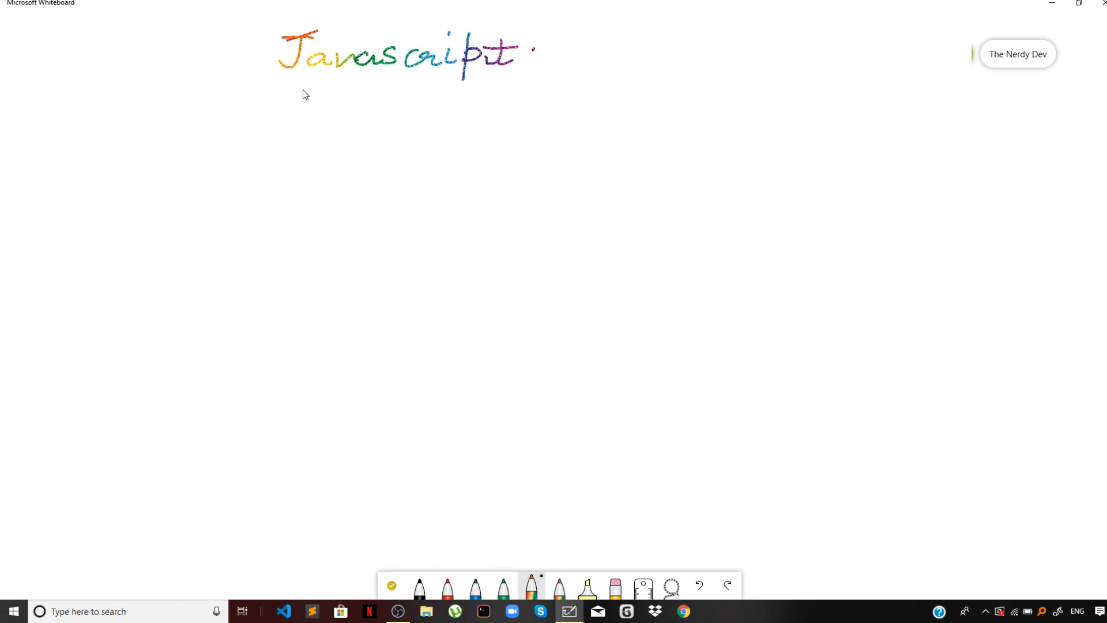
{"action": "mouse_move", "coordinate": [297, 97]}
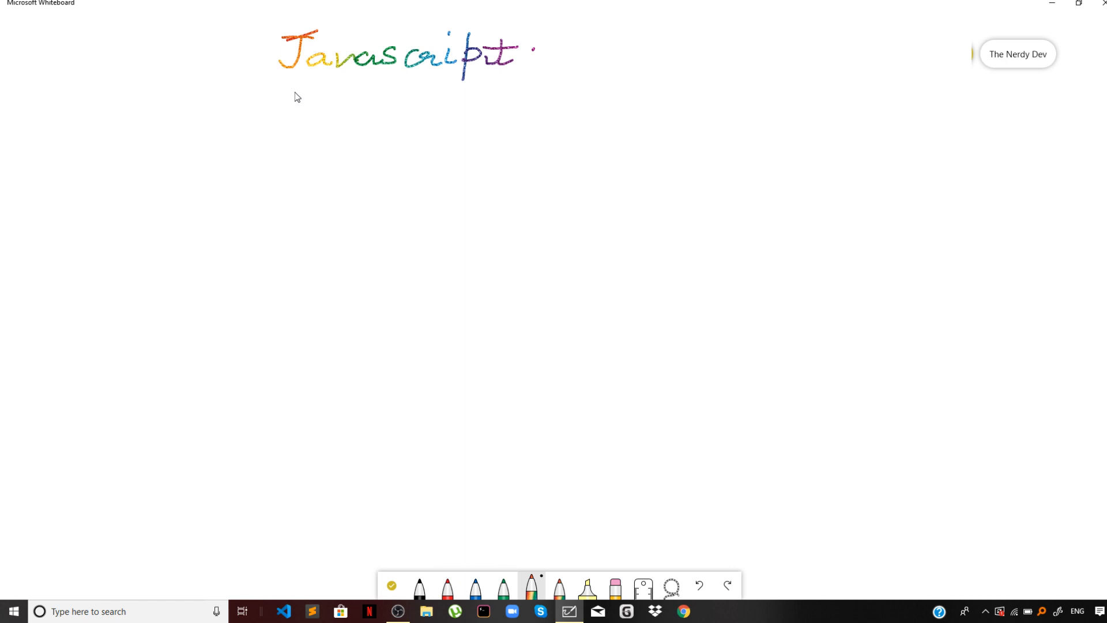
{"action": "mouse_move", "coordinate": [323, 113]}
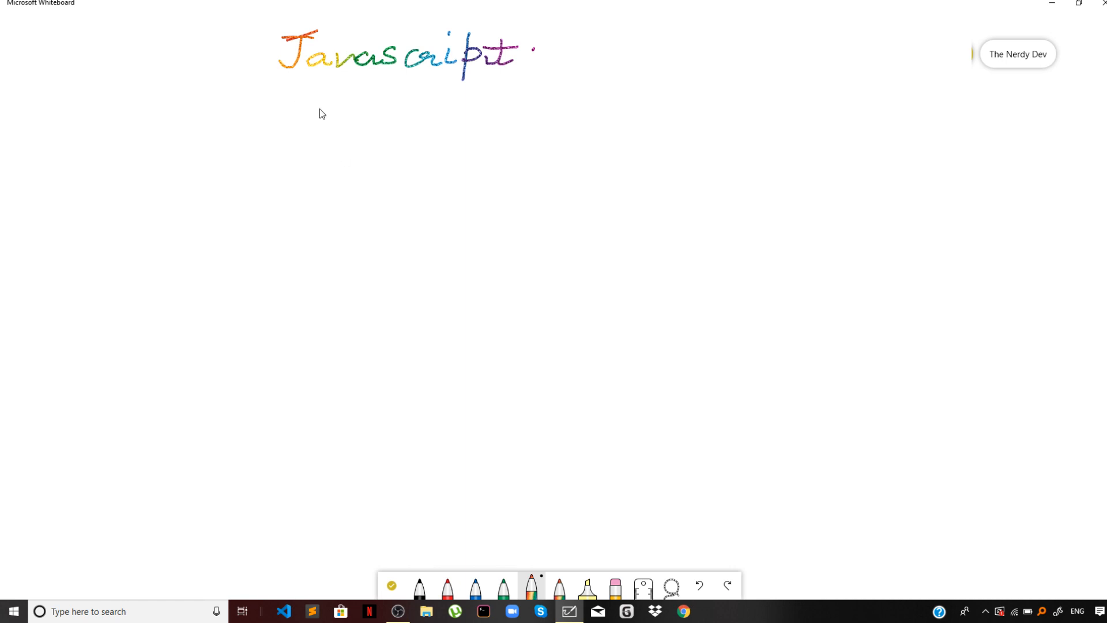
{"action": "mouse_move", "coordinate": [326, 116]}
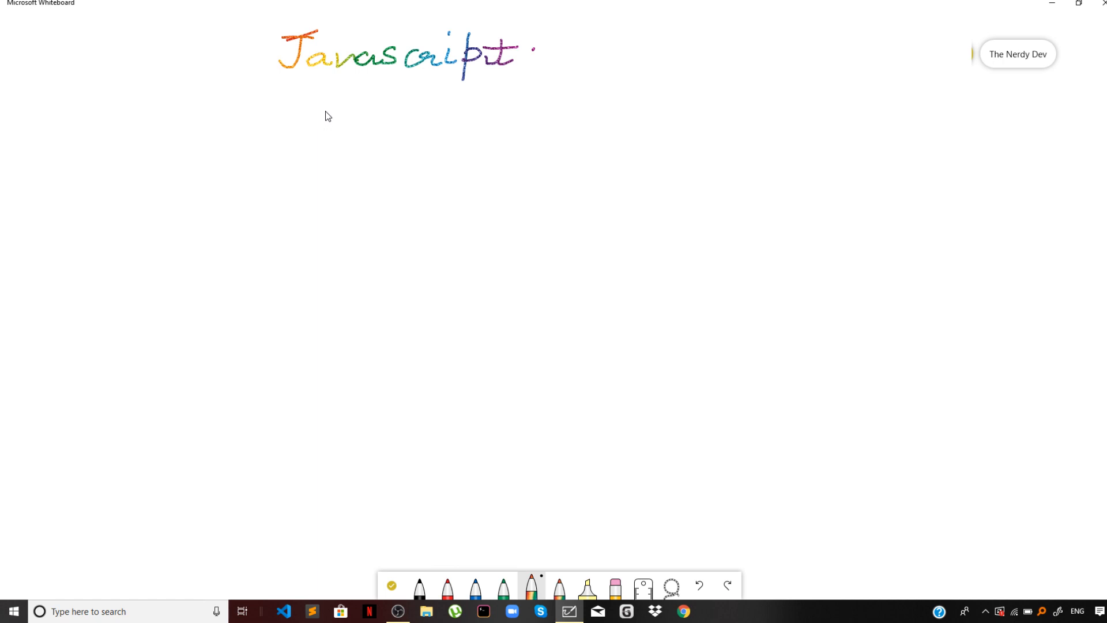
{"action": "mouse_move", "coordinate": [315, 135]}
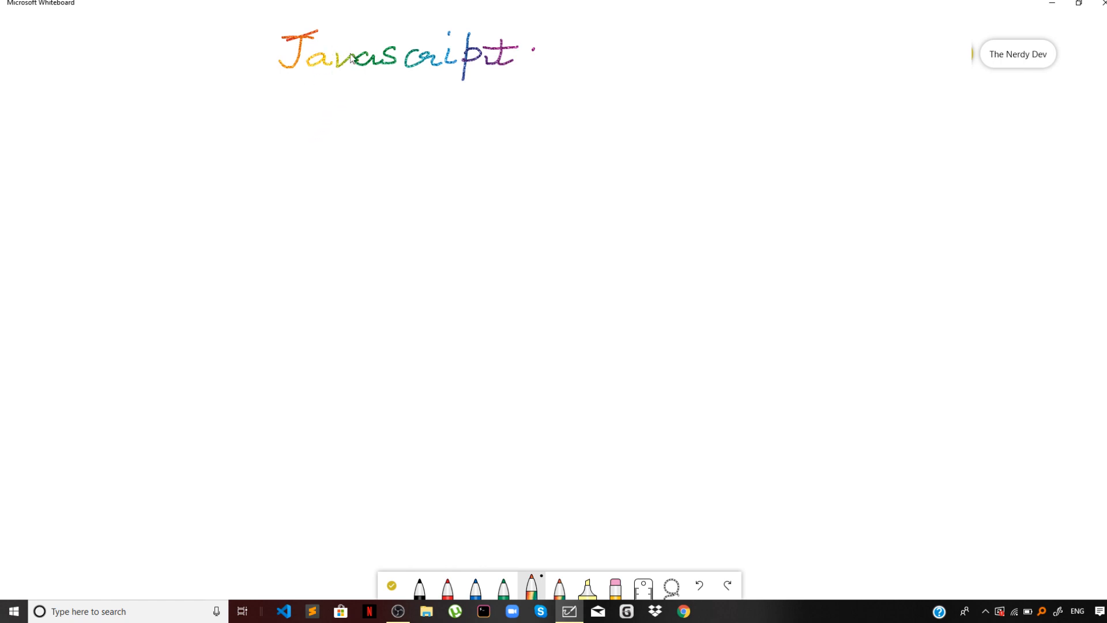
{"action": "mouse_move", "coordinate": [287, 98]}
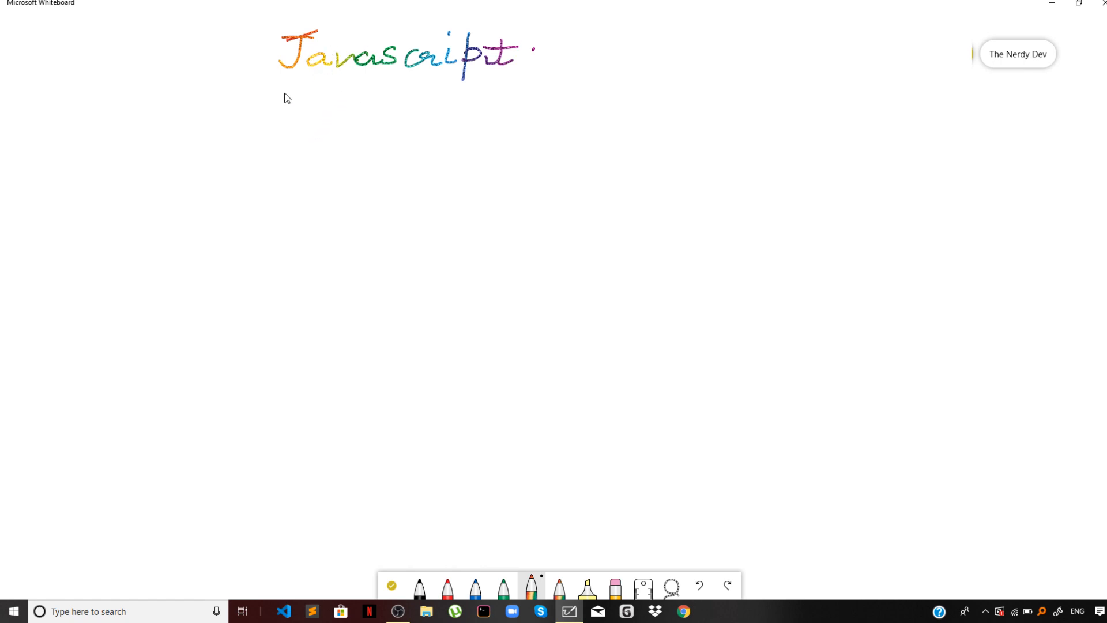
{"action": "mouse_move", "coordinate": [275, 99]}
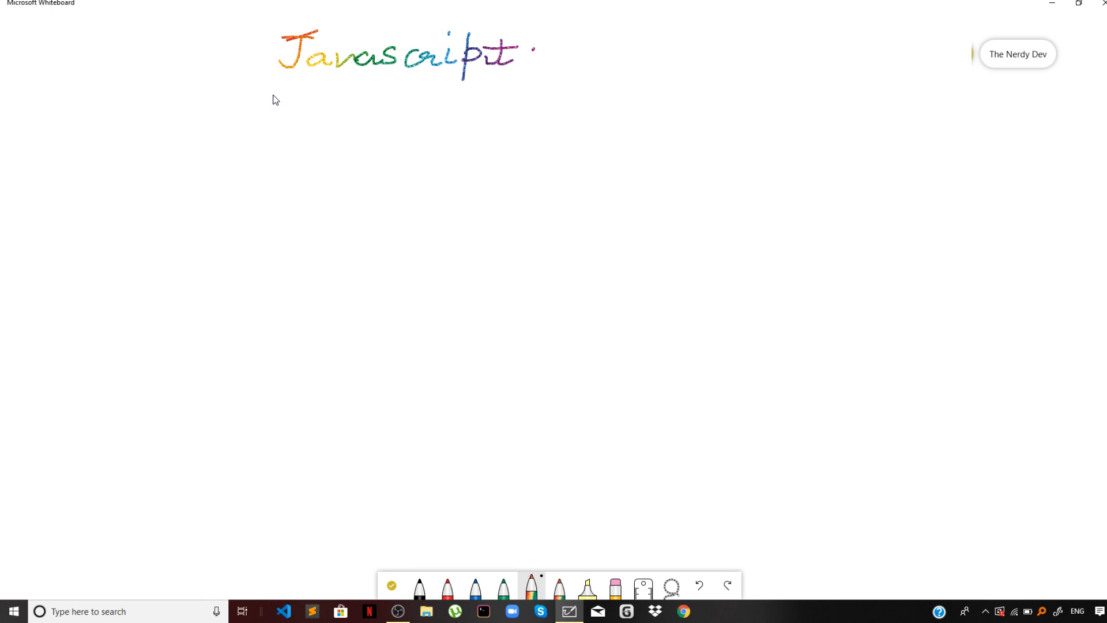
{"action": "mouse_move", "coordinate": [226, 99]}
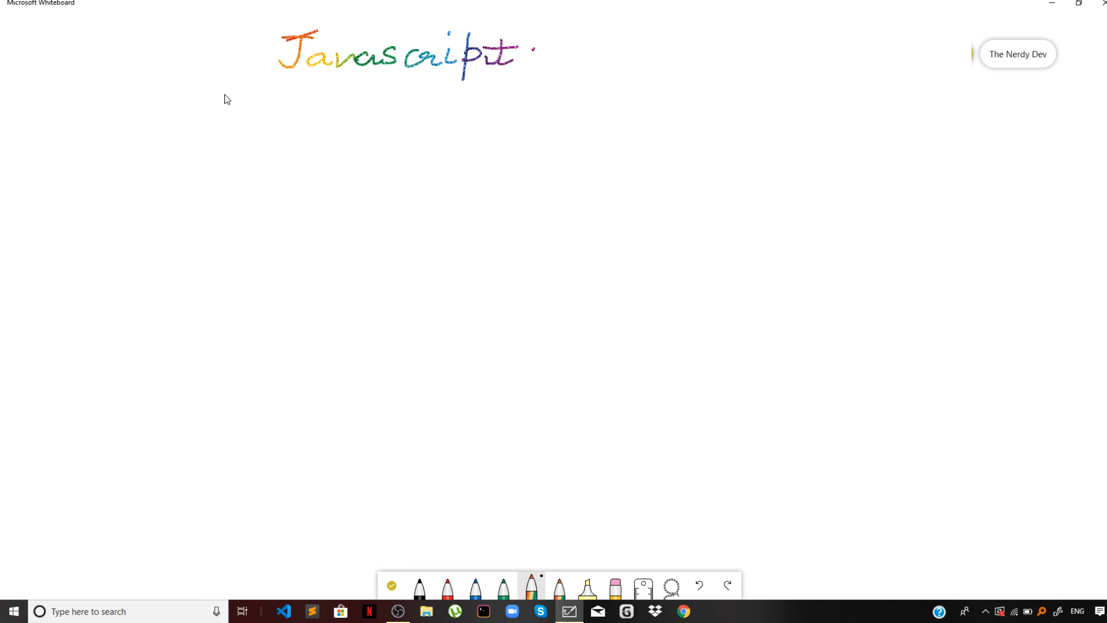
Draw an asterisk bullet below the title and write 'dynamic'
{"action": "left_click_drag", "start_coordinate": [195, 88], "coordinate": [194, 113]}
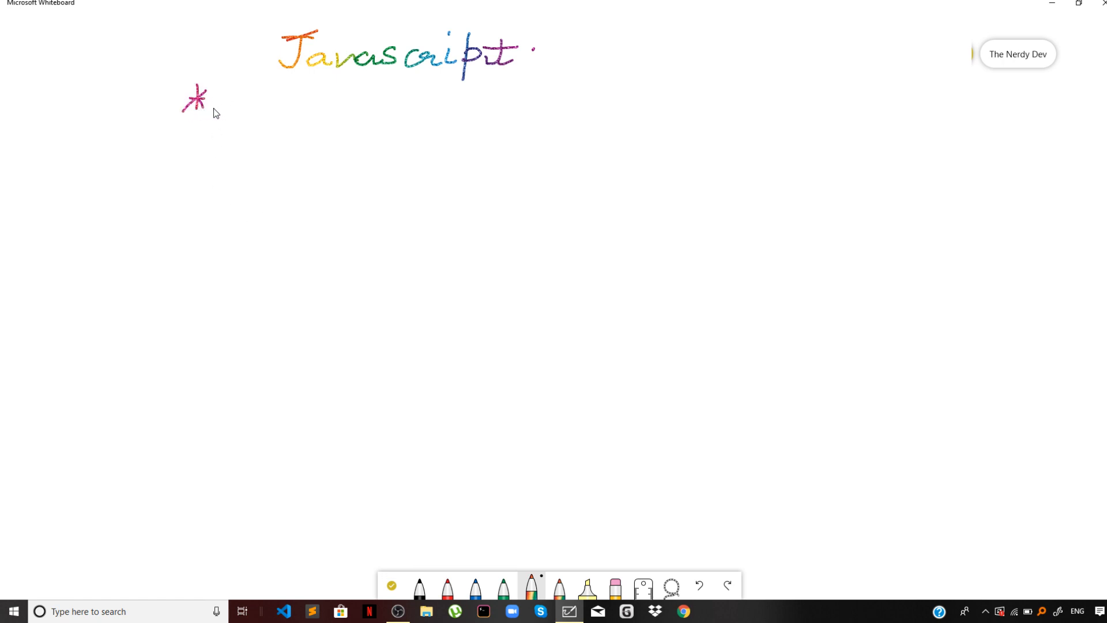
{"action": "left_click_drag", "start_coordinate": [223, 110], "coordinate": [236, 85]}
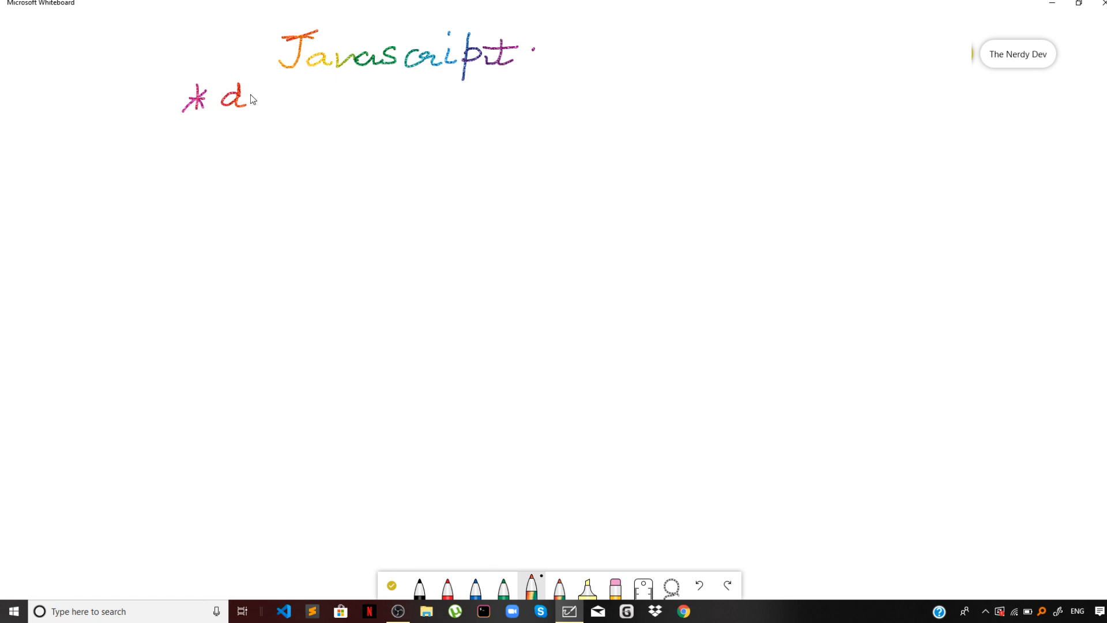
{"action": "left_click_drag", "start_coordinate": [254, 98], "coordinate": [321, 113]}
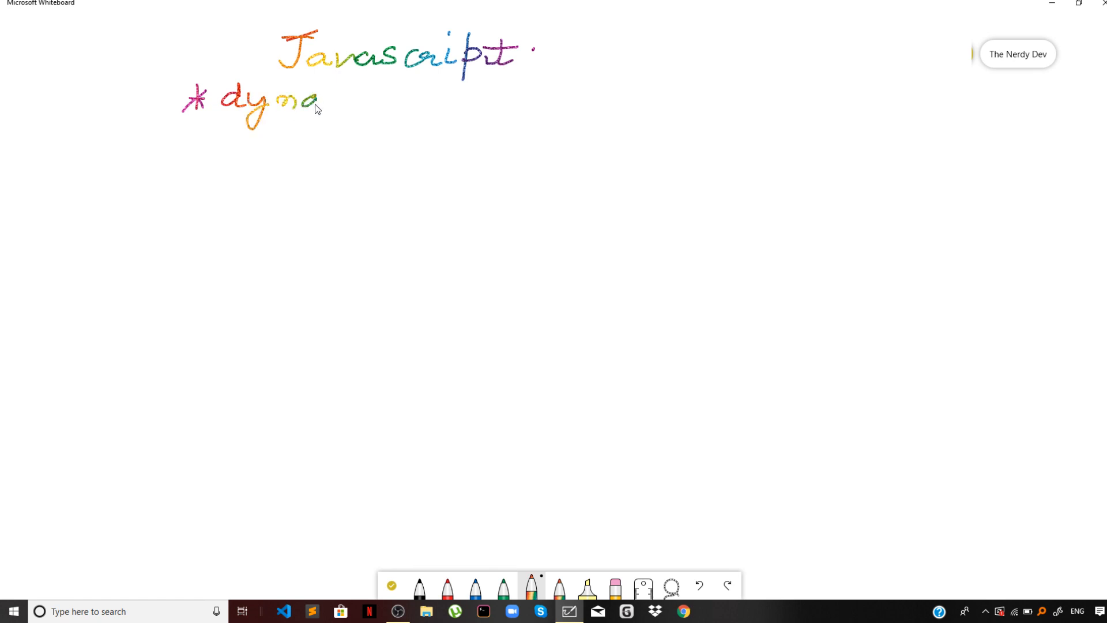
{"action": "left_click_drag", "start_coordinate": [321, 106], "coordinate": [396, 106]}
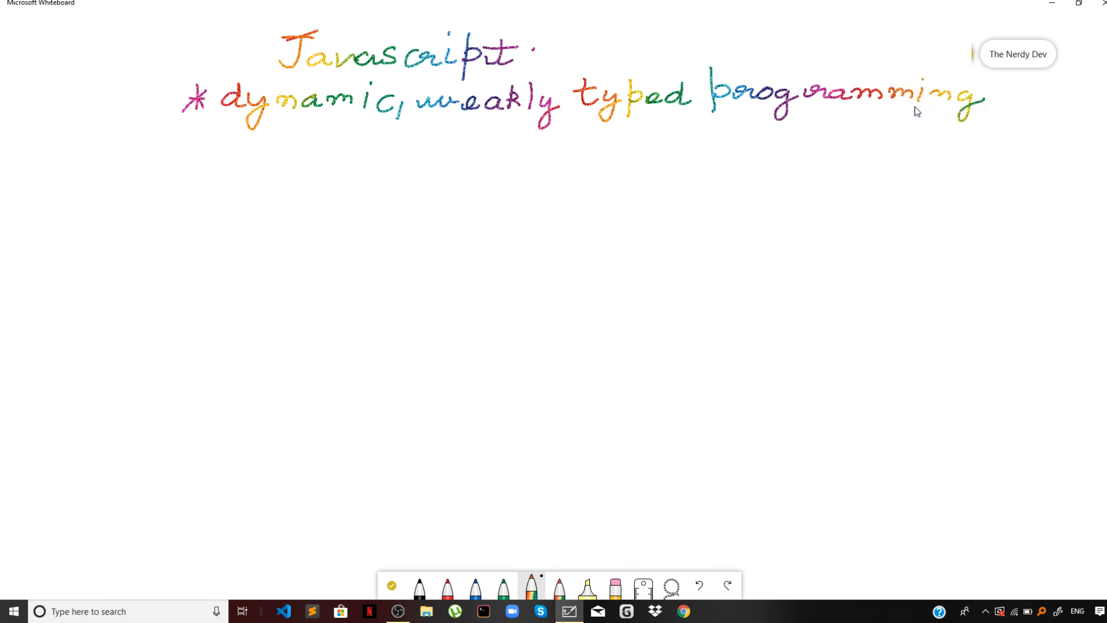
{"action": "mouse_move", "coordinate": [860, 128]}
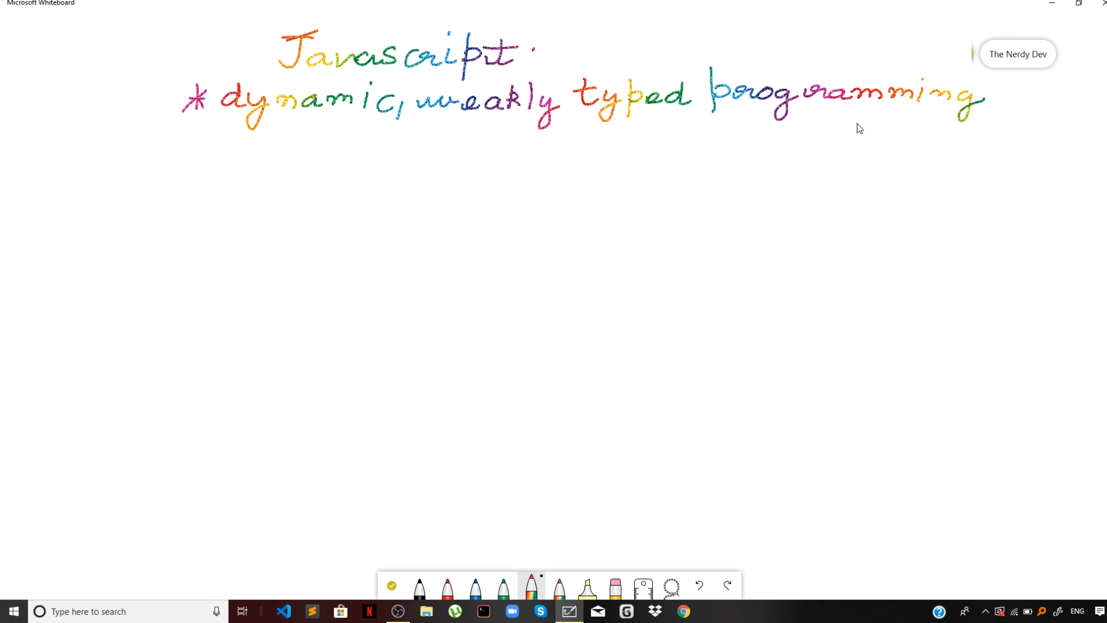
{"action": "mouse_move", "coordinate": [277, 163]}
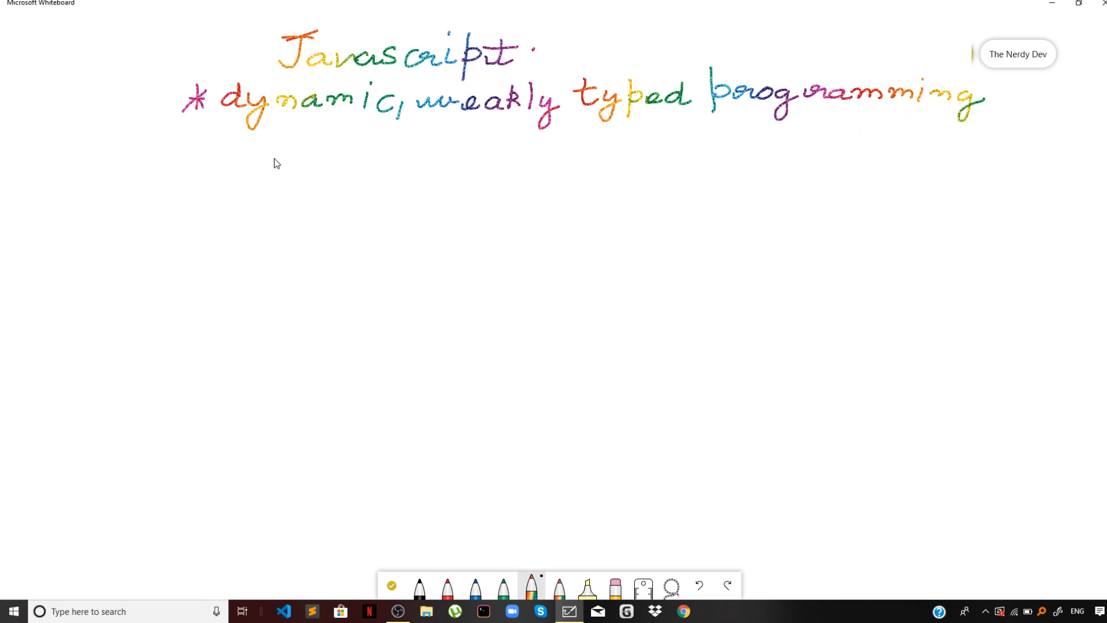
{"action": "mouse_move", "coordinate": [276, 154]}
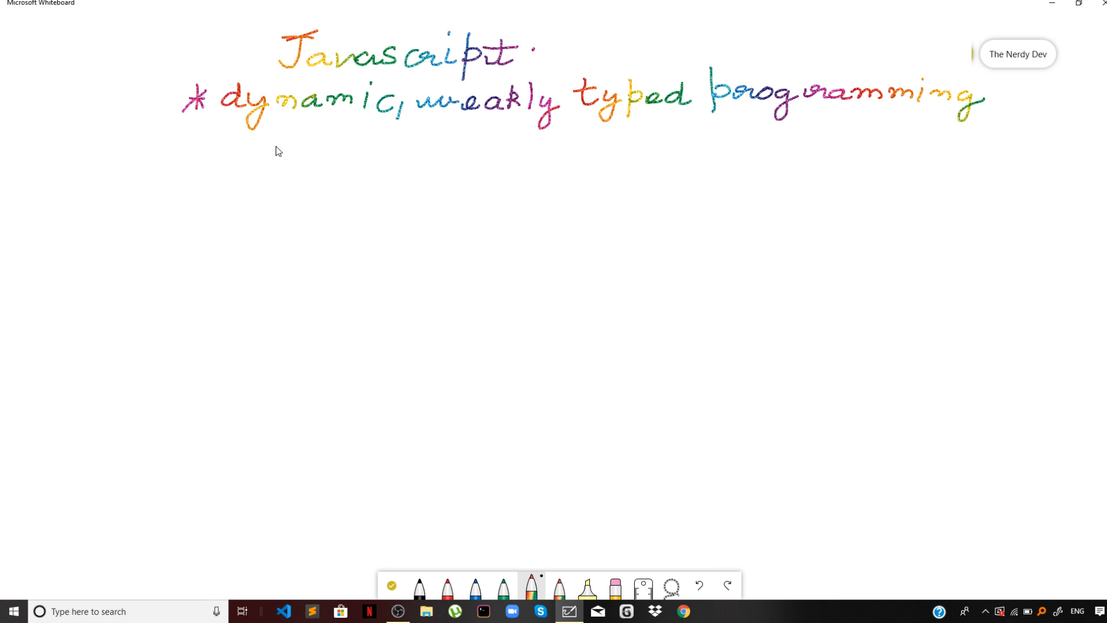
Write the second note line, 'compiled at run time'
{"action": "left_click_drag", "start_coordinate": [271, 141], "coordinate": [339, 141]}
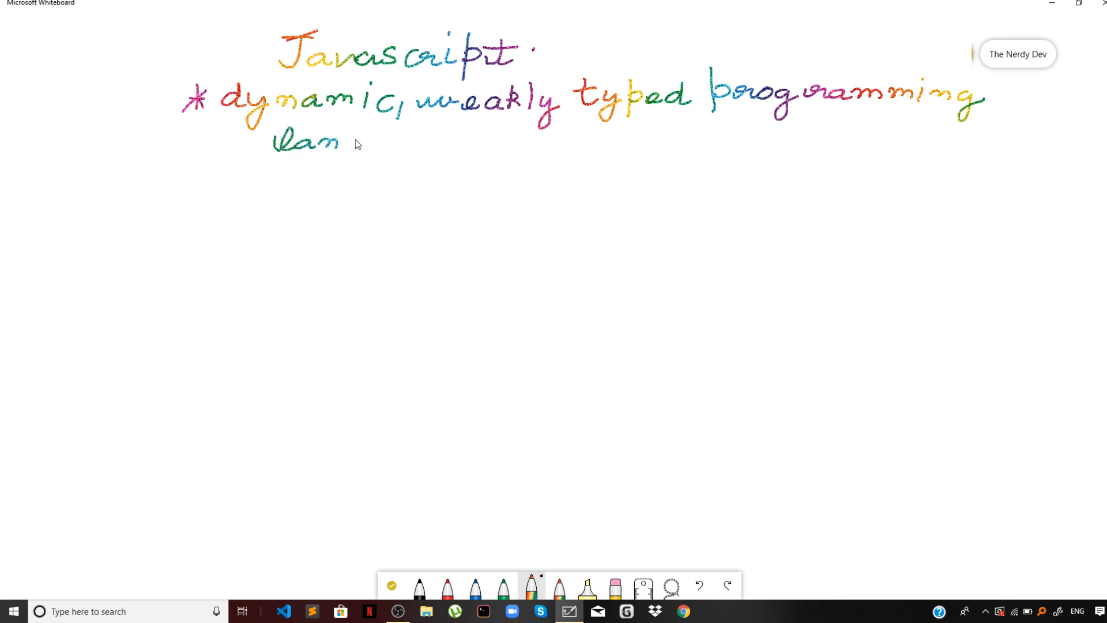
{"action": "left_click_drag", "start_coordinate": [343, 148], "coordinate": [395, 152]}
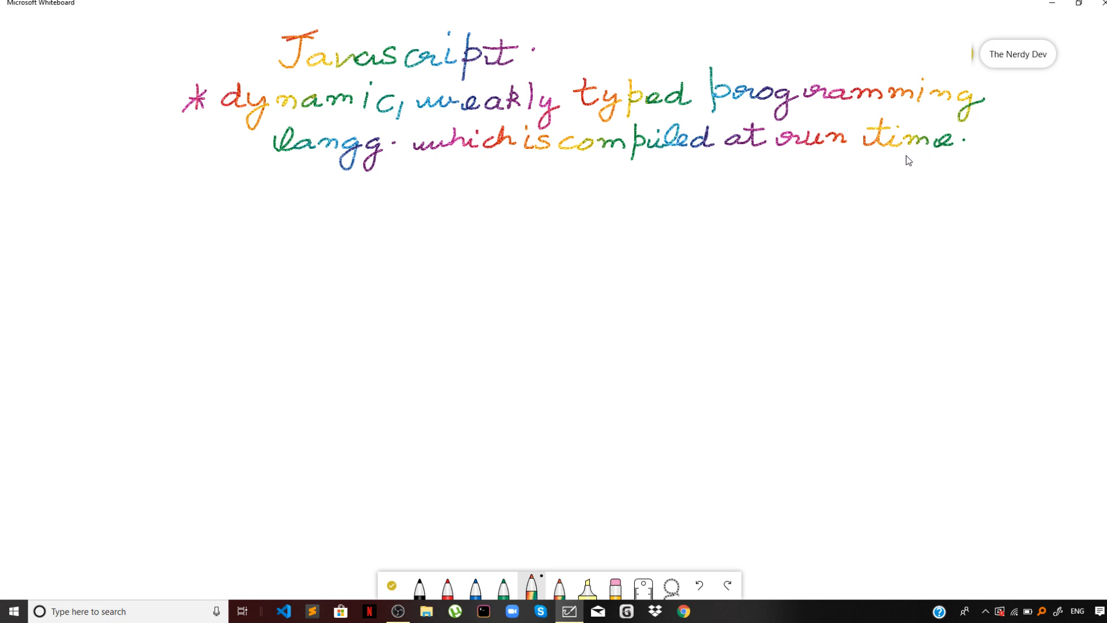
{"action": "mouse_move", "coordinate": [898, 165]}
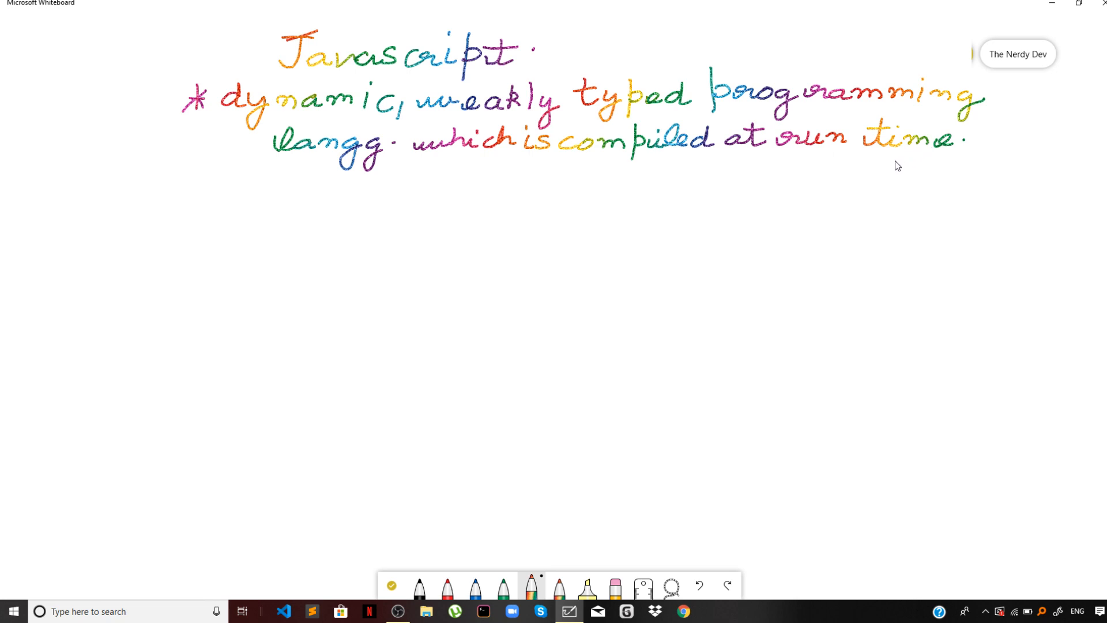
{"action": "mouse_move", "coordinate": [878, 167]}
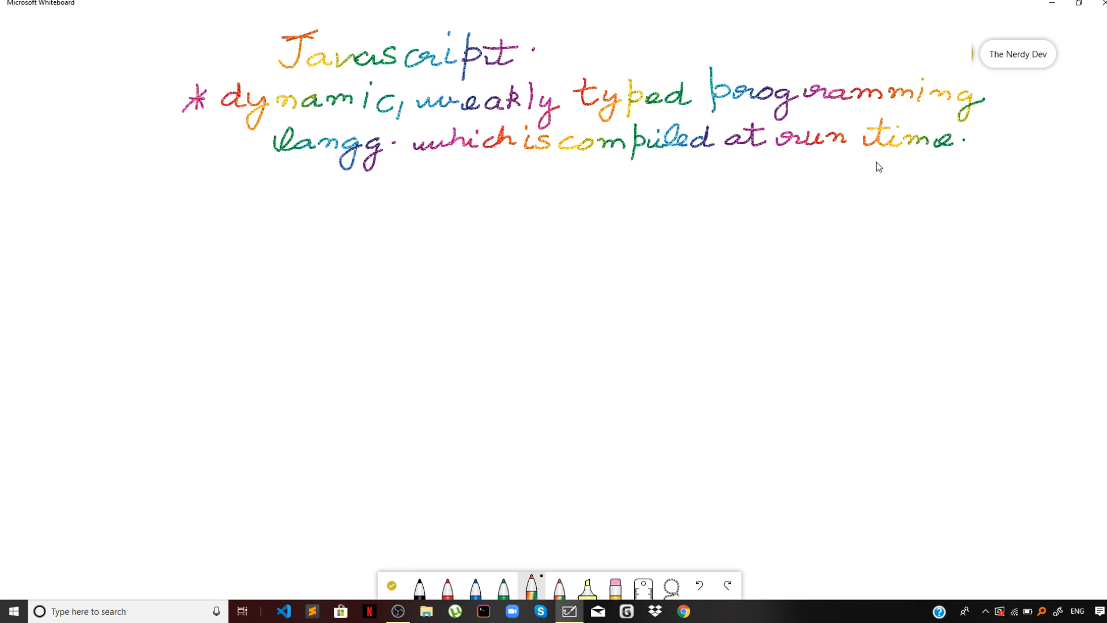
Draw a second asterisk bullet and write 'execute it' in rainbow ink
{"action": "left_click_drag", "start_coordinate": [197, 173], "coordinate": [211, 191]}
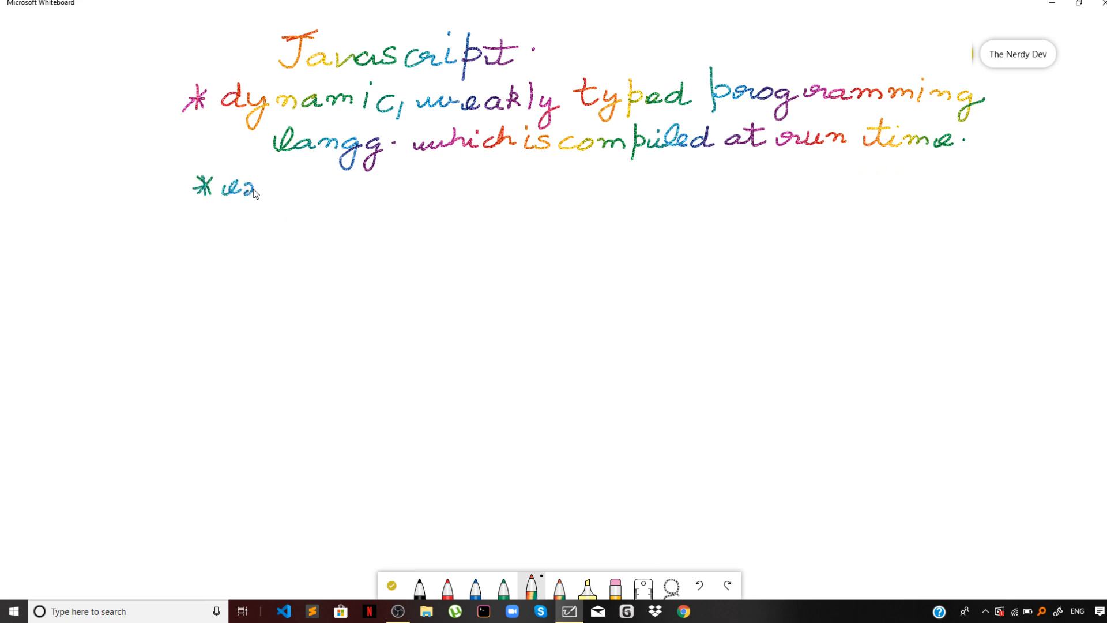
{"action": "left_click_drag", "start_coordinate": [258, 191], "coordinate": [328, 191]}
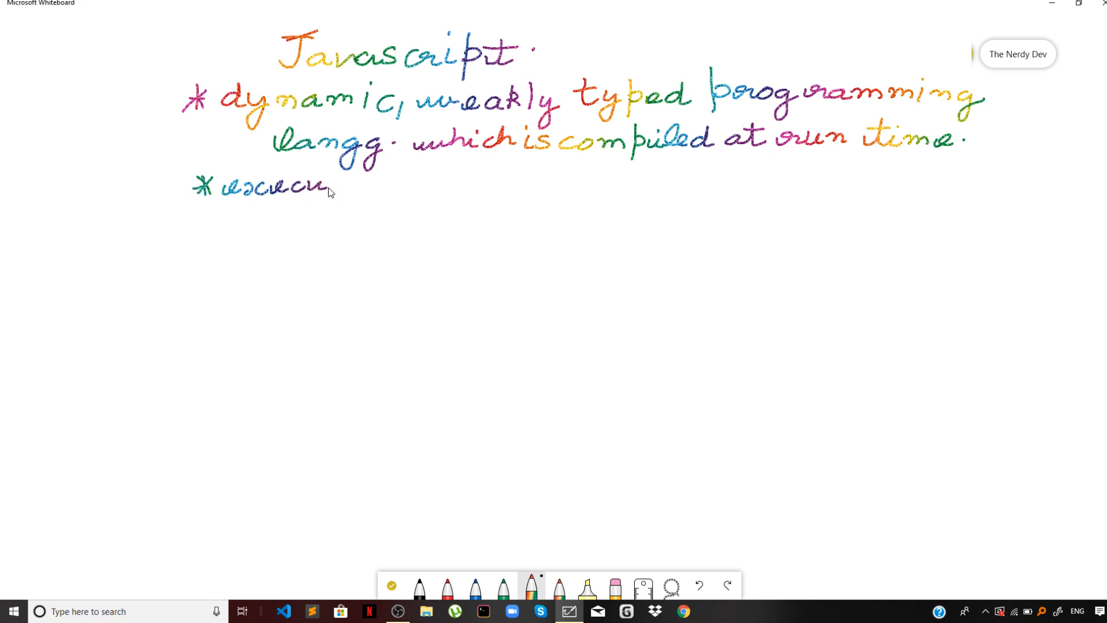
{"action": "left_click_drag", "start_coordinate": [332, 191], "coordinate": [370, 183]}
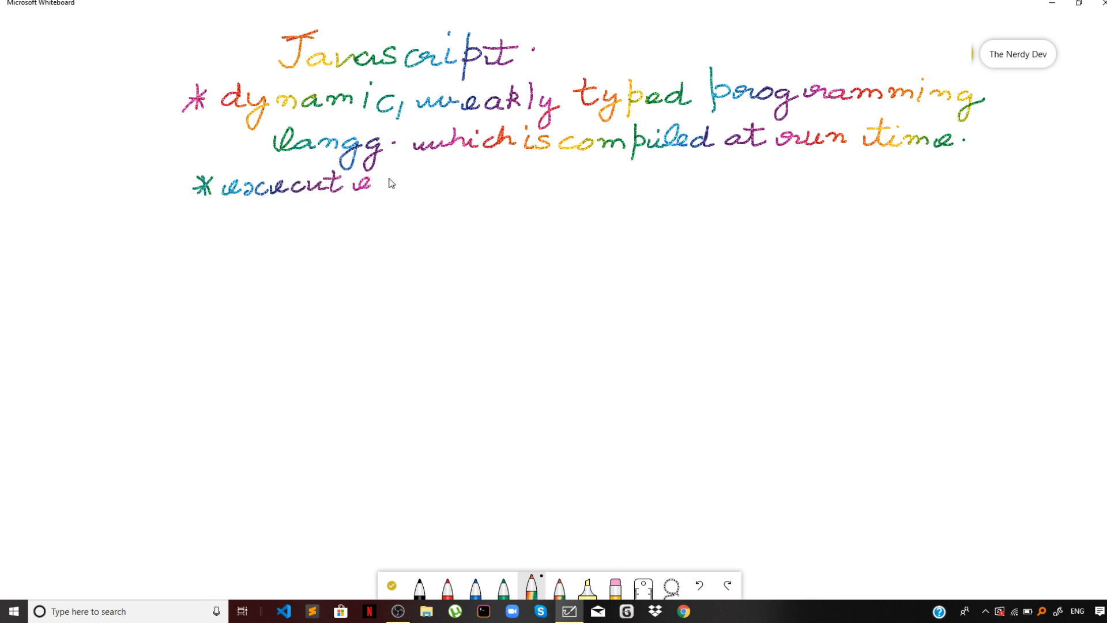
{"action": "left_click_drag", "start_coordinate": [384, 187], "coordinate": [416, 180]}
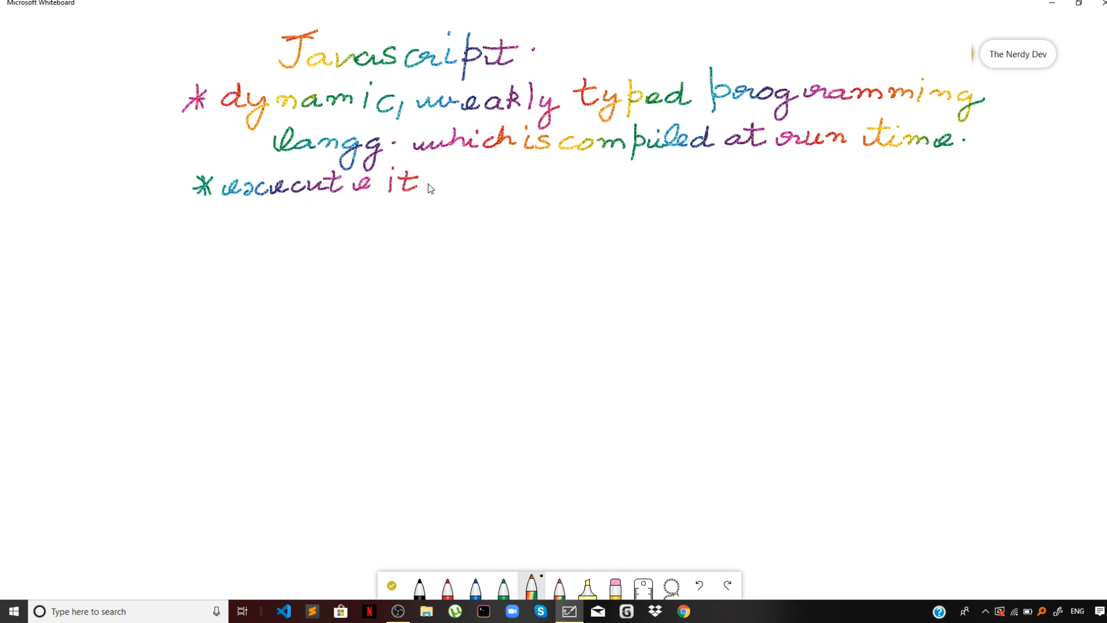
{"action": "left_click_drag", "start_coordinate": [431, 185], "coordinate": [481, 187]}
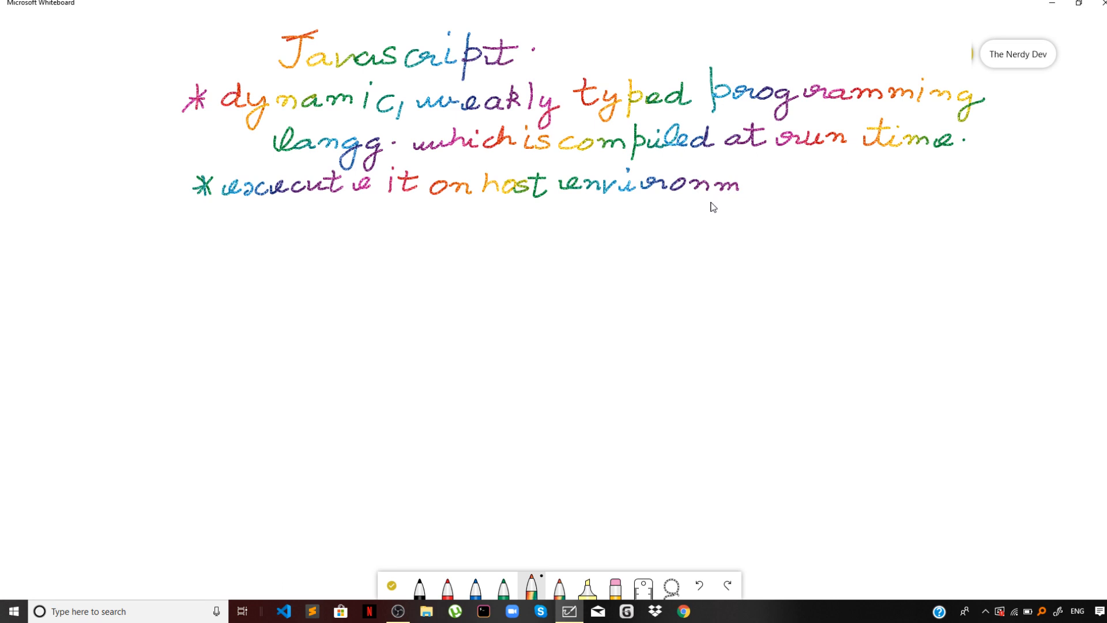
{"action": "mouse_move", "coordinate": [697, 207]}
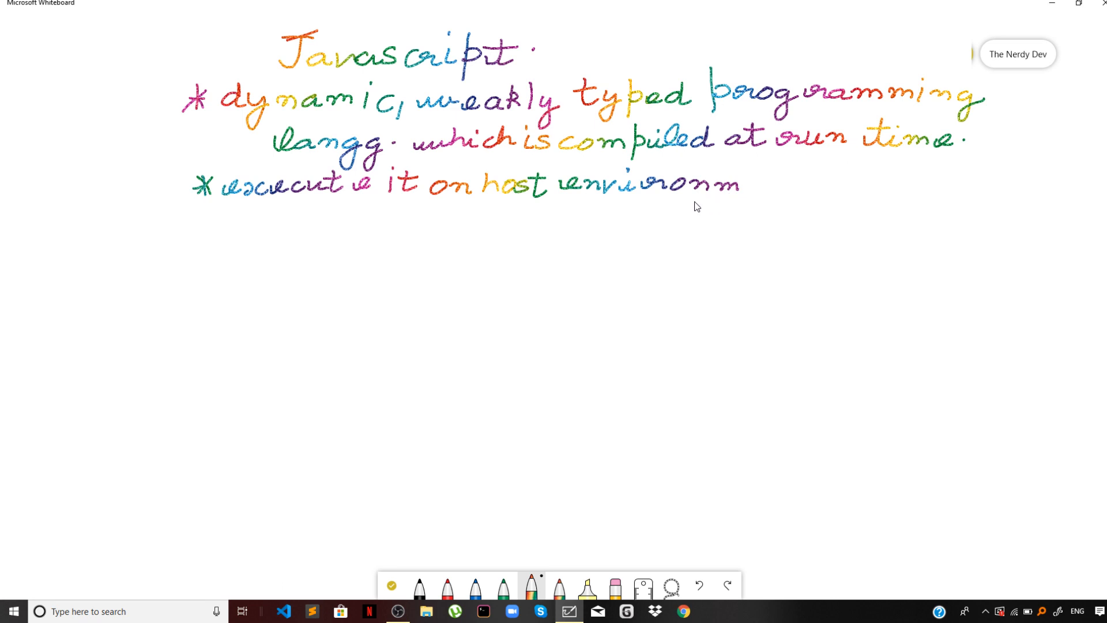
{"action": "mouse_move", "coordinate": [751, 186]}
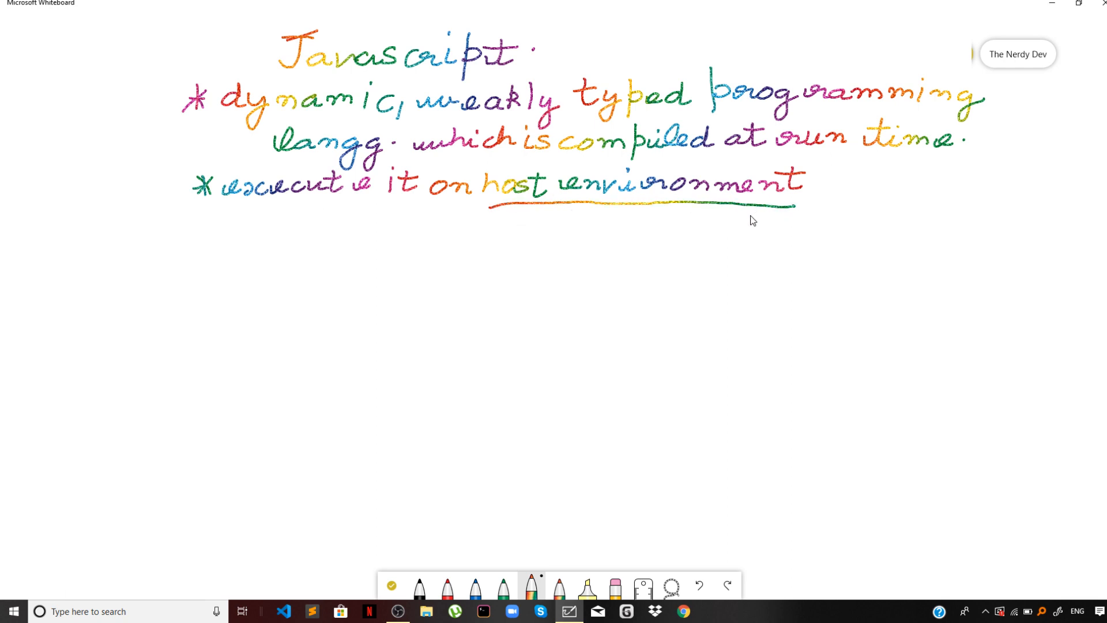
{"action": "mouse_move", "coordinate": [733, 232]}
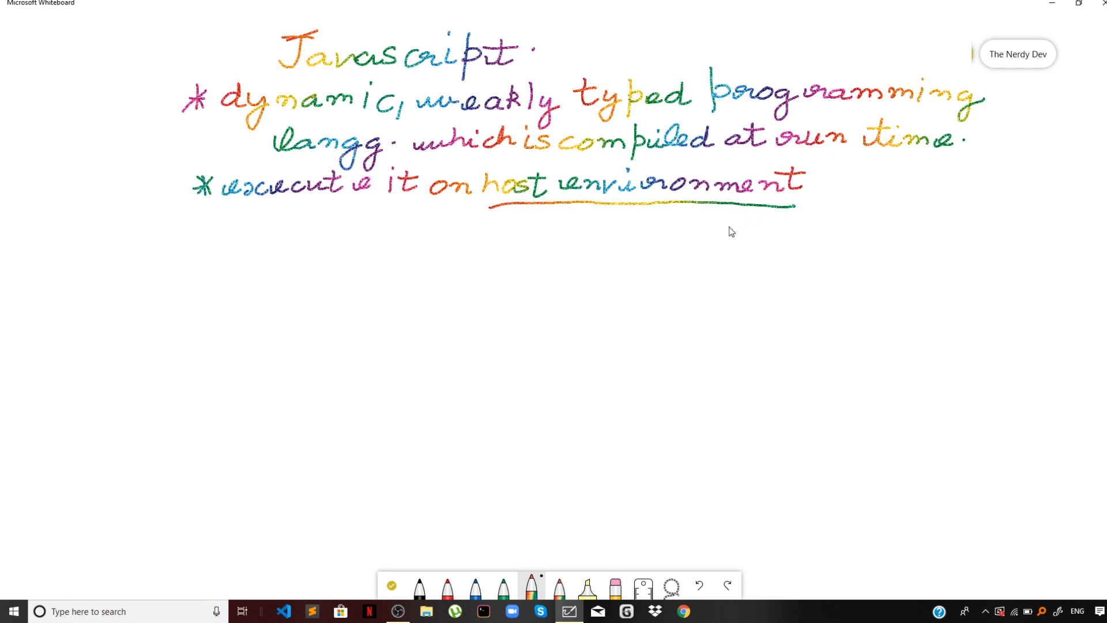
{"action": "mouse_move", "coordinate": [704, 234]}
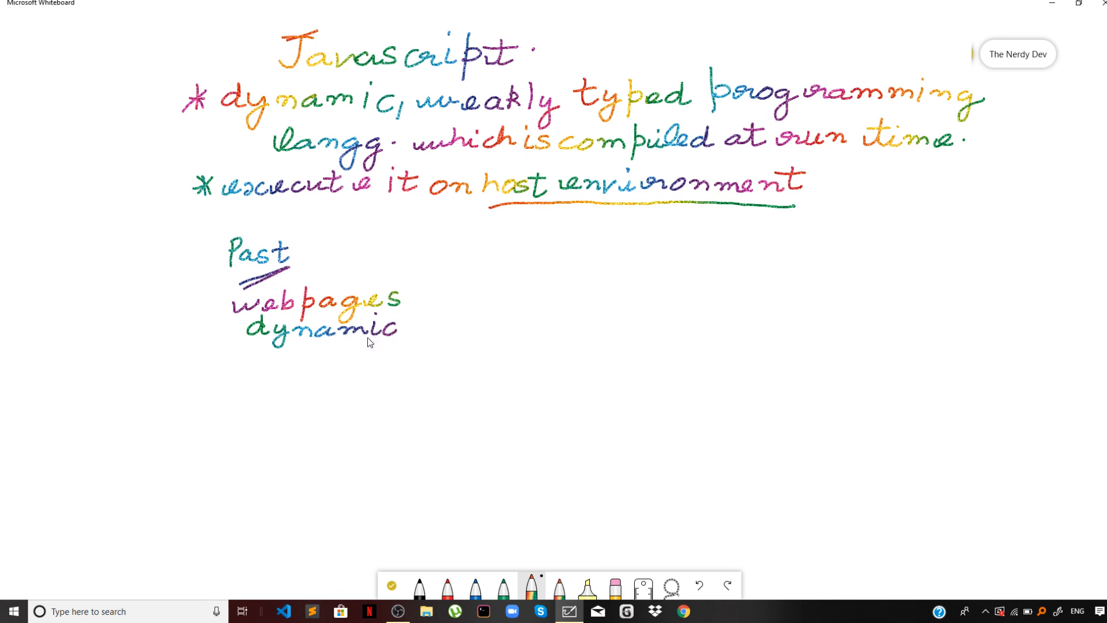
{"action": "mouse_move", "coordinate": [334, 264]}
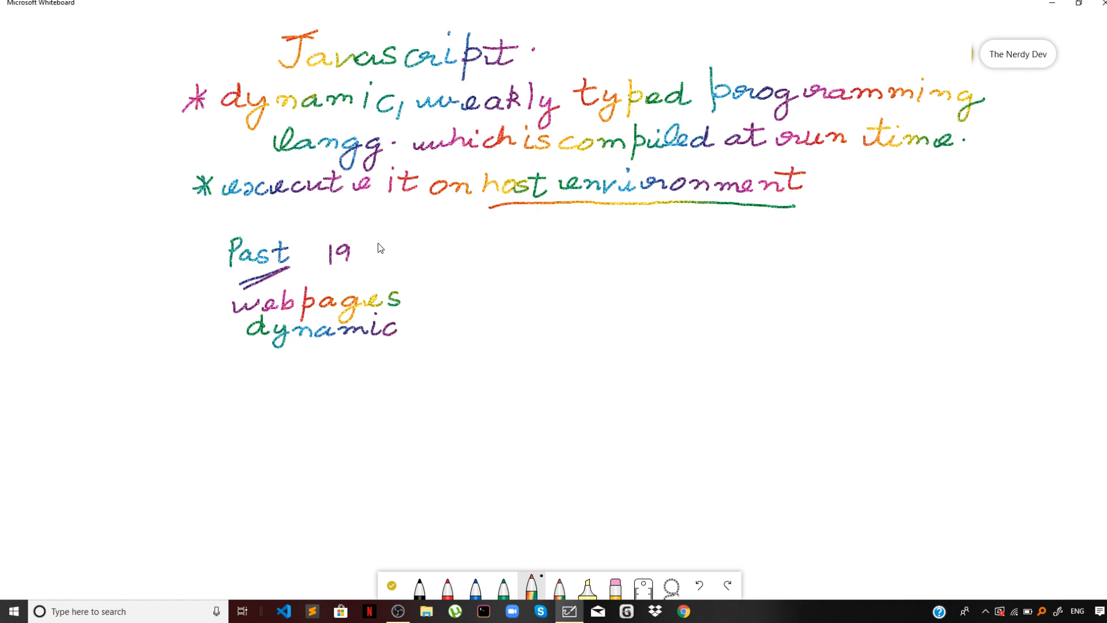
Start writing the year range '1980-90's' beside Past
{"action": "left_click_drag", "start_coordinate": [353, 251], "coordinate": [406, 251]}
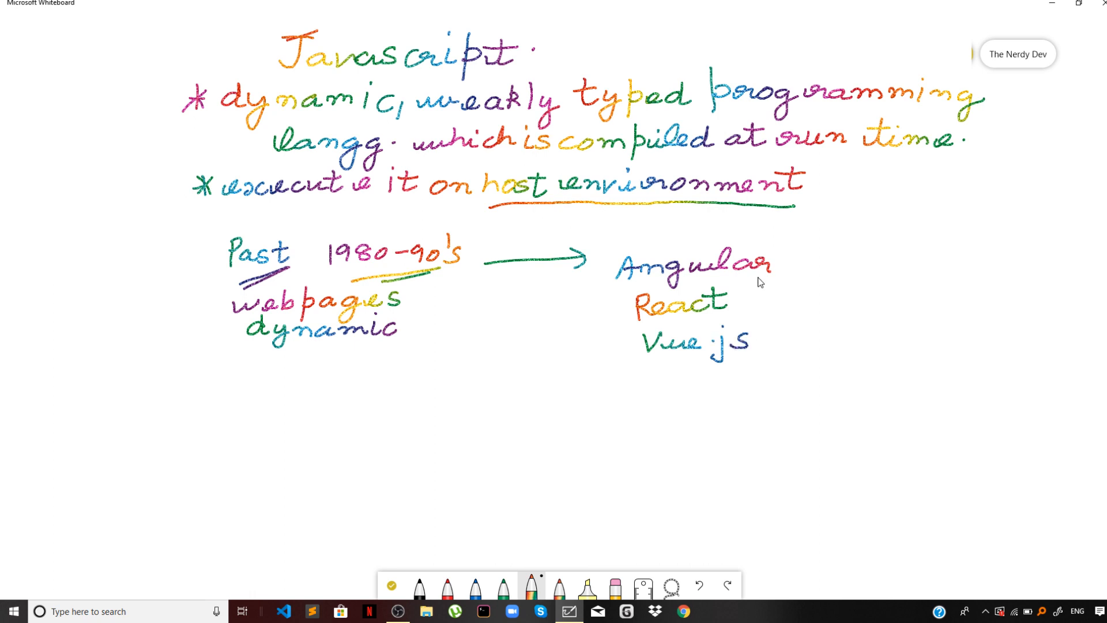
{"action": "mouse_move", "coordinate": [753, 296]}
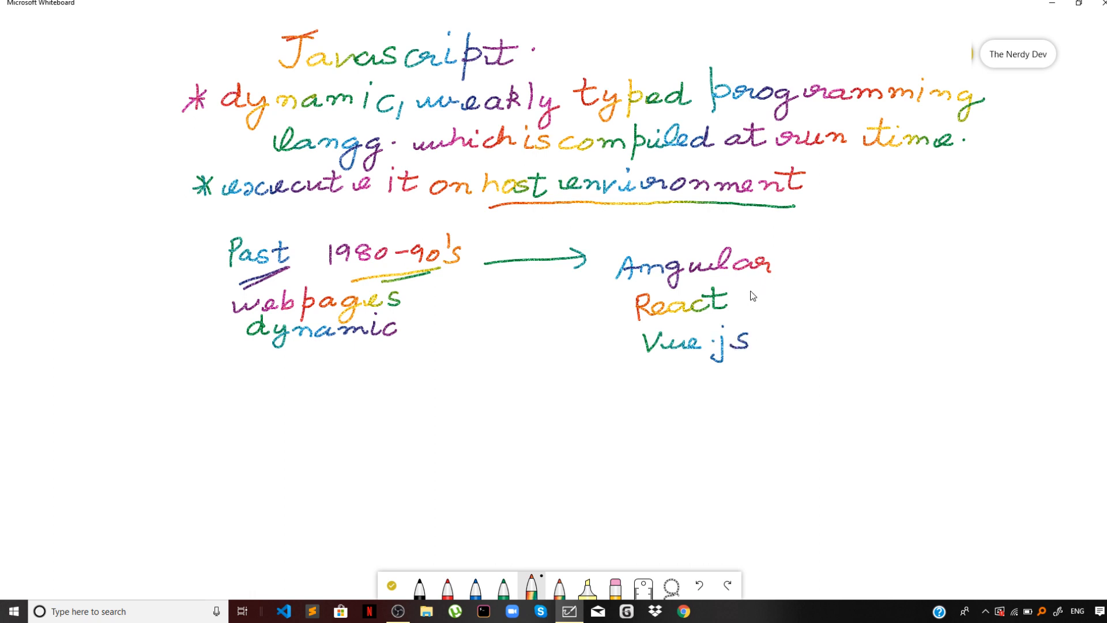
{"action": "mouse_move", "coordinate": [660, 265]}
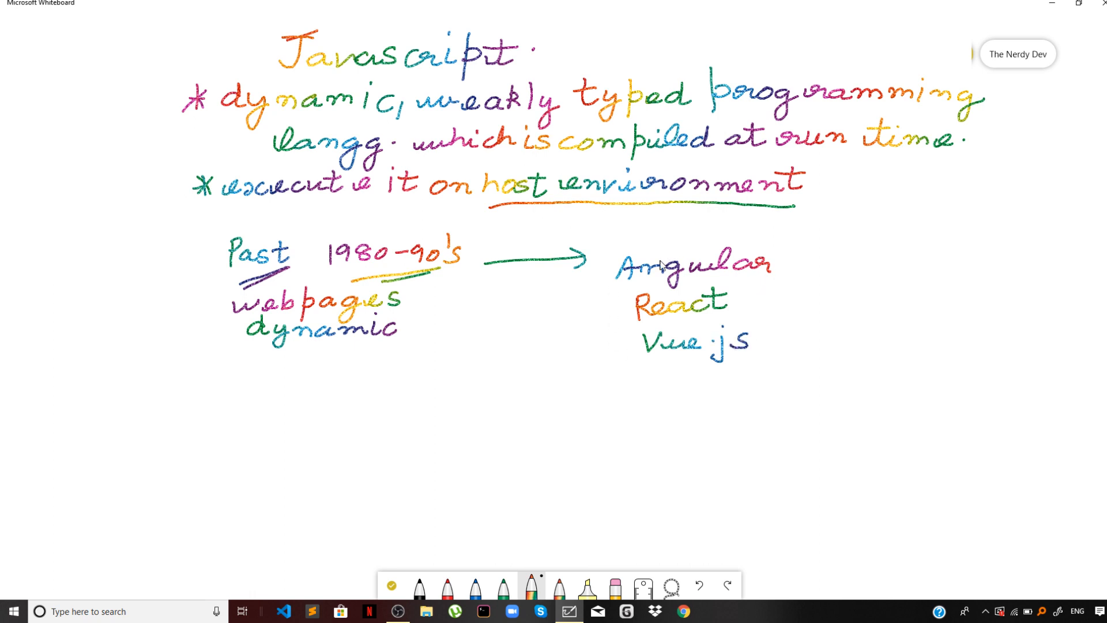
{"action": "mouse_move", "coordinate": [654, 254]}
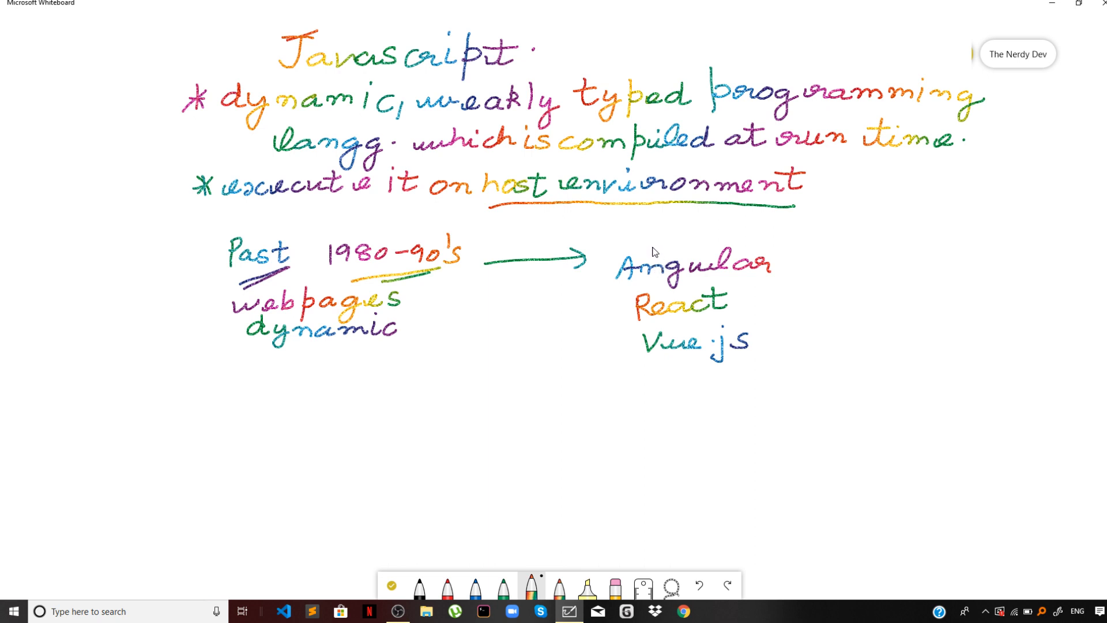
{"action": "mouse_move", "coordinate": [780, 243]}
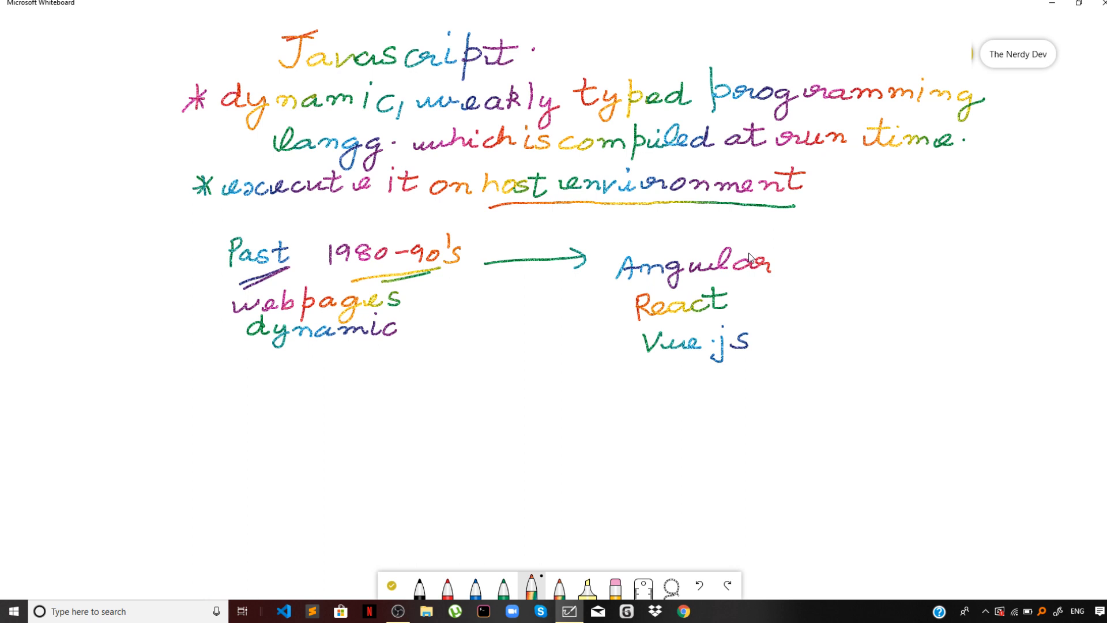
{"action": "mouse_move", "coordinate": [746, 256]}
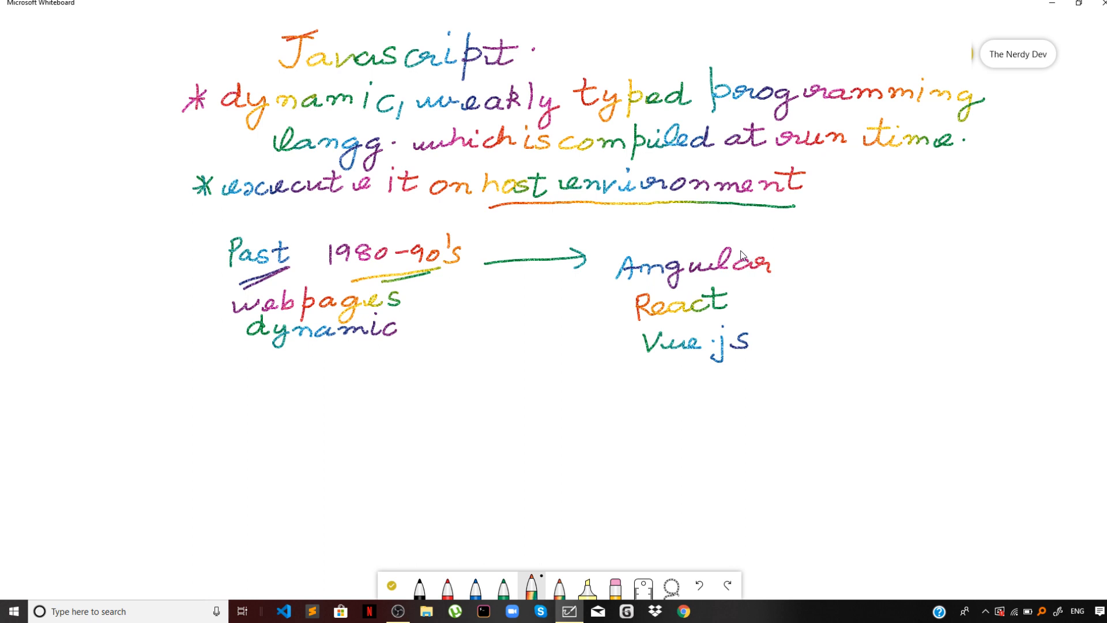
{"action": "mouse_move", "coordinate": [714, 282]}
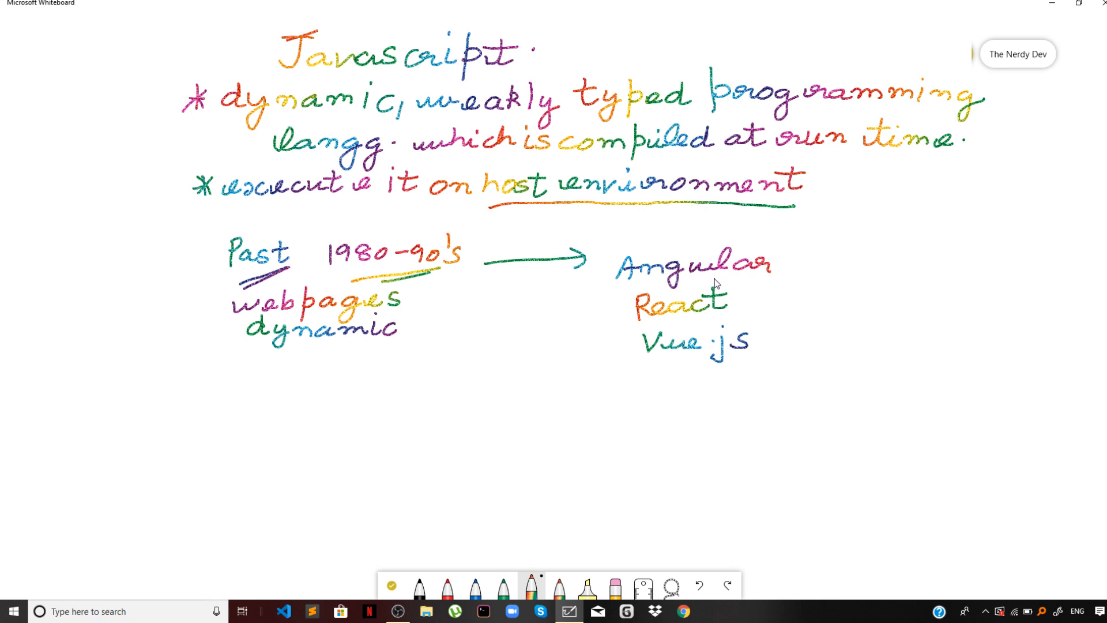
{"action": "mouse_move", "coordinate": [708, 281]}
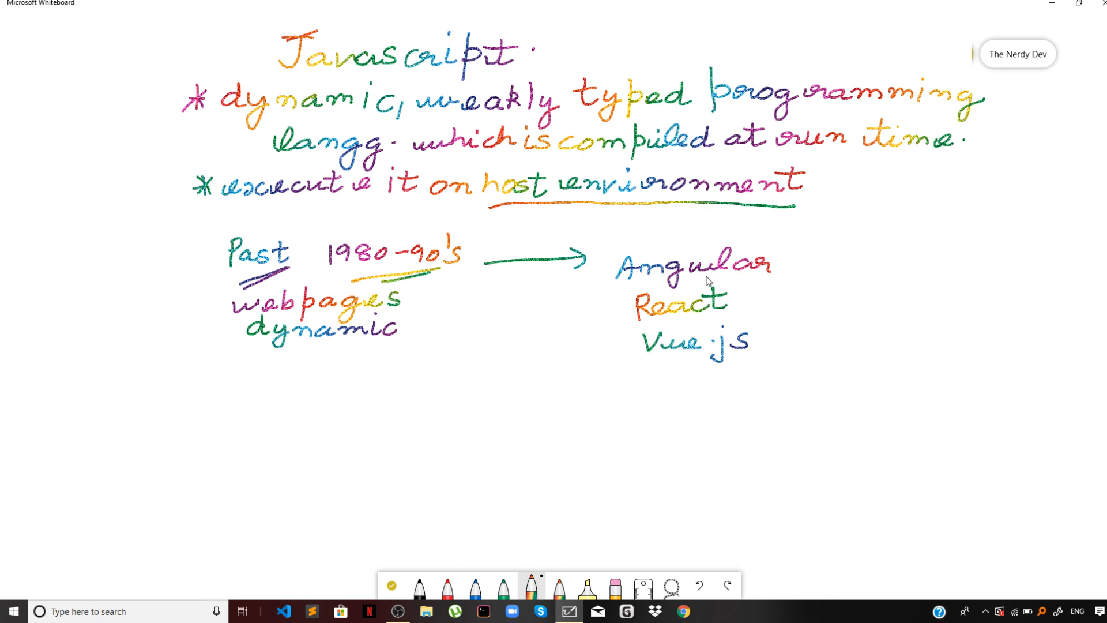
{"action": "mouse_move", "coordinate": [696, 256]}
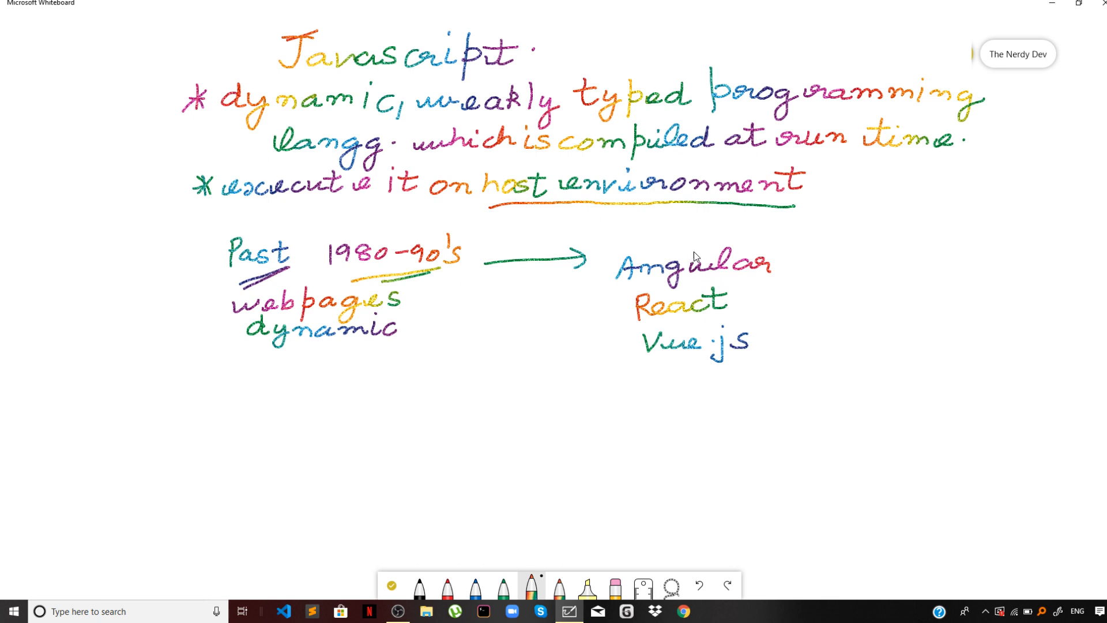
{"action": "mouse_move", "coordinate": [682, 258]}
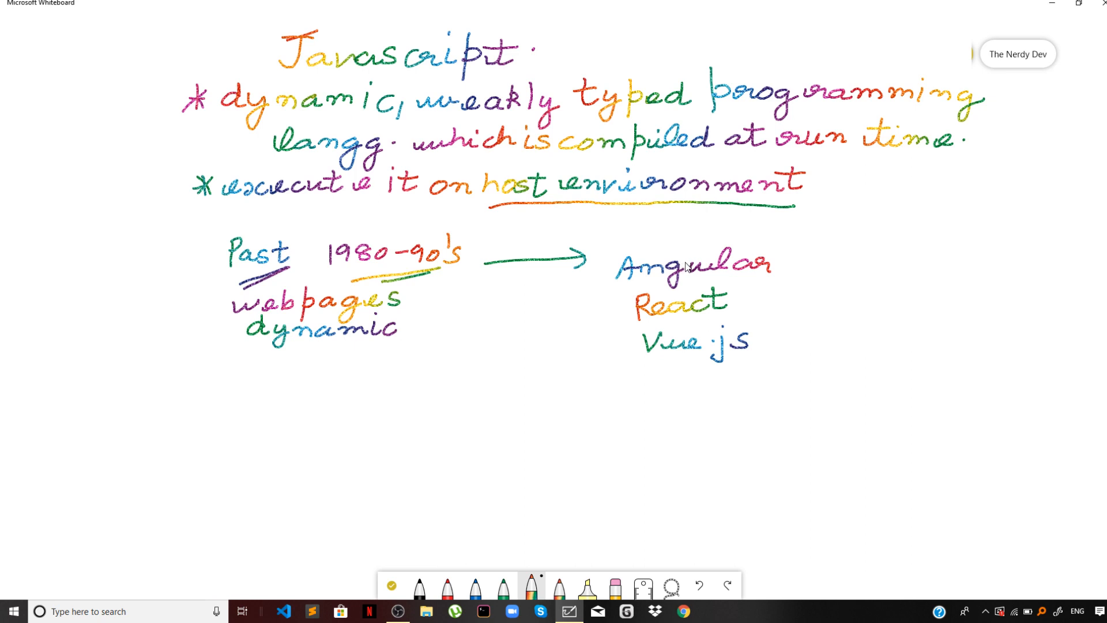
{"action": "mouse_move", "coordinate": [697, 262]}
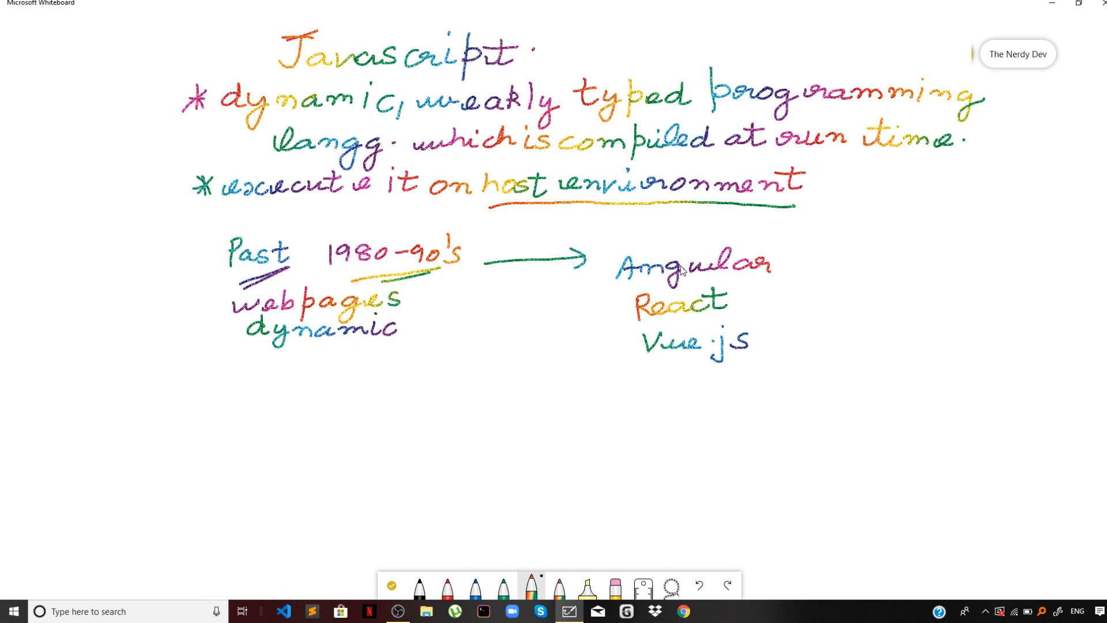
{"action": "mouse_move", "coordinate": [681, 271]}
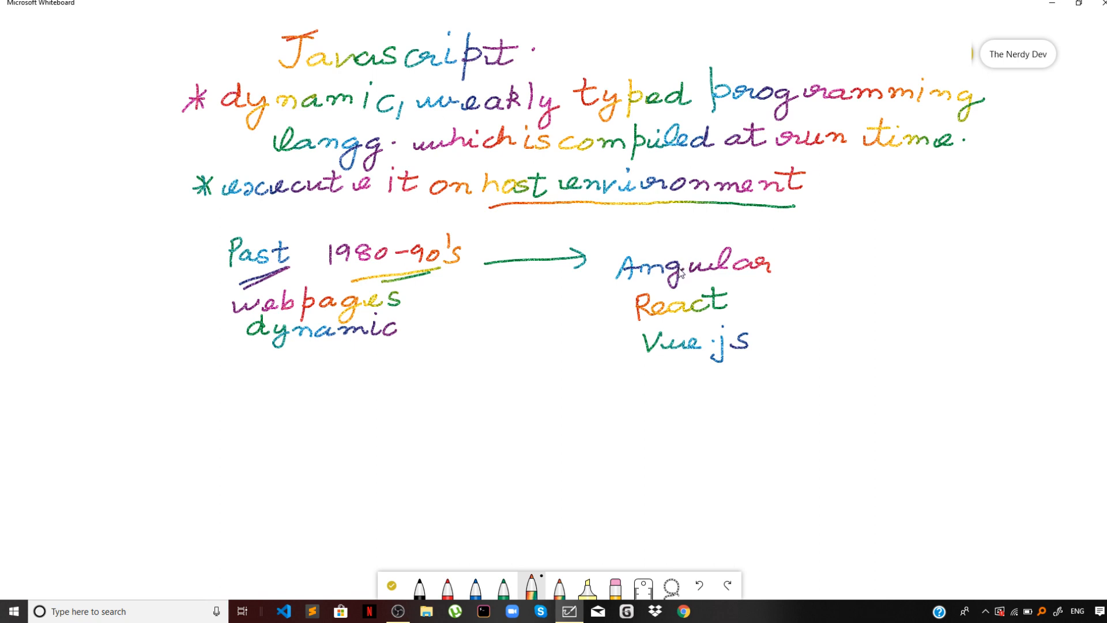
{"action": "mouse_move", "coordinate": [375, 368]}
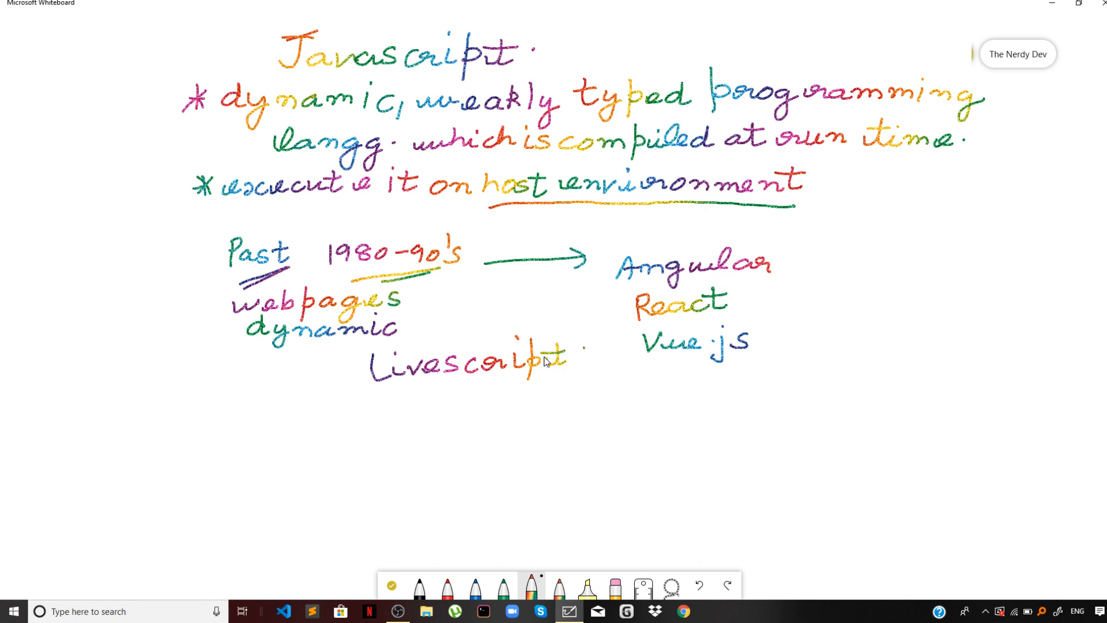
{"action": "mouse_move", "coordinate": [520, 353]}
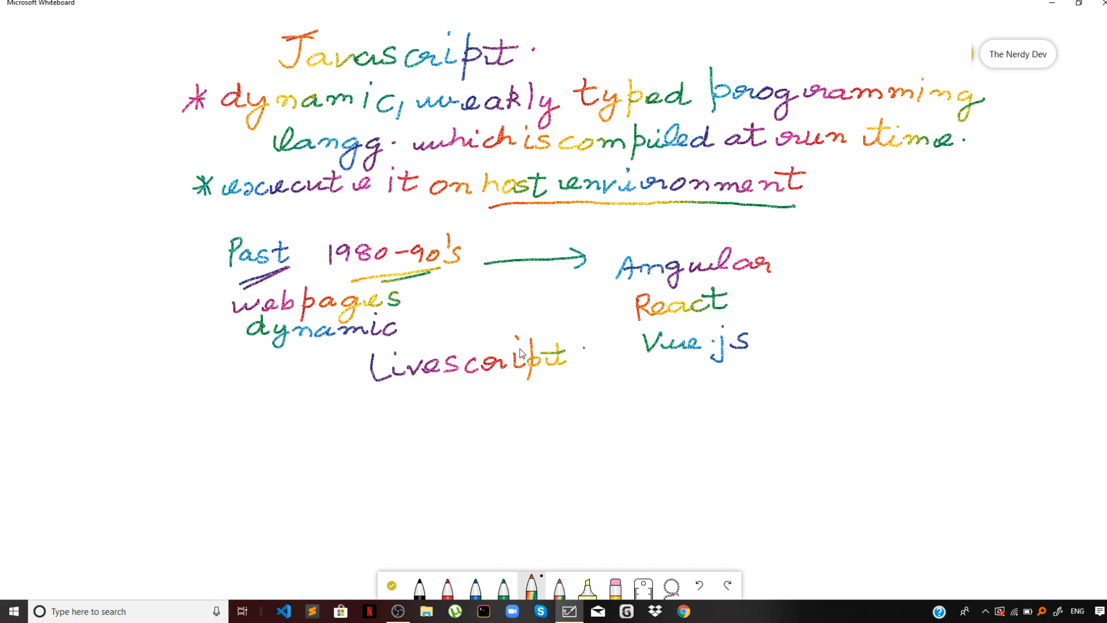
{"action": "mouse_move", "coordinate": [509, 169]}
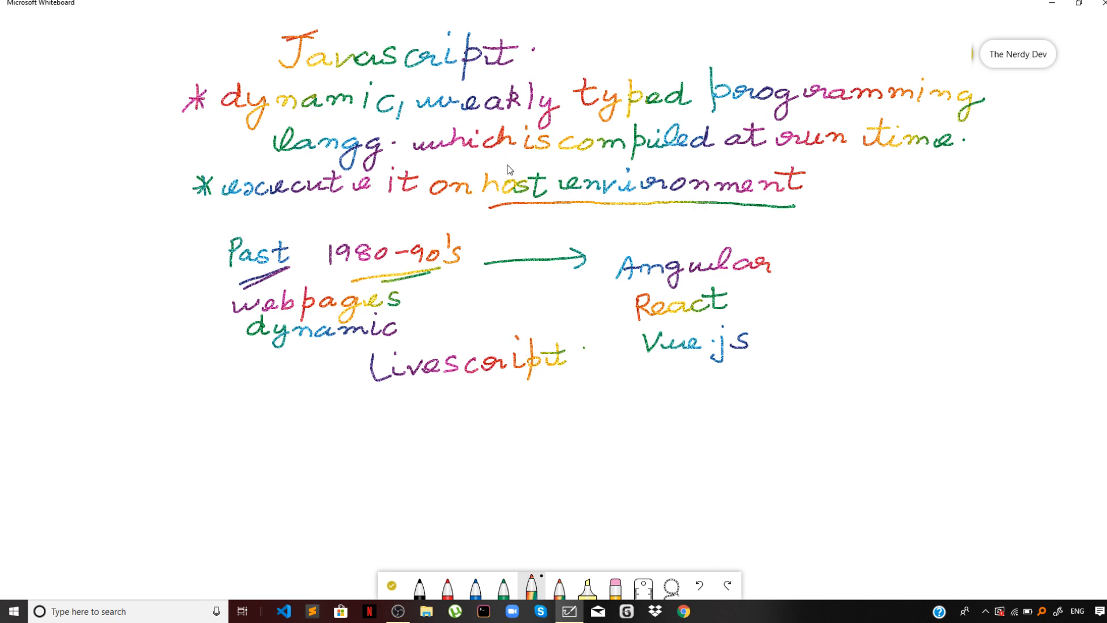
{"action": "mouse_move", "coordinate": [844, 253]}
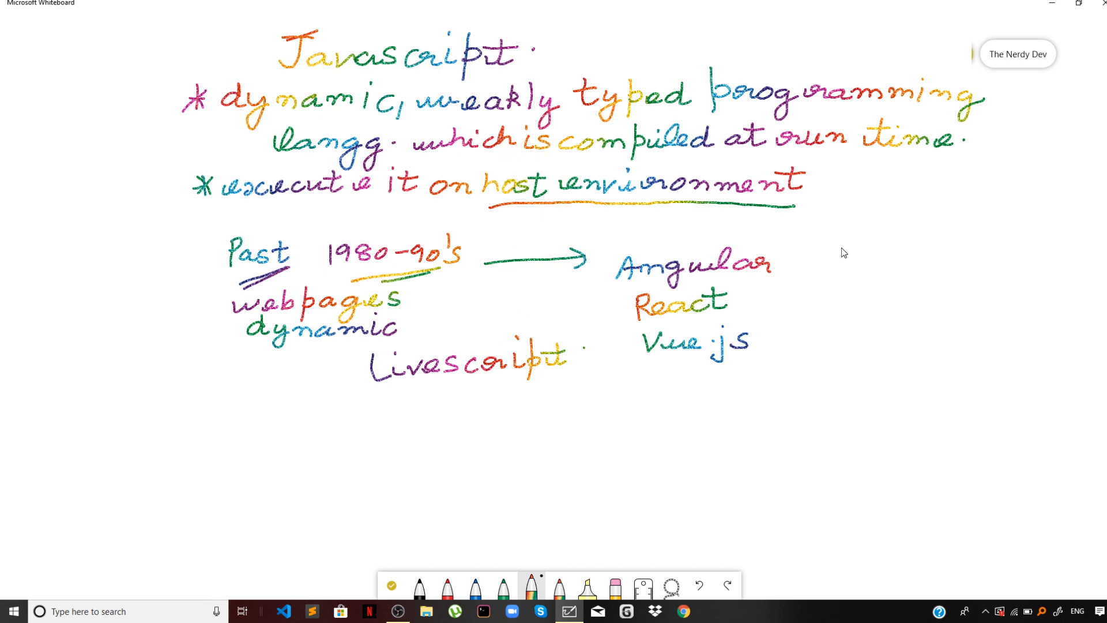
{"action": "mouse_move", "coordinate": [833, 261]}
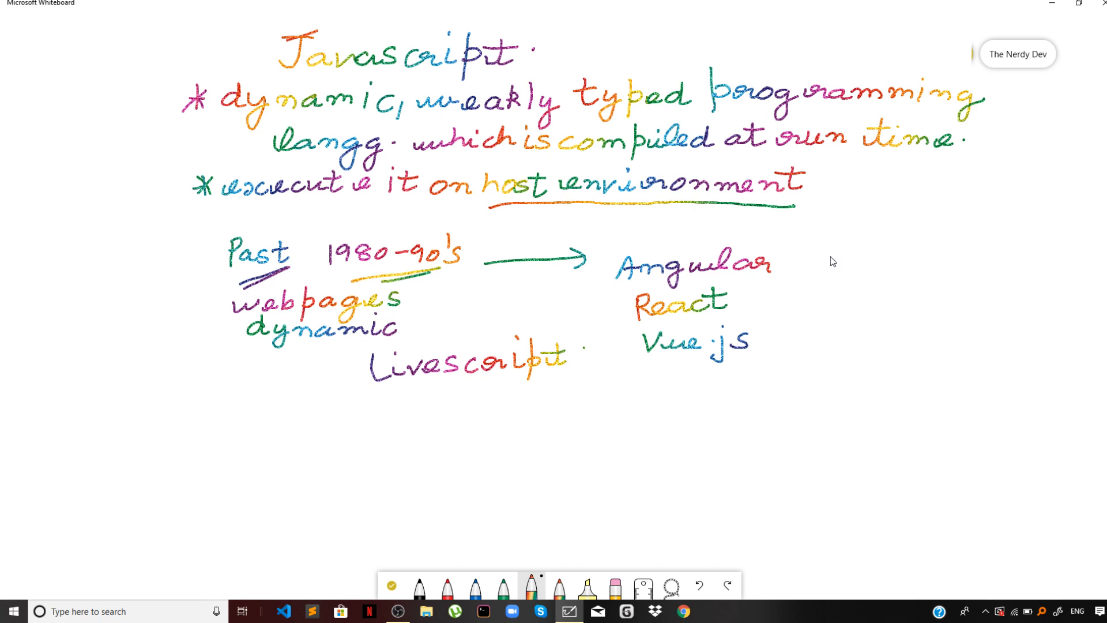
{"action": "mouse_move", "coordinate": [932, 145]}
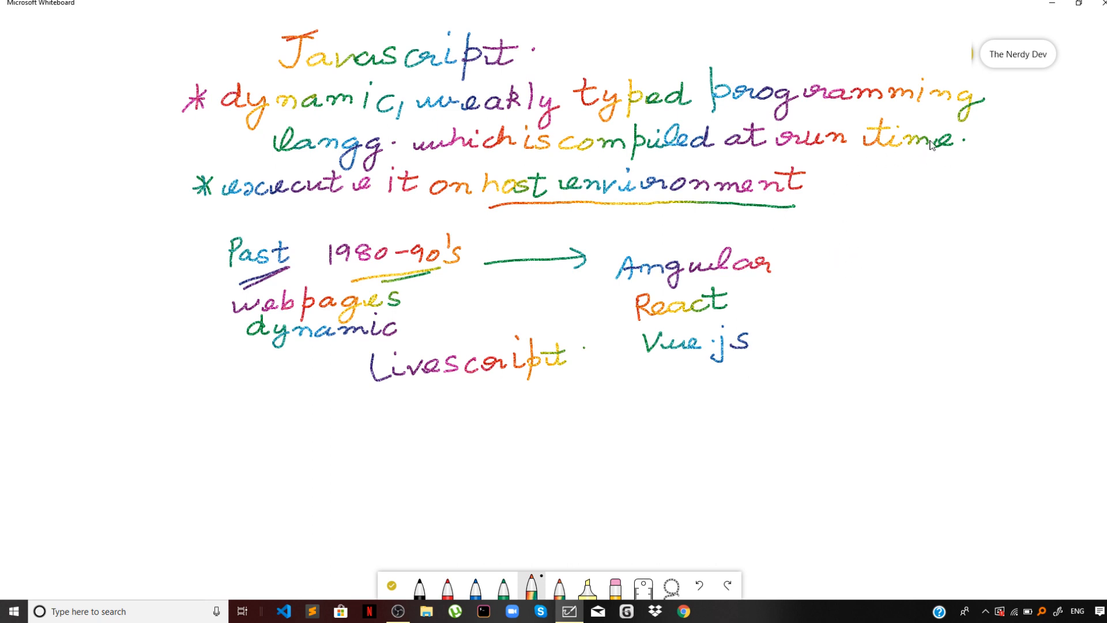
{"action": "mouse_move", "coordinate": [892, 242]}
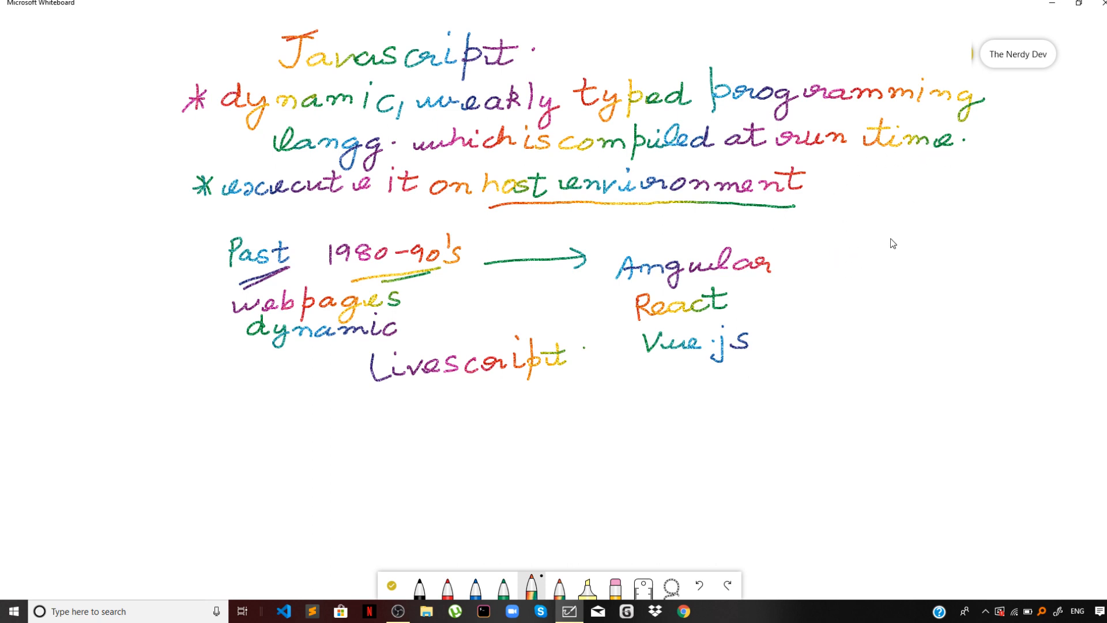
{"action": "mouse_move", "coordinate": [876, 253]}
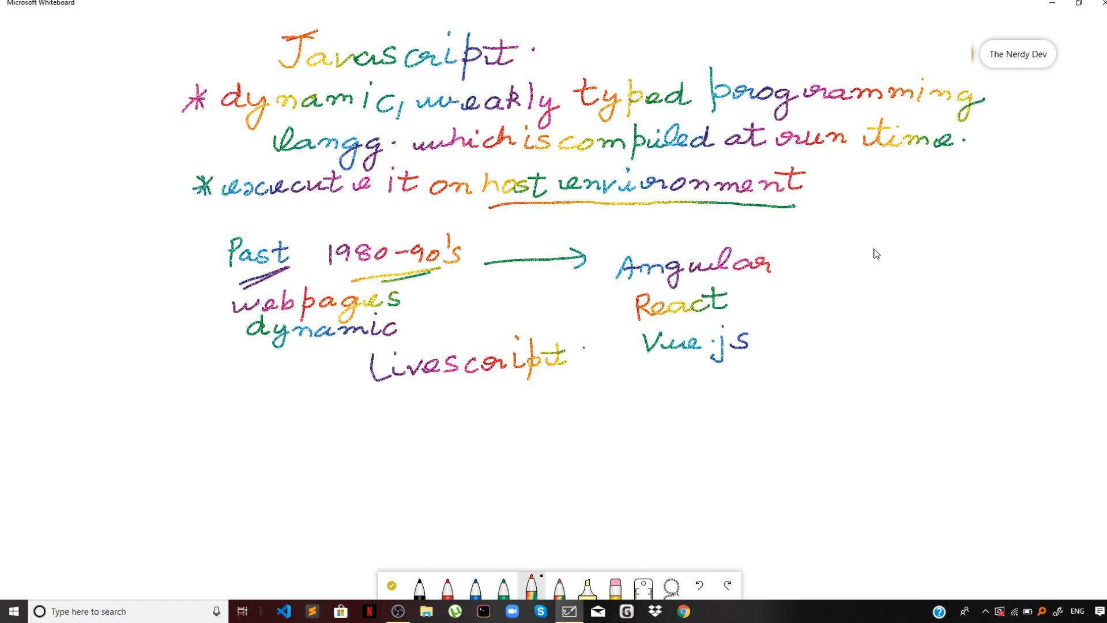
{"action": "mouse_move", "coordinate": [867, 256]}
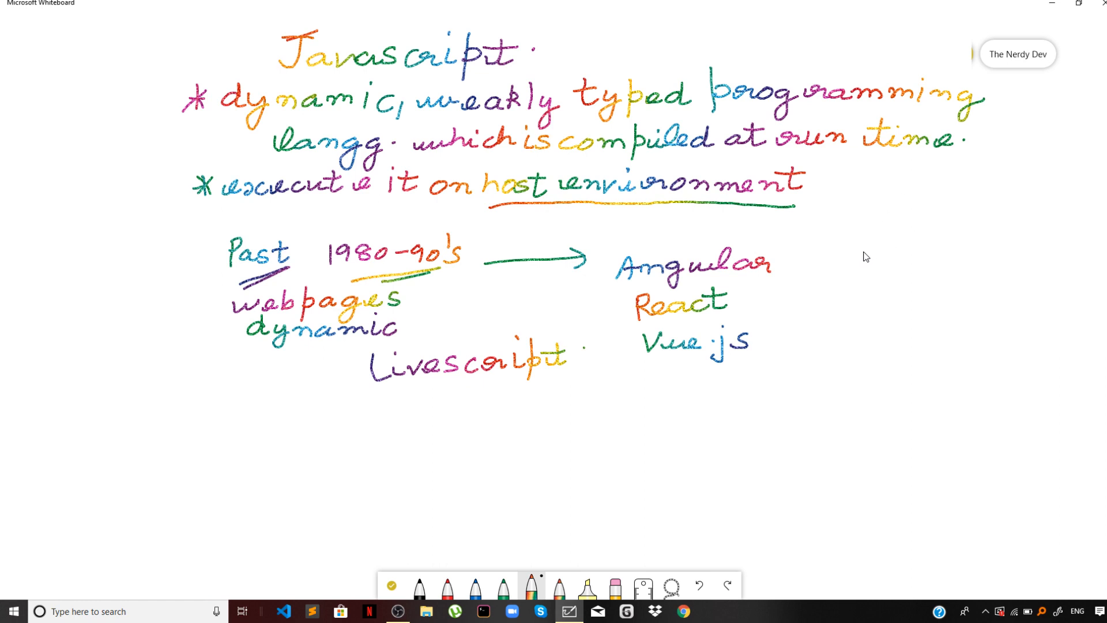
{"action": "mouse_move", "coordinate": [862, 257]}
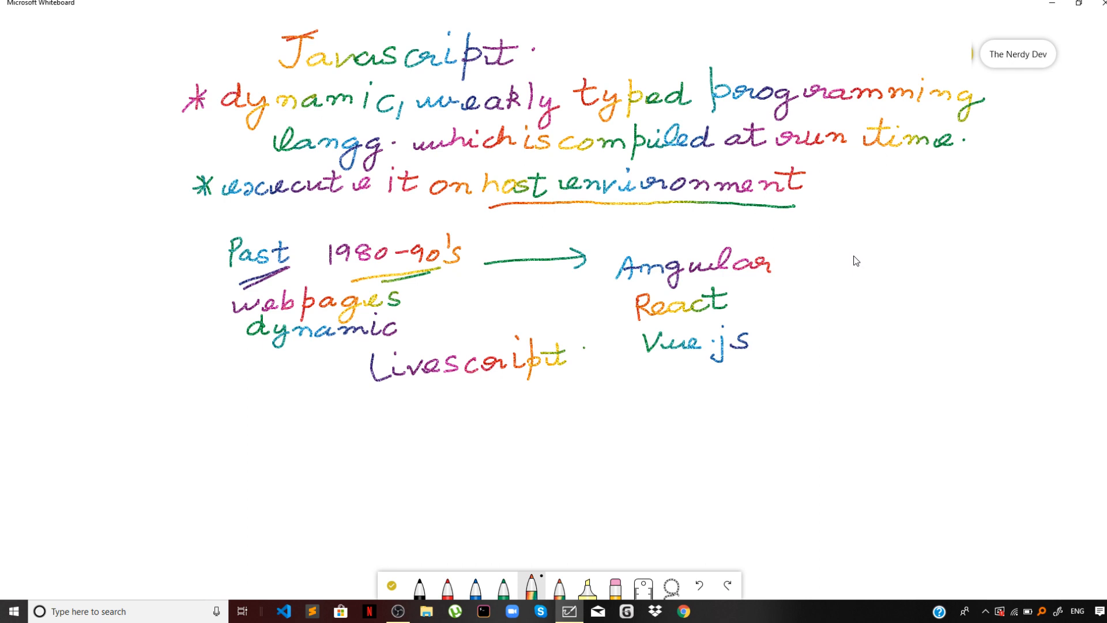
{"action": "mouse_move", "coordinate": [840, 266]}
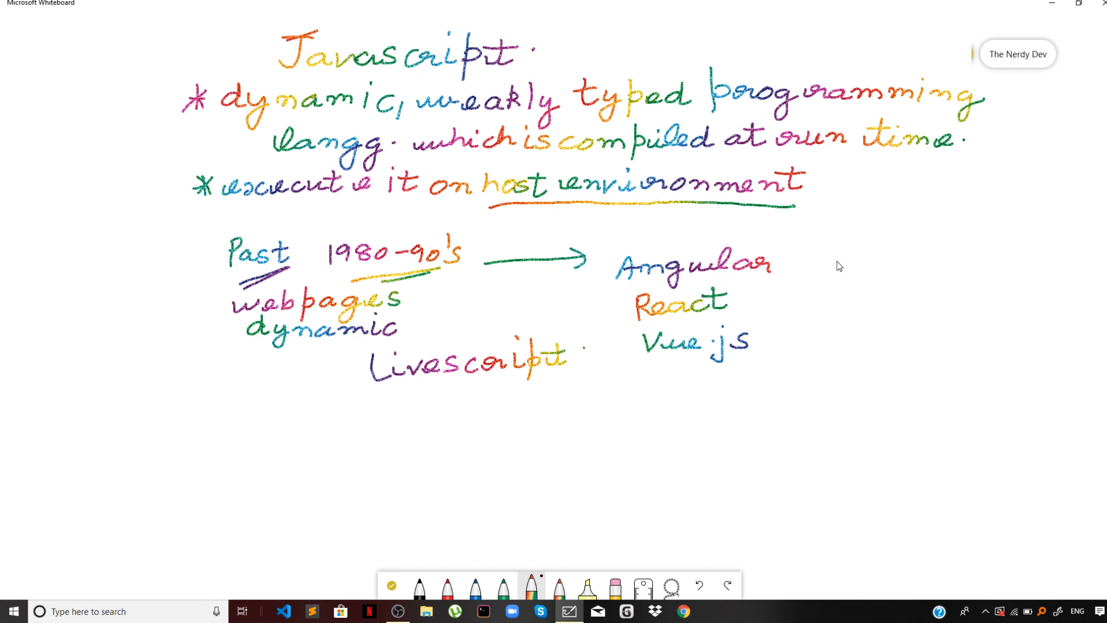
{"action": "mouse_move", "coordinate": [491, 366]}
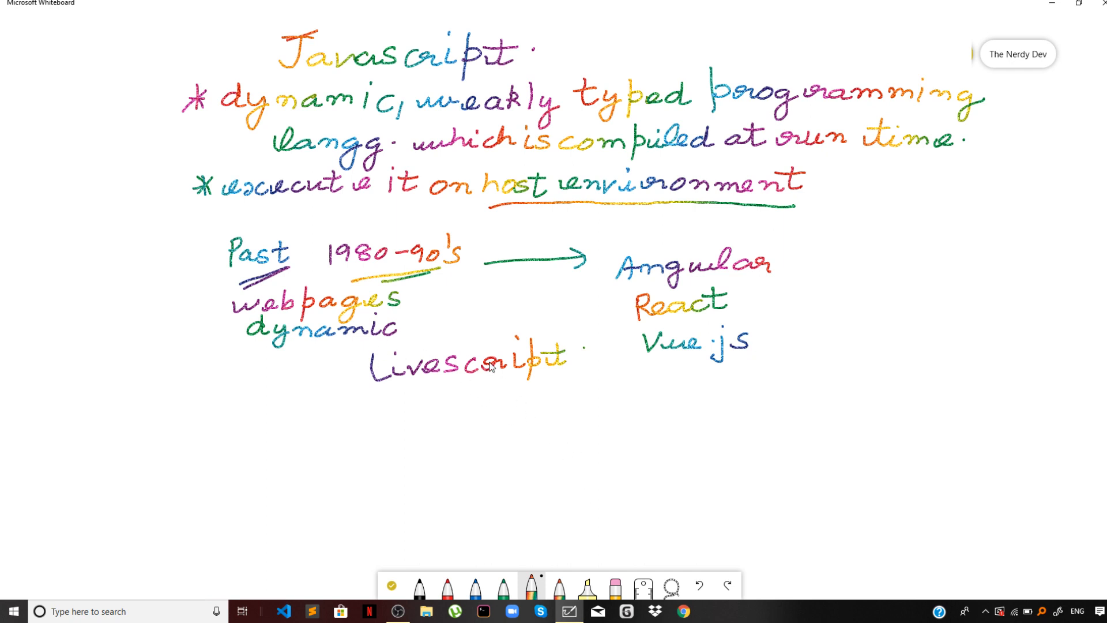
{"action": "mouse_move", "coordinate": [866, 197]}
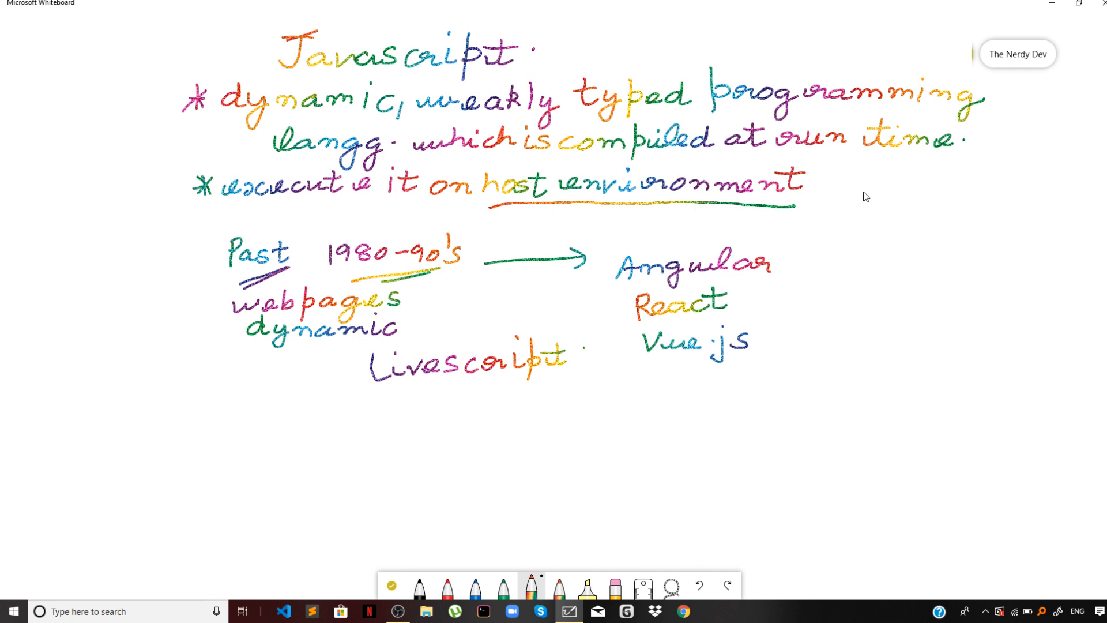
{"action": "mouse_move", "coordinate": [837, 236]}
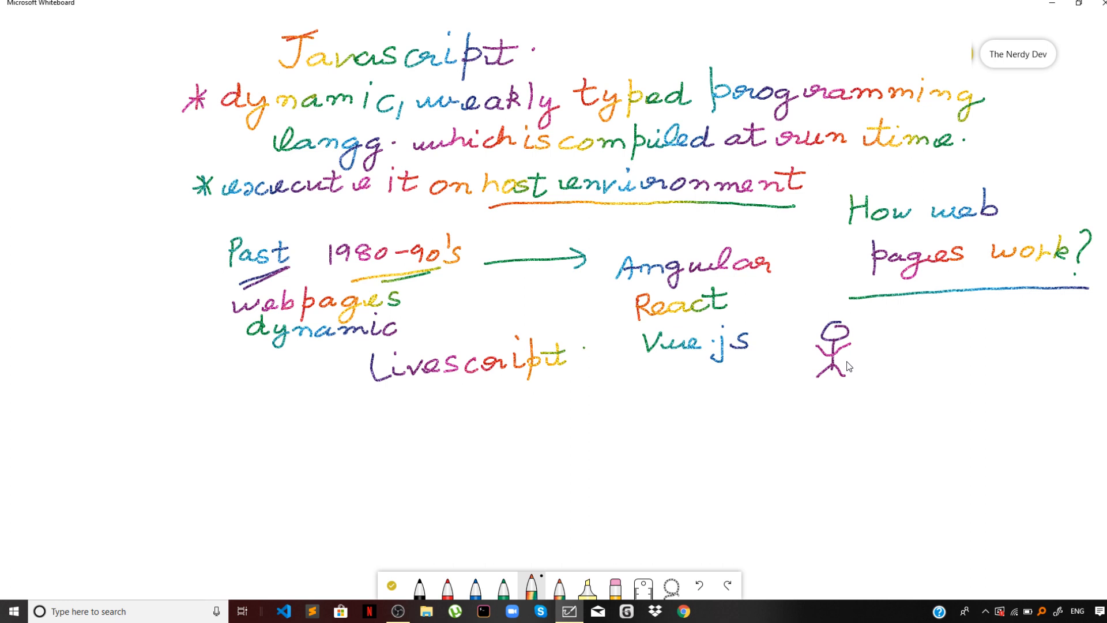
{"action": "mouse_move", "coordinate": [854, 368]}
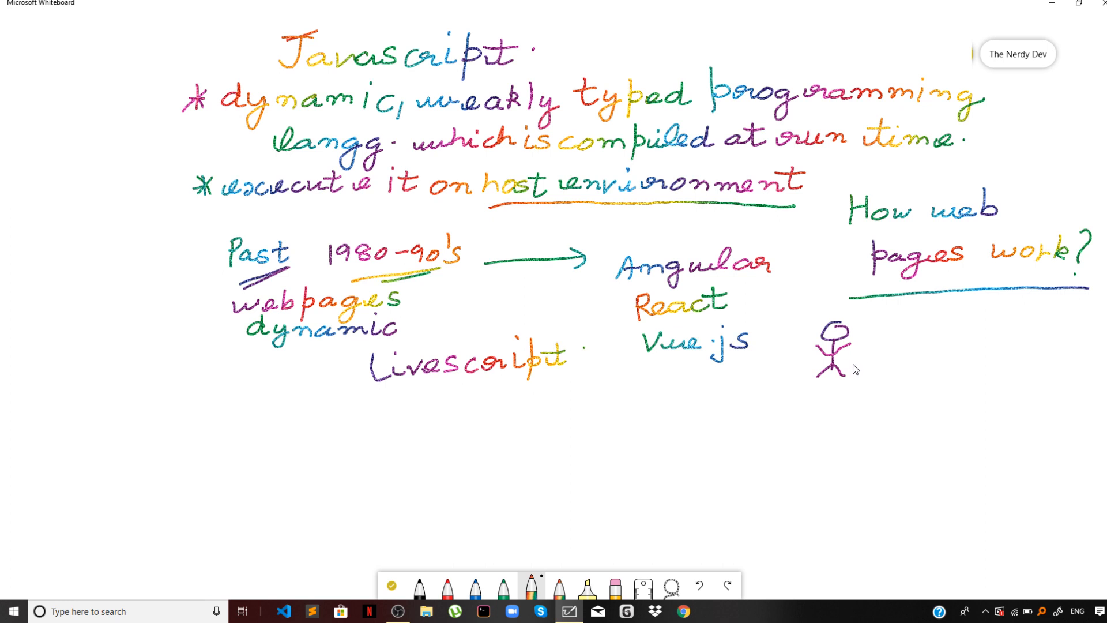
{"action": "mouse_move", "coordinate": [893, 364]}
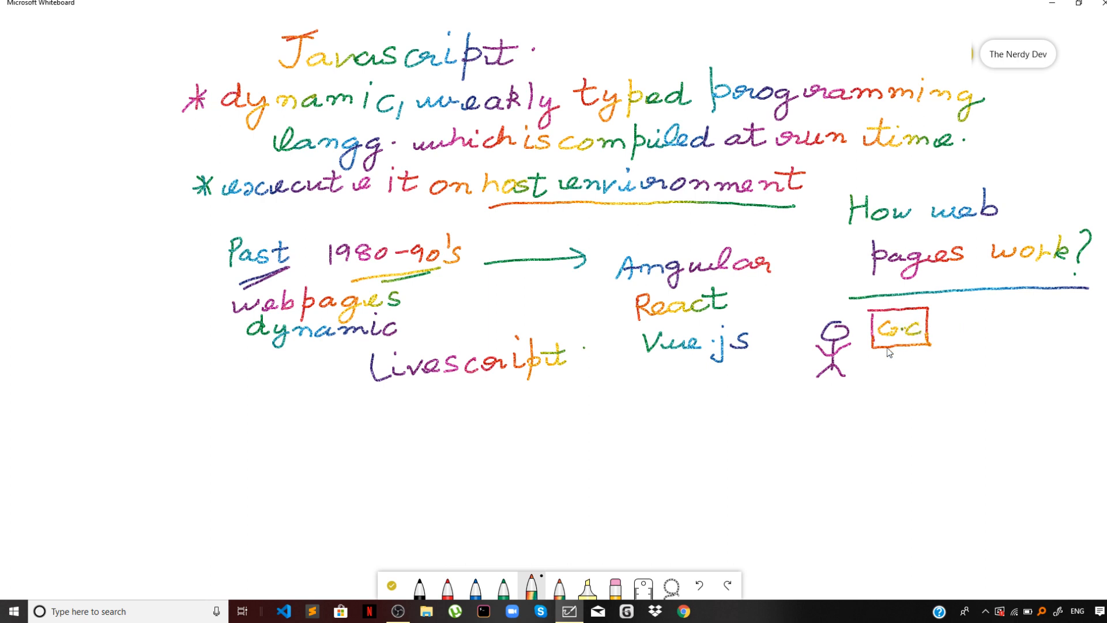
{"action": "mouse_move", "coordinate": [888, 346]}
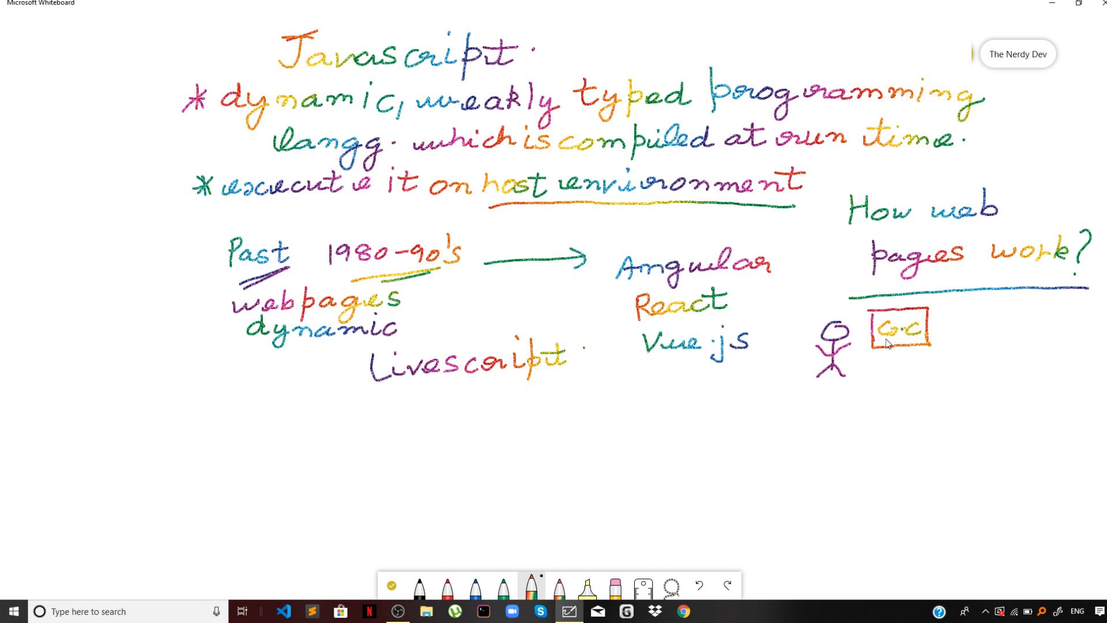
{"action": "mouse_move", "coordinate": [877, 375]}
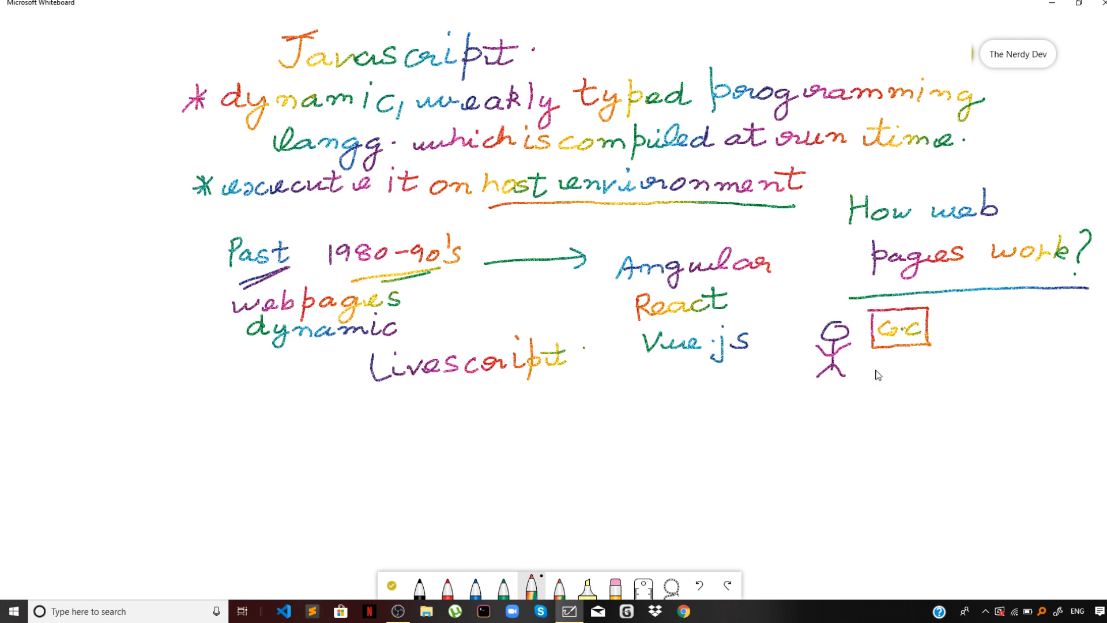
{"action": "mouse_move", "coordinate": [871, 385]}
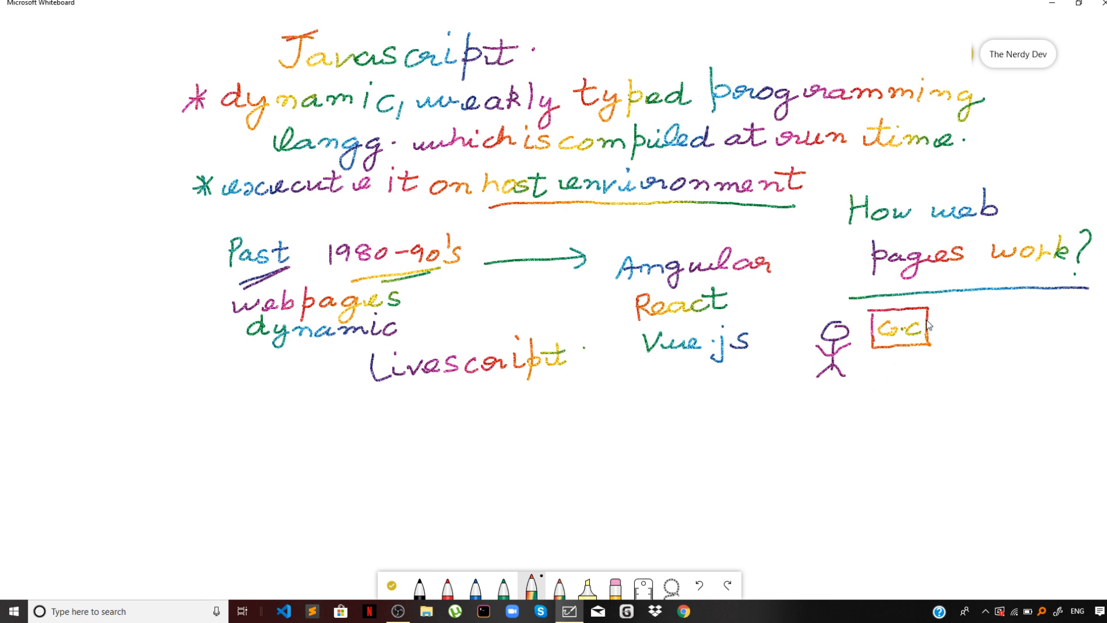
{"action": "mouse_move", "coordinate": [911, 313]}
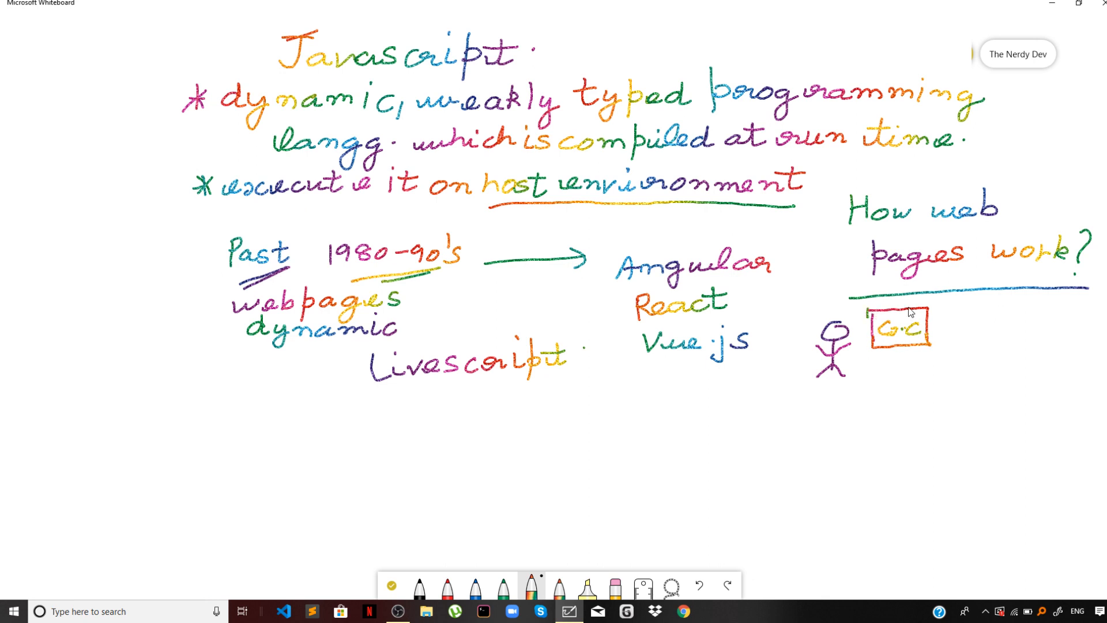
{"action": "mouse_move", "coordinate": [889, 365]}
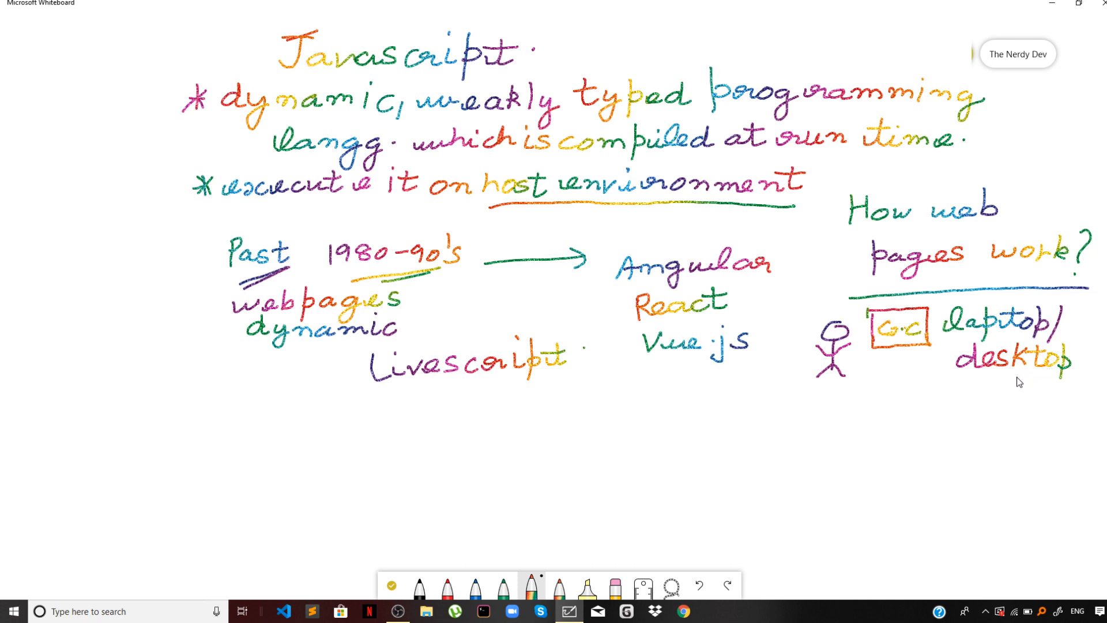
{"action": "mouse_move", "coordinate": [896, 345]}
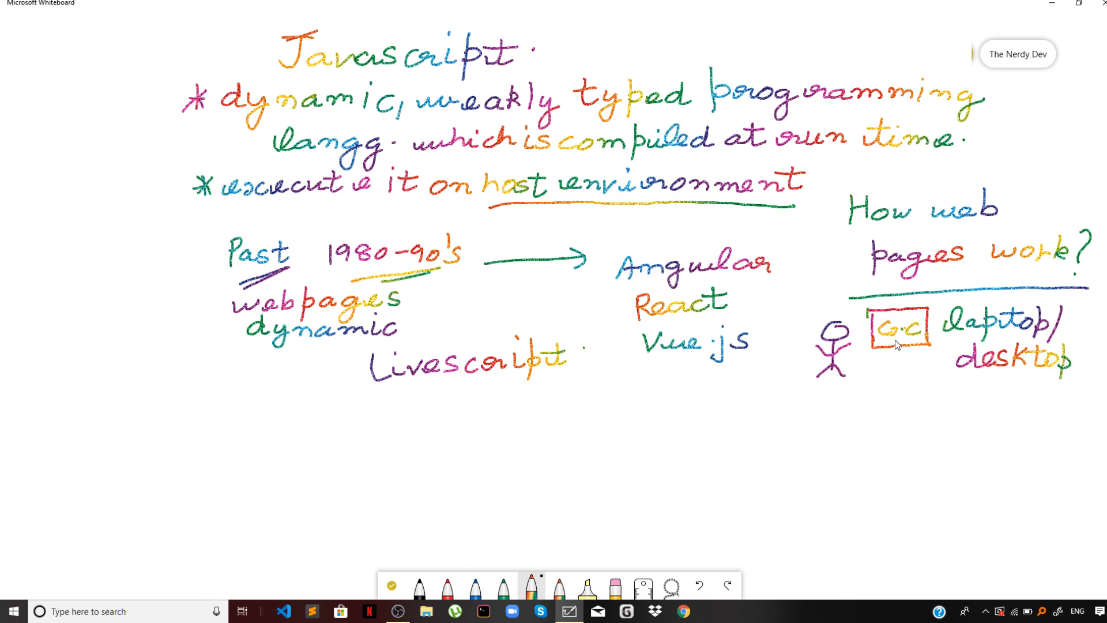
{"action": "mouse_move", "coordinate": [872, 393]}
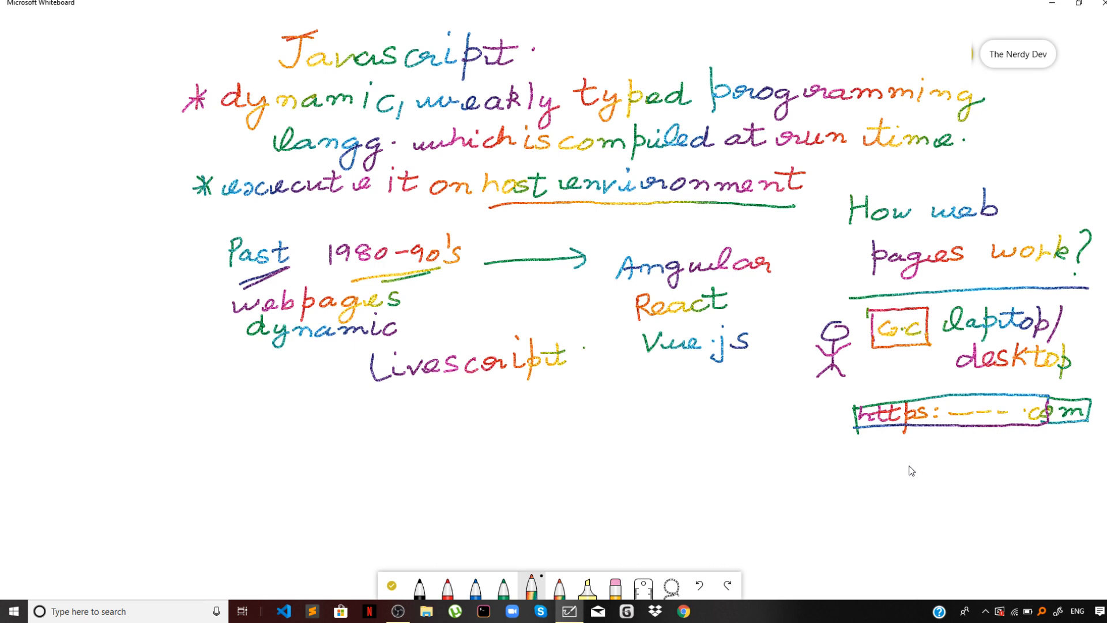
{"action": "mouse_move", "coordinate": [918, 471]}
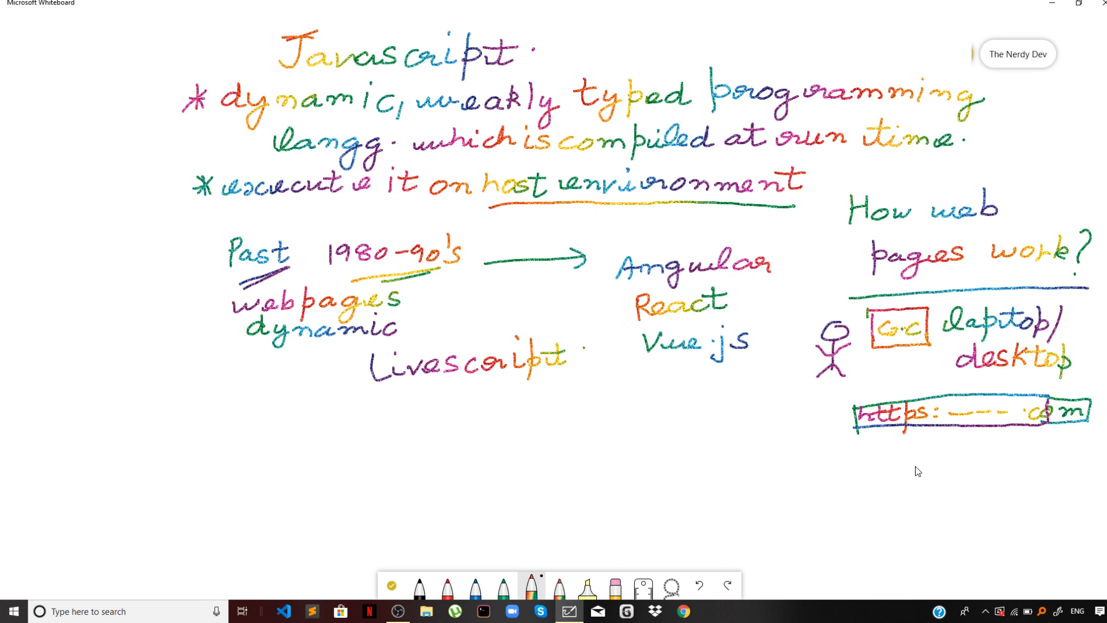
{"action": "mouse_move", "coordinate": [934, 456]}
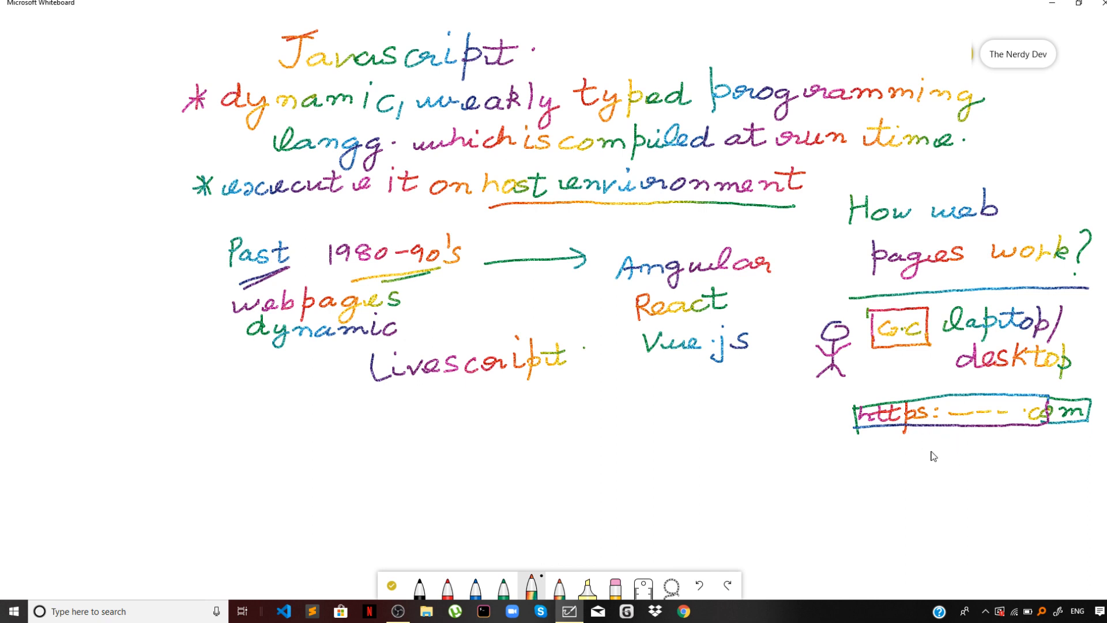
{"action": "mouse_move", "coordinate": [905, 460]}
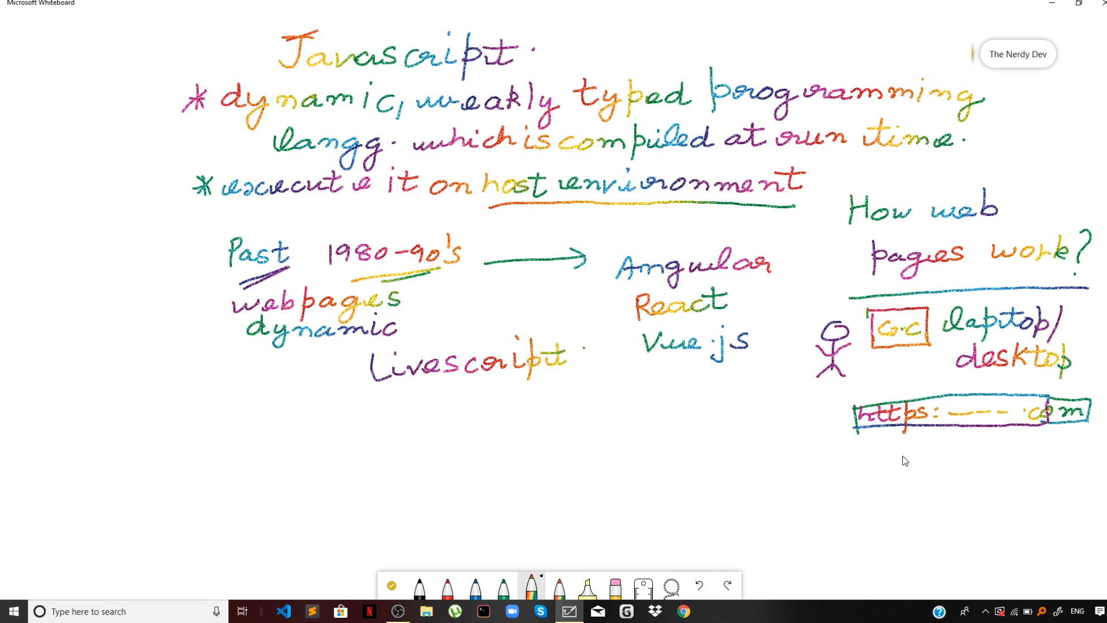
{"action": "mouse_move", "coordinate": [896, 466]}
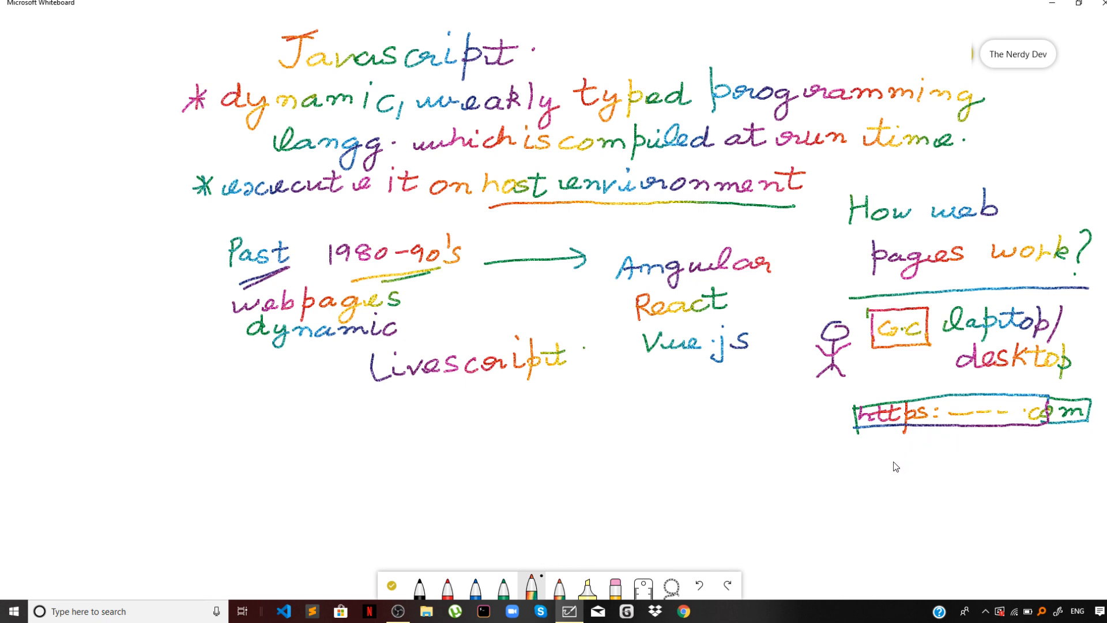
{"action": "mouse_move", "coordinate": [939, 441]}
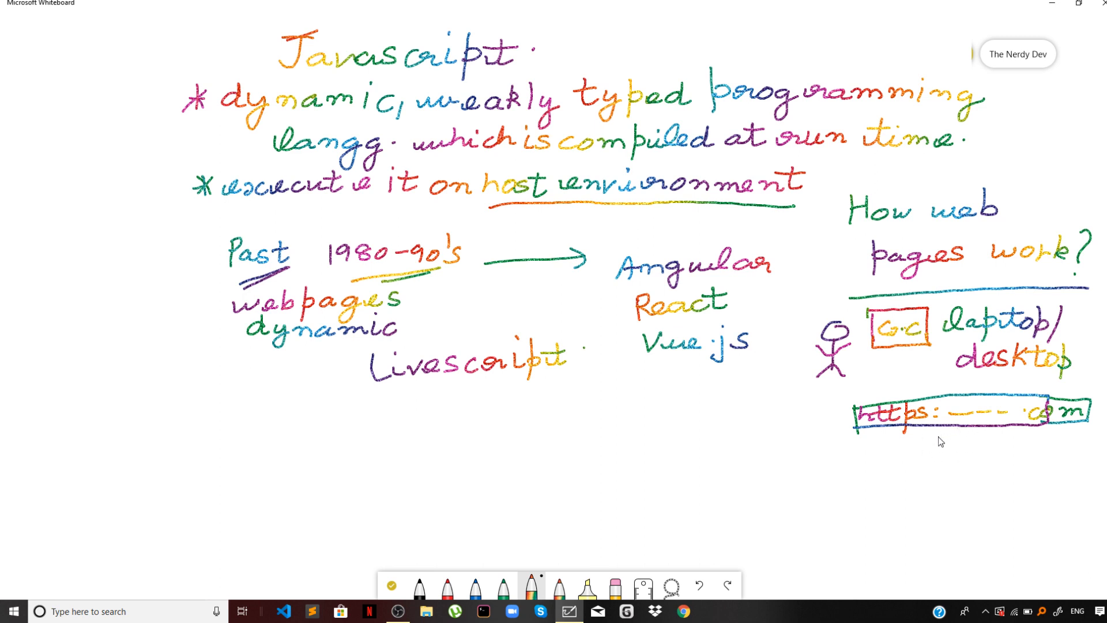
{"action": "mouse_move", "coordinate": [916, 451]}
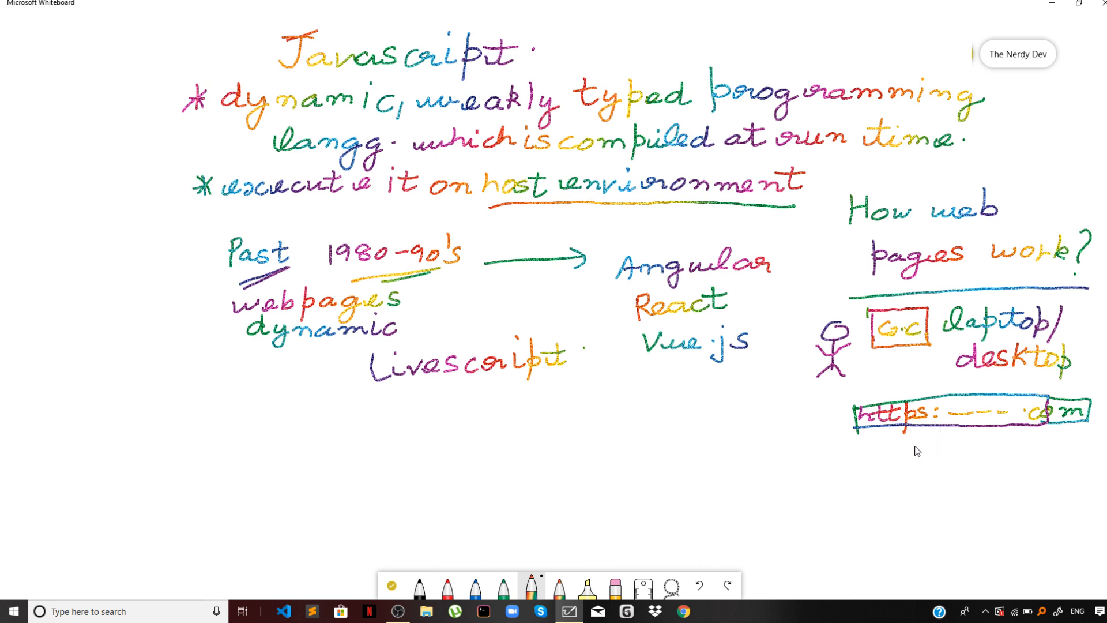
{"action": "mouse_move", "coordinate": [907, 461]}
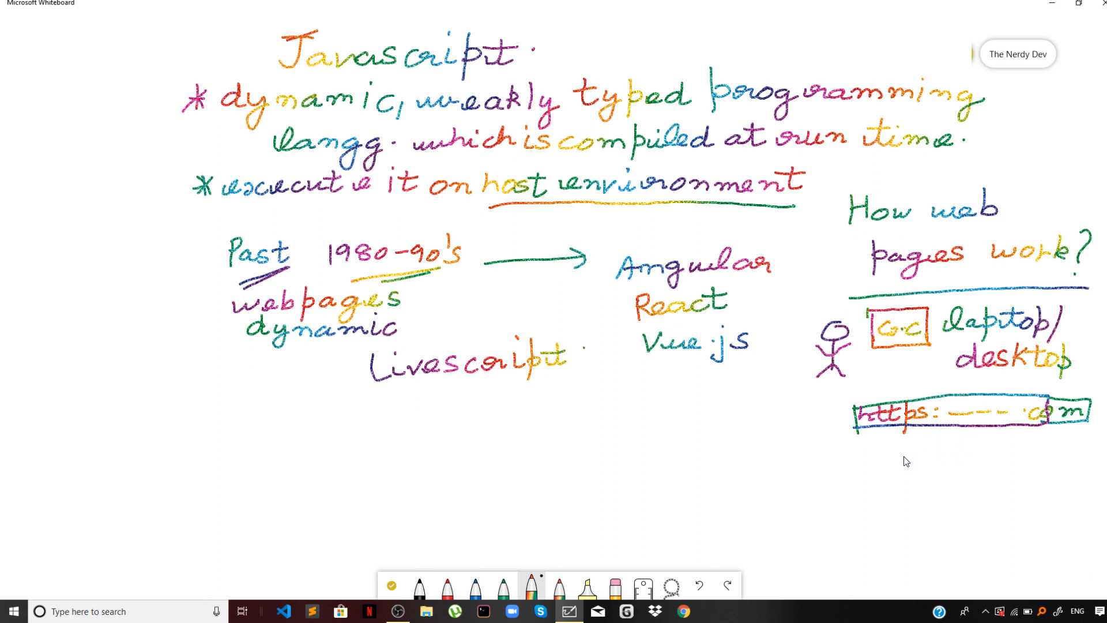
{"action": "mouse_move", "coordinate": [896, 465]}
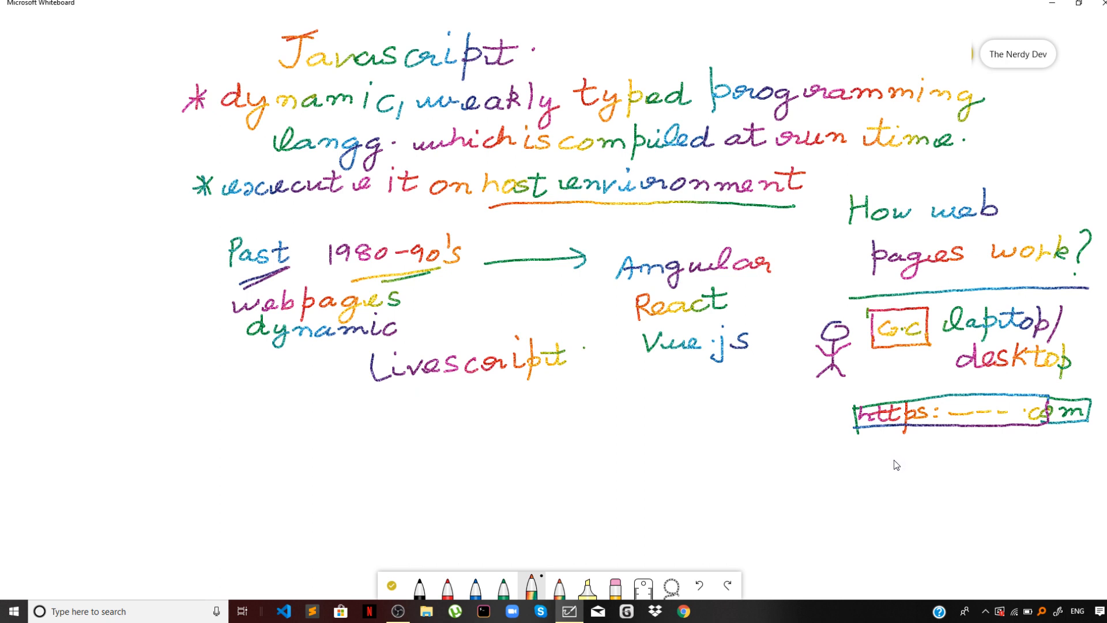
{"action": "mouse_move", "coordinate": [874, 465]}
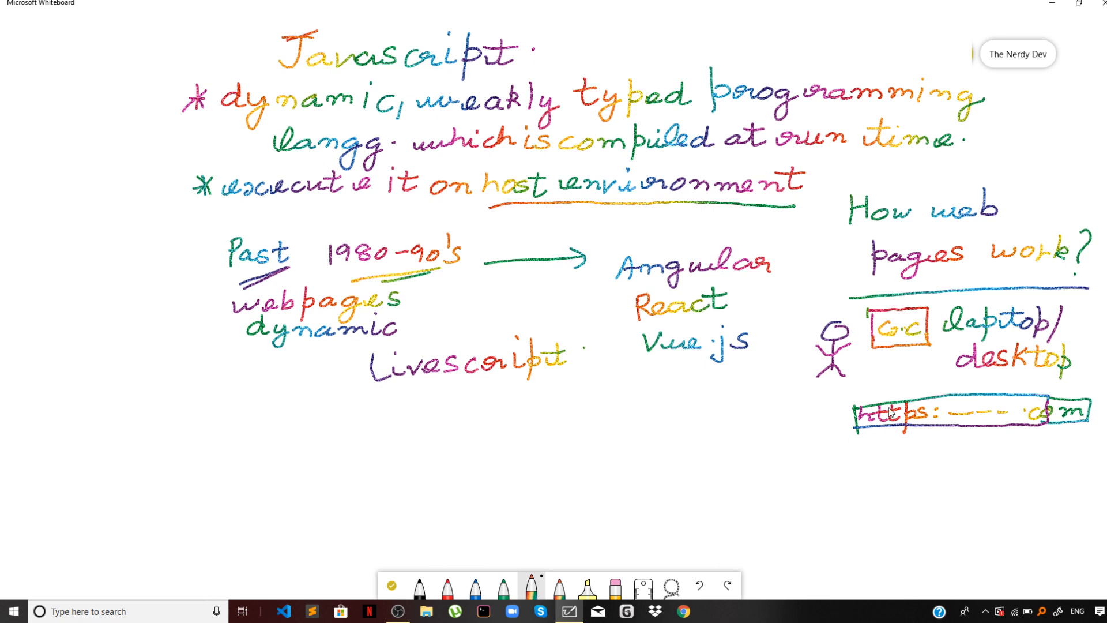
{"action": "mouse_move", "coordinate": [845, 433]}
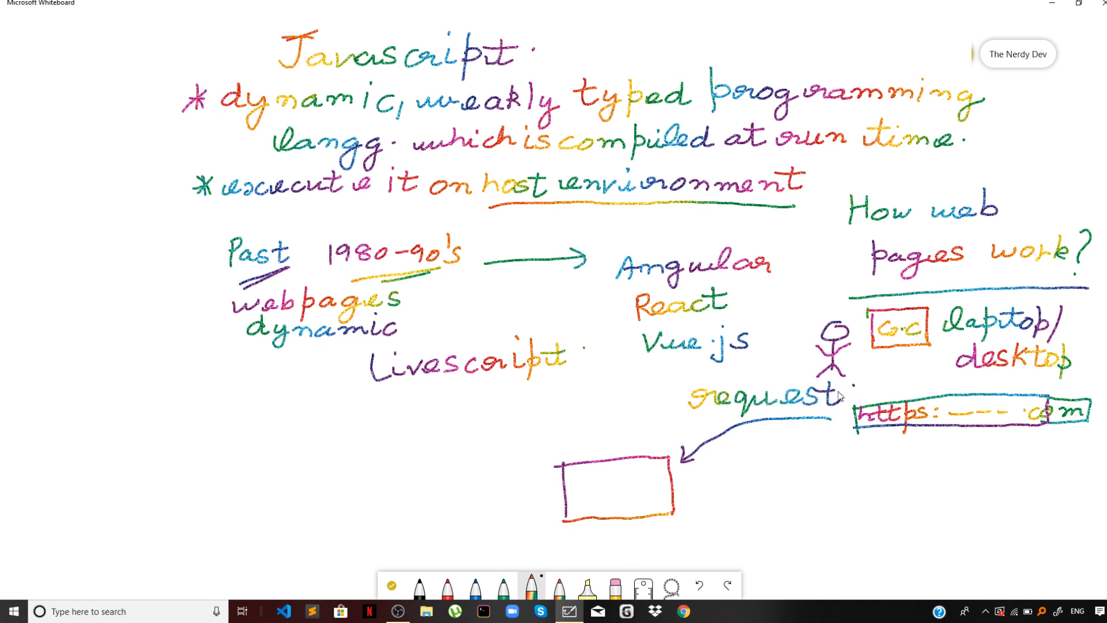
{"action": "mouse_move", "coordinate": [805, 411]}
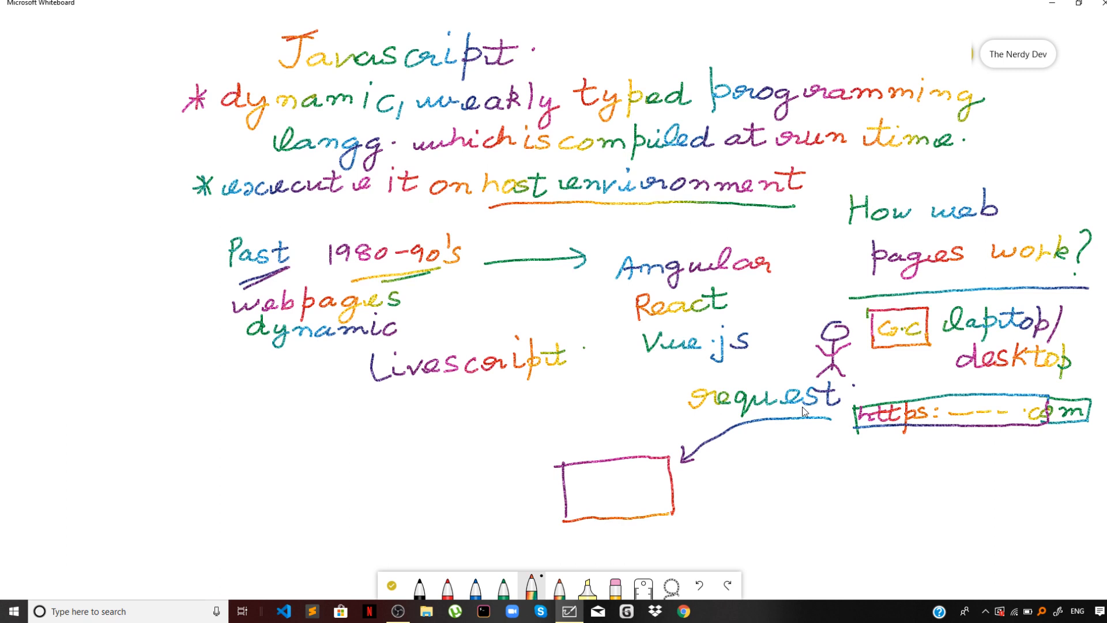
{"action": "mouse_move", "coordinate": [779, 417]}
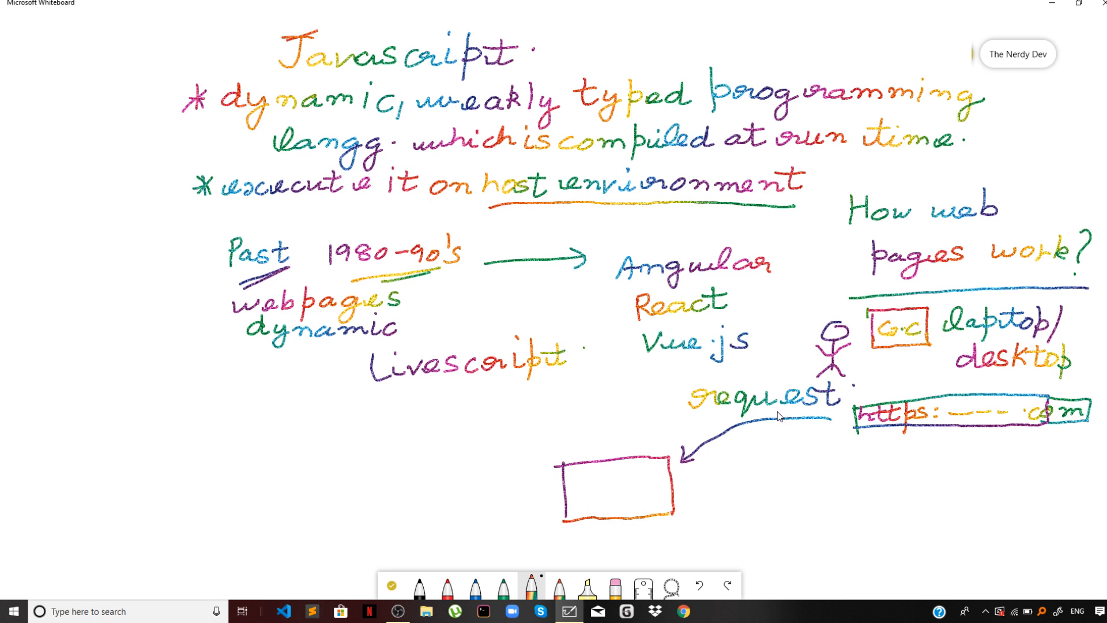
{"action": "mouse_move", "coordinate": [768, 418]}
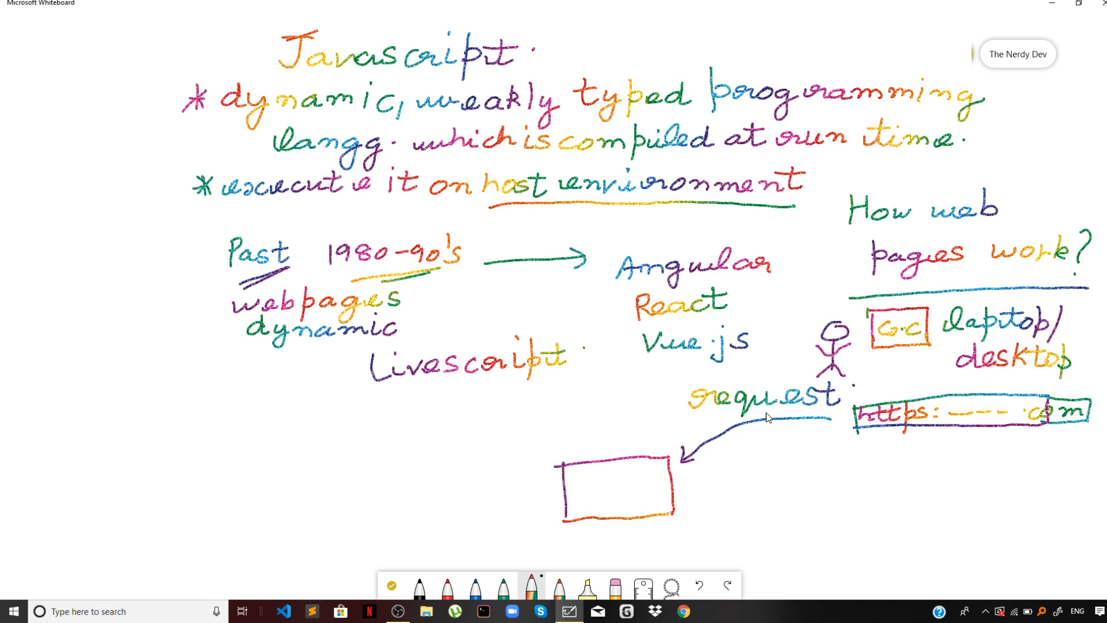
{"action": "mouse_move", "coordinate": [757, 420]}
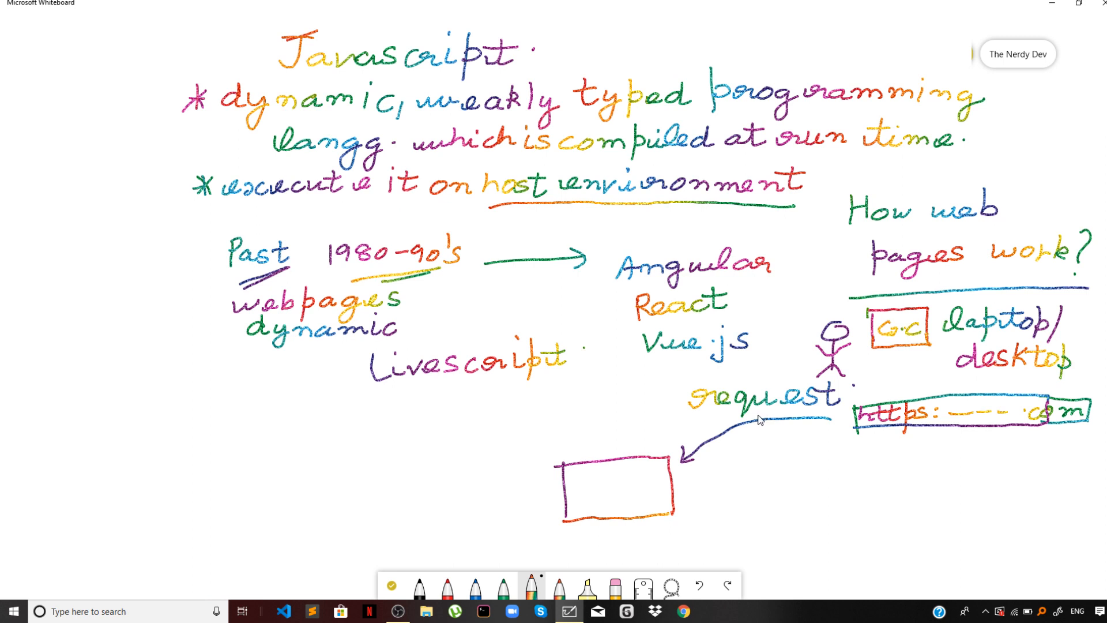
{"action": "mouse_move", "coordinate": [653, 473]}
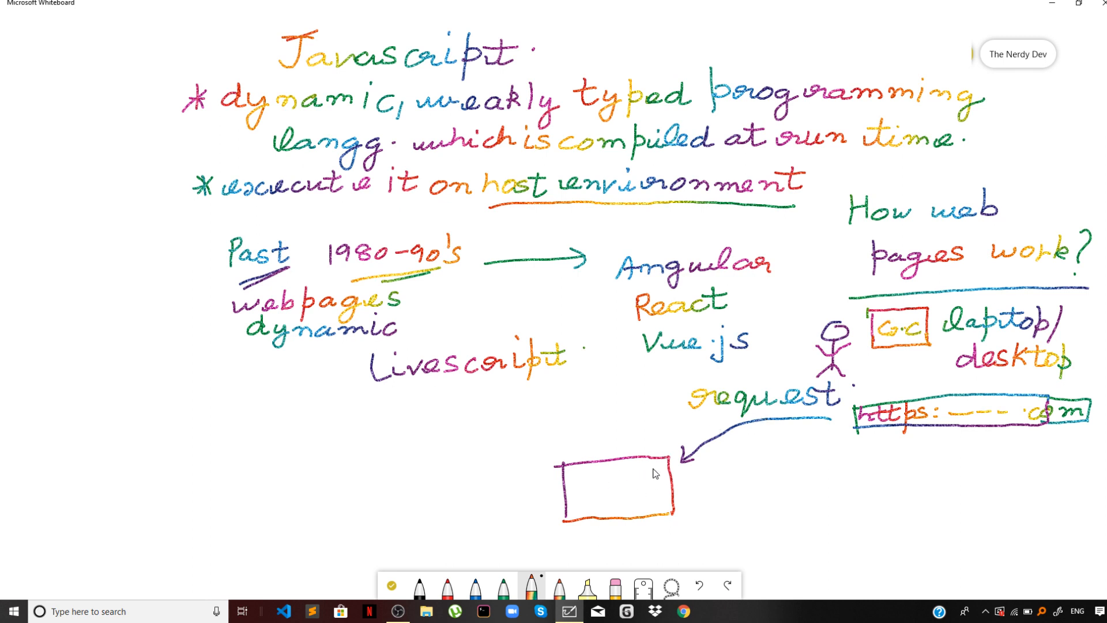
{"action": "mouse_move", "coordinate": [647, 500]}
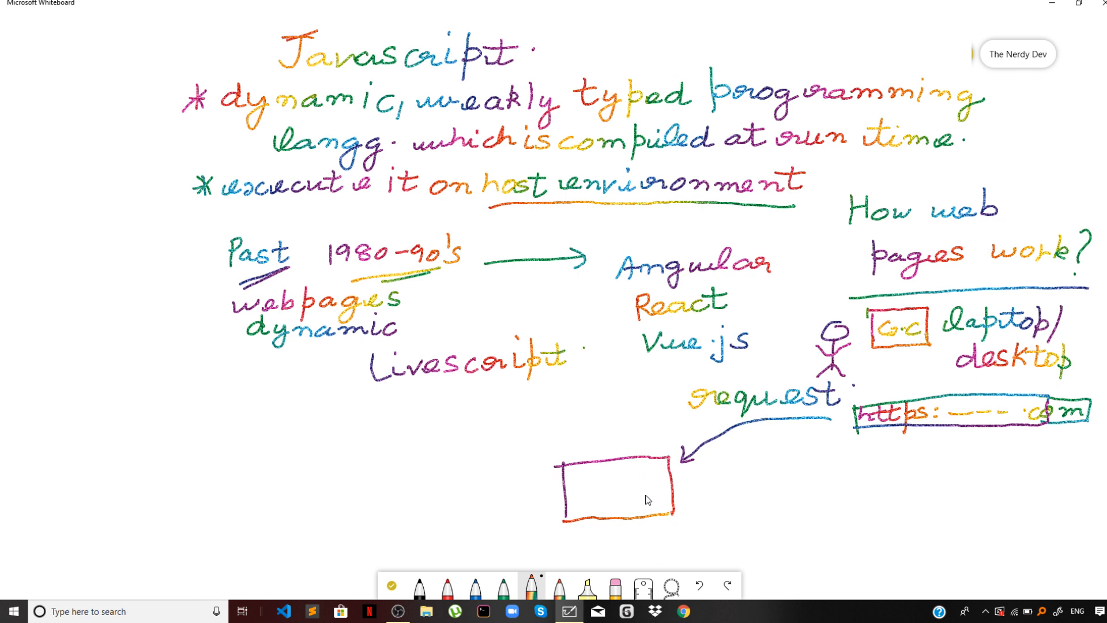
{"action": "mouse_move", "coordinate": [581, 449]}
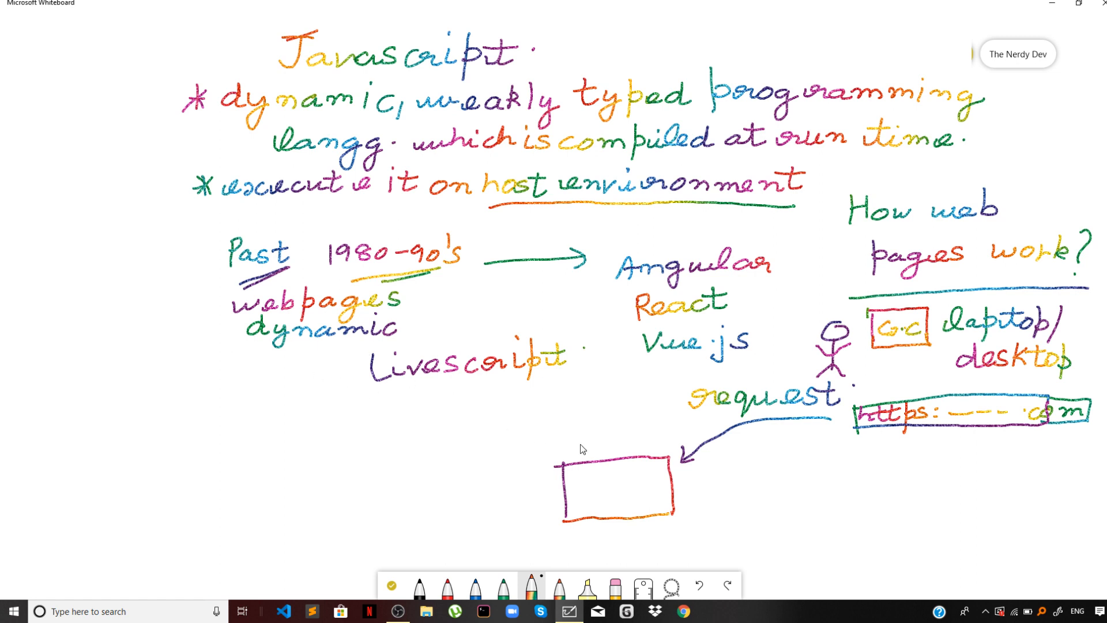
{"action": "mouse_move", "coordinate": [837, 416]}
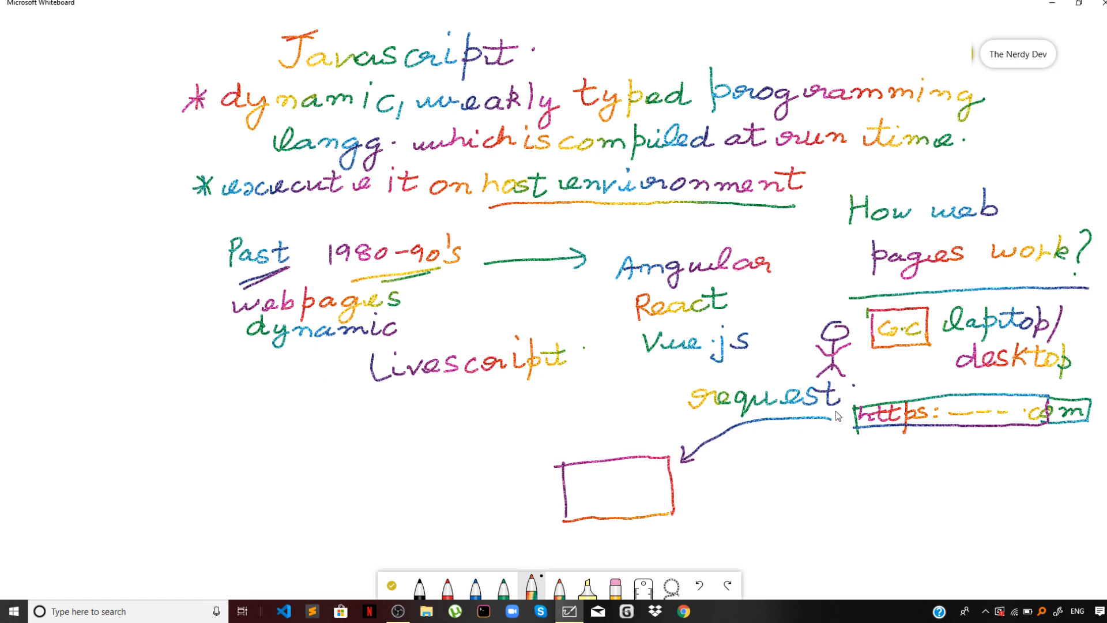
{"action": "mouse_move", "coordinate": [723, 453]}
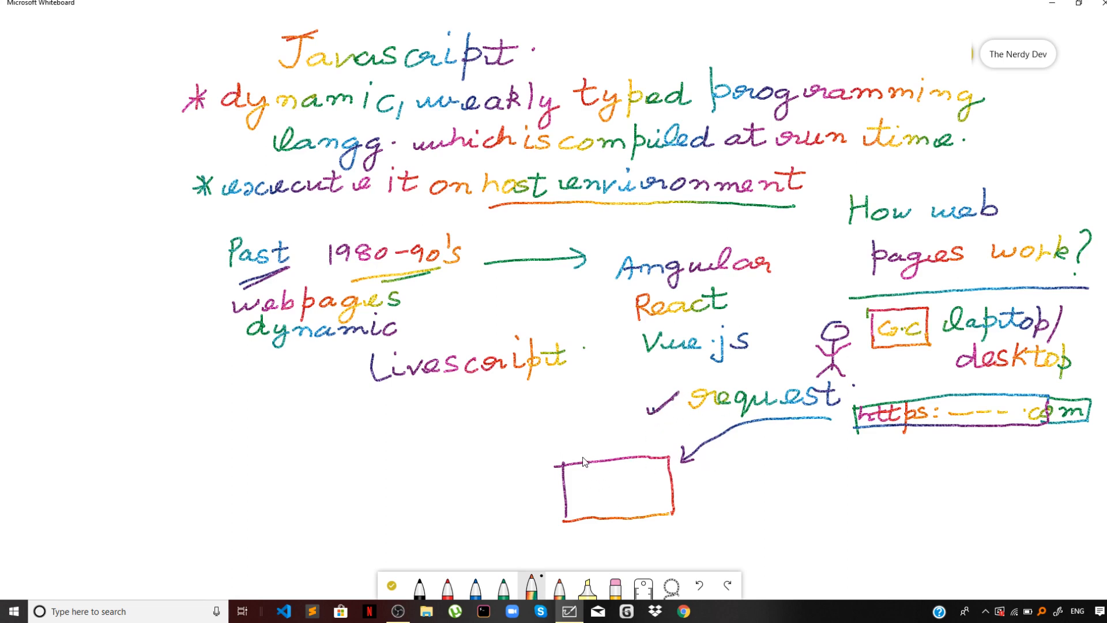
{"action": "mouse_move", "coordinate": [632, 479]}
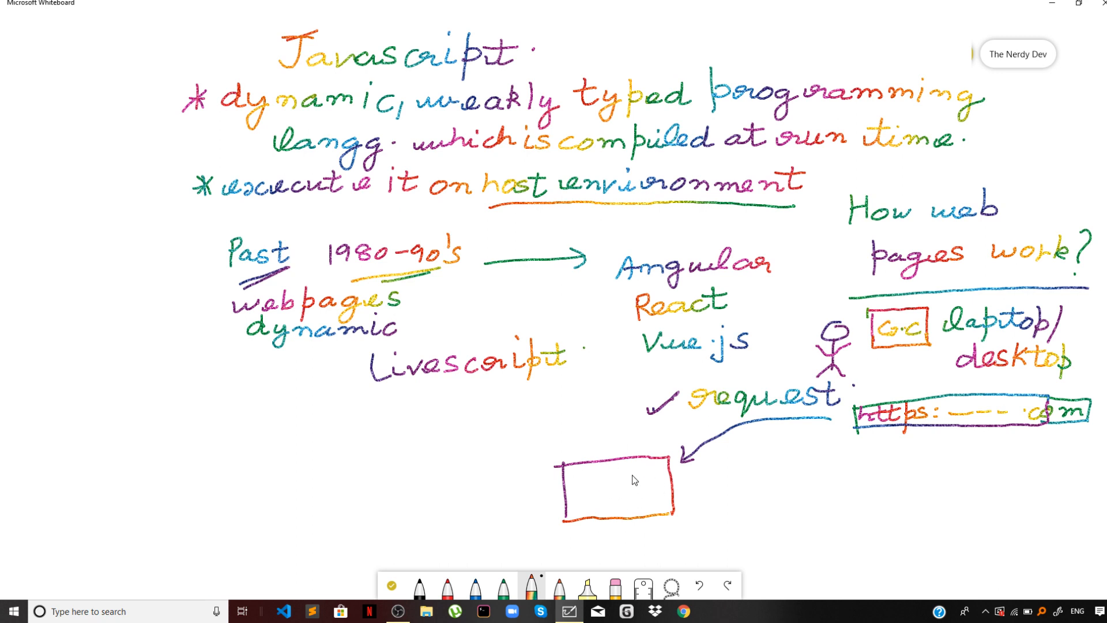
{"action": "mouse_move", "coordinate": [530, 488]}
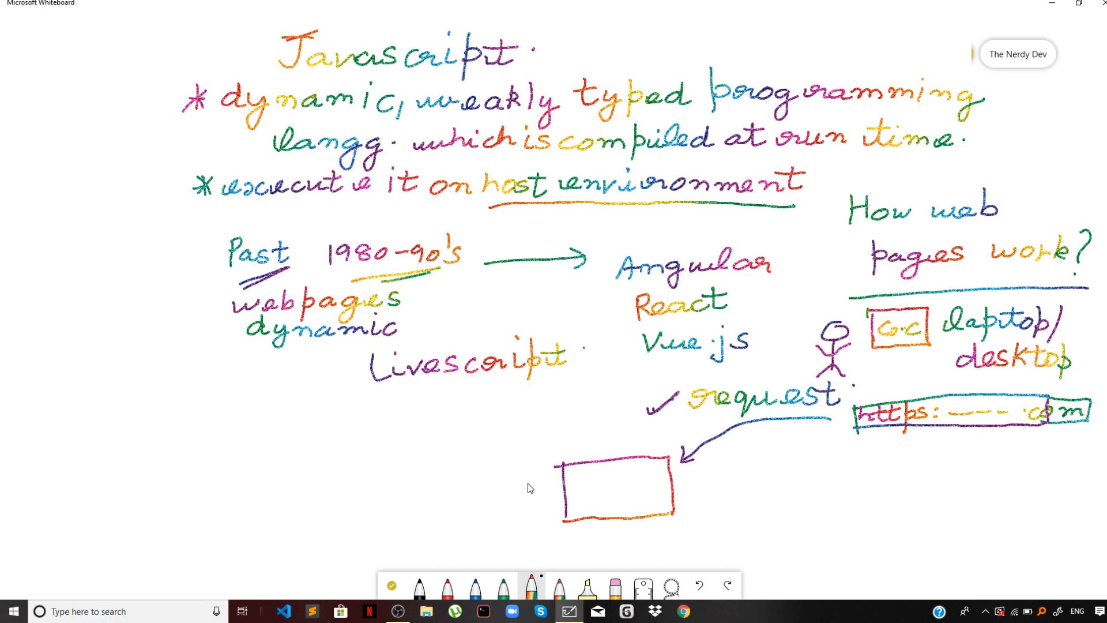
{"action": "mouse_move", "coordinate": [592, 502]}
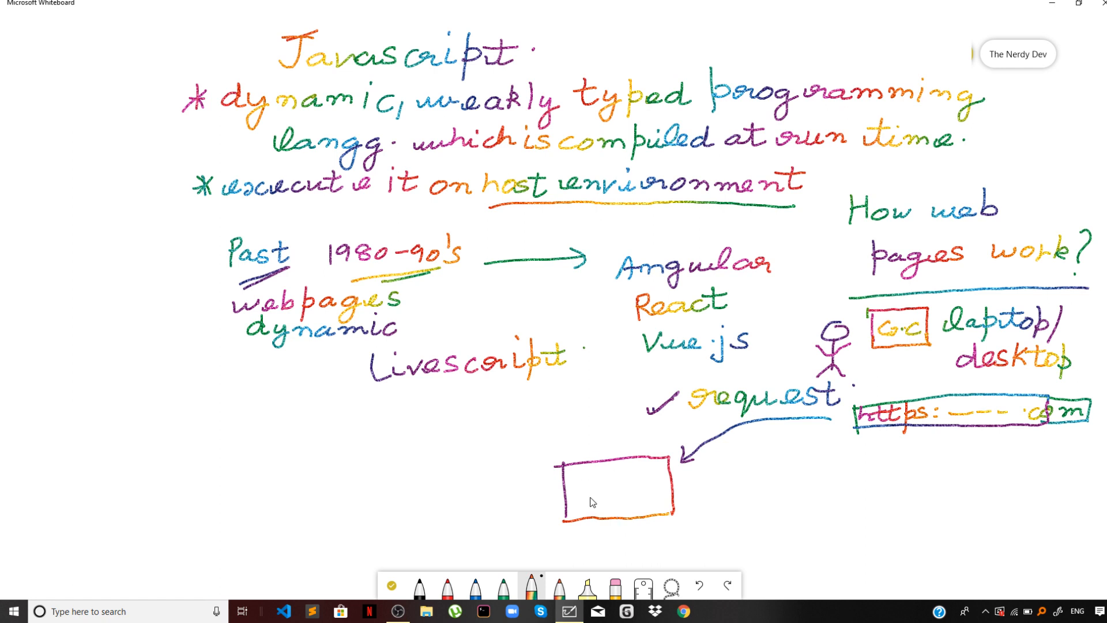
{"action": "mouse_move", "coordinate": [620, 507]}
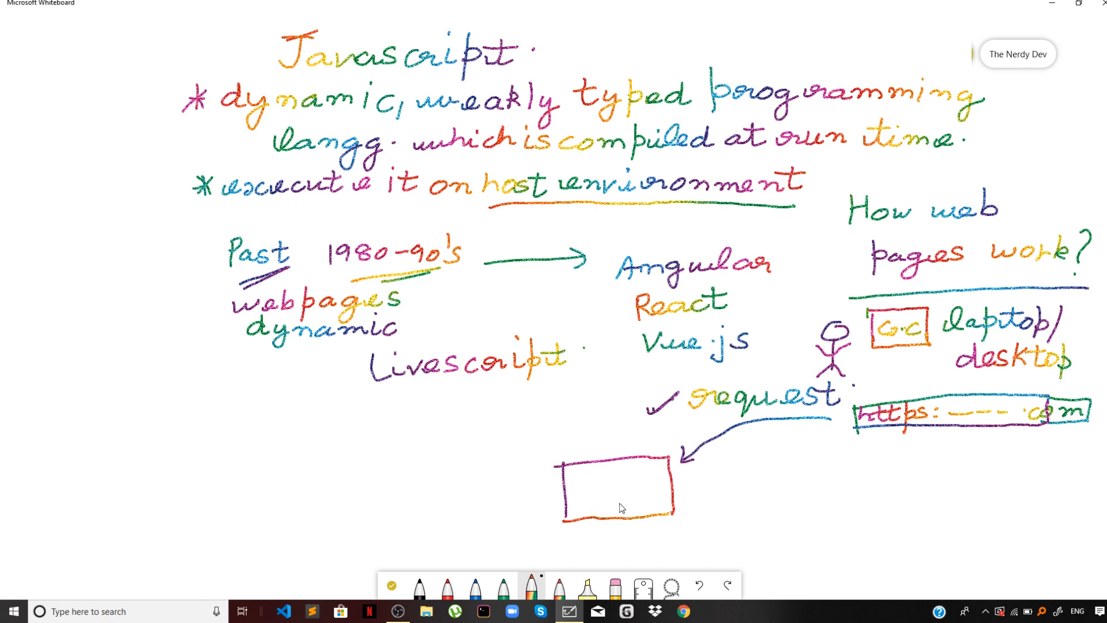
{"action": "mouse_move", "coordinate": [618, 502]}
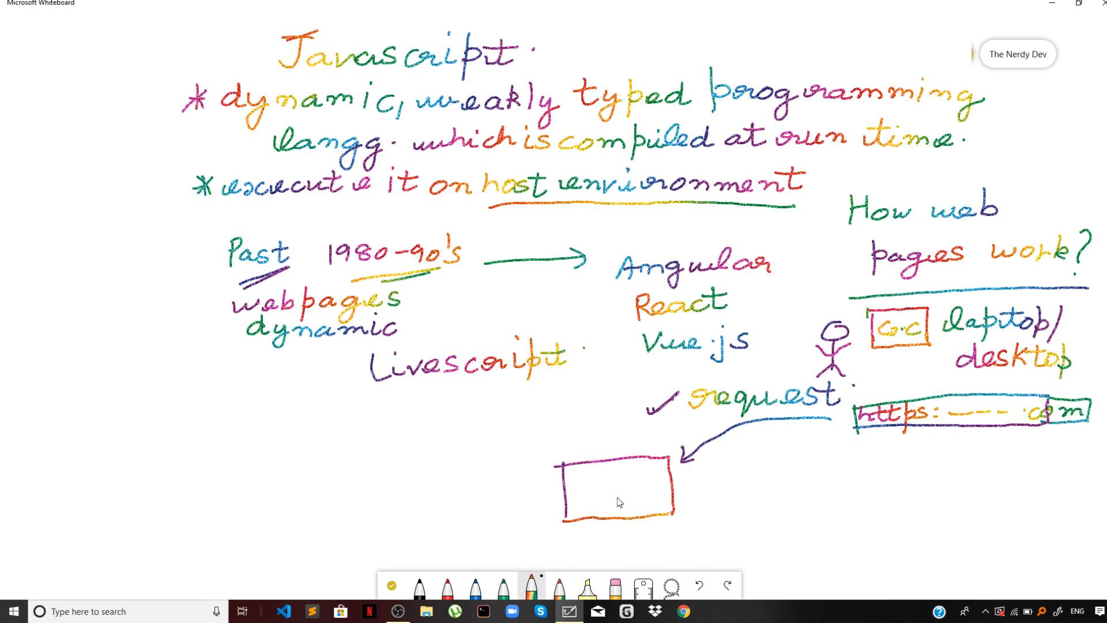
{"action": "mouse_move", "coordinate": [694, 506]}
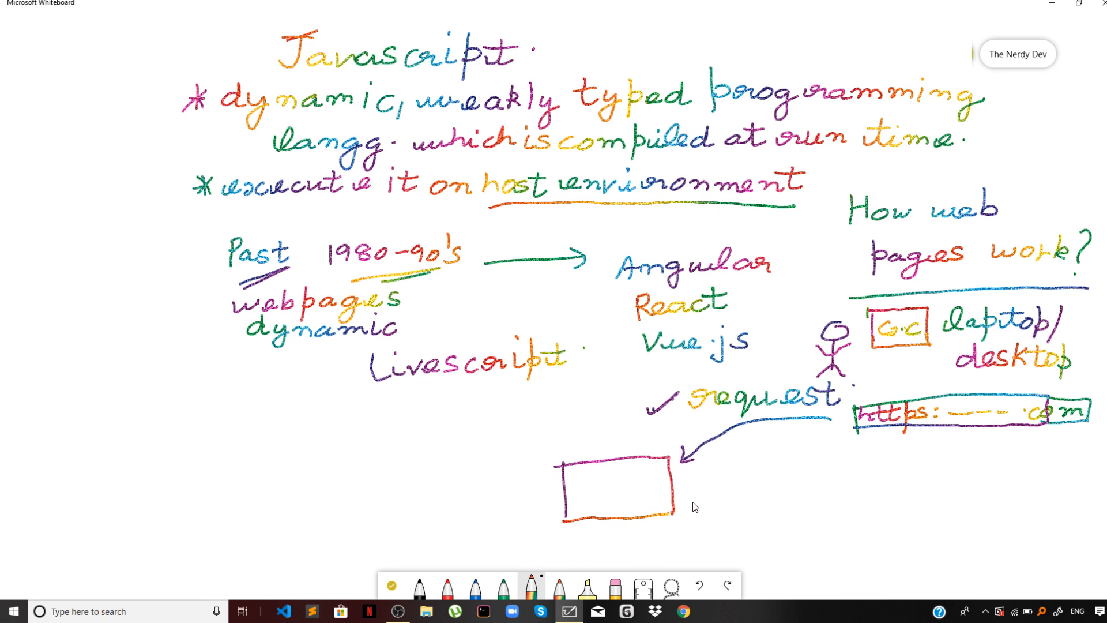
{"action": "mouse_move", "coordinate": [742, 504]}
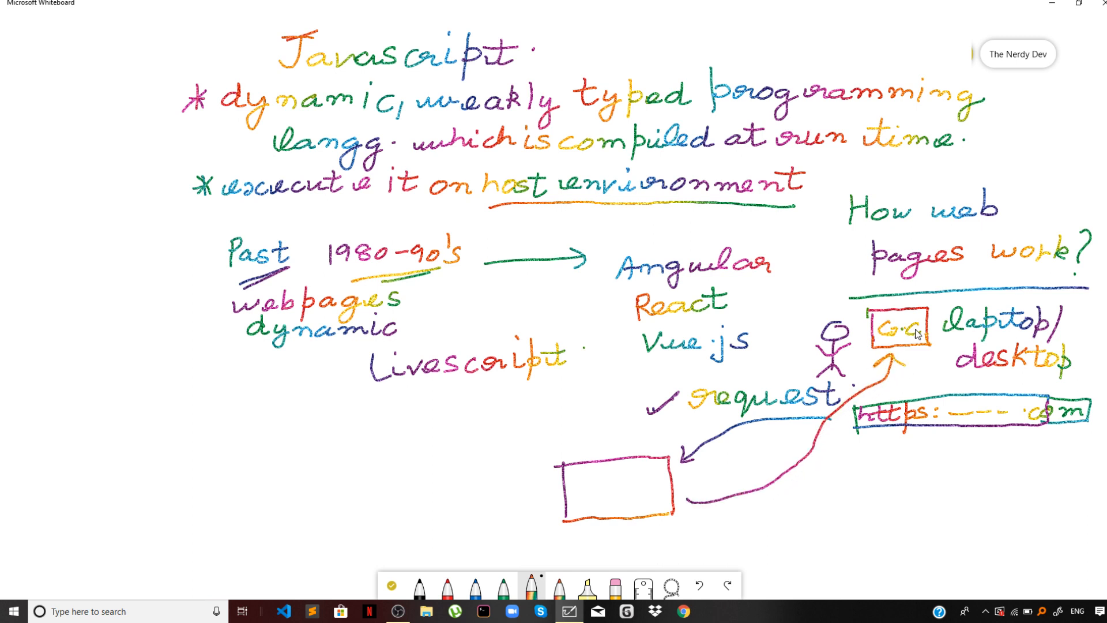
{"action": "mouse_move", "coordinate": [731, 509]}
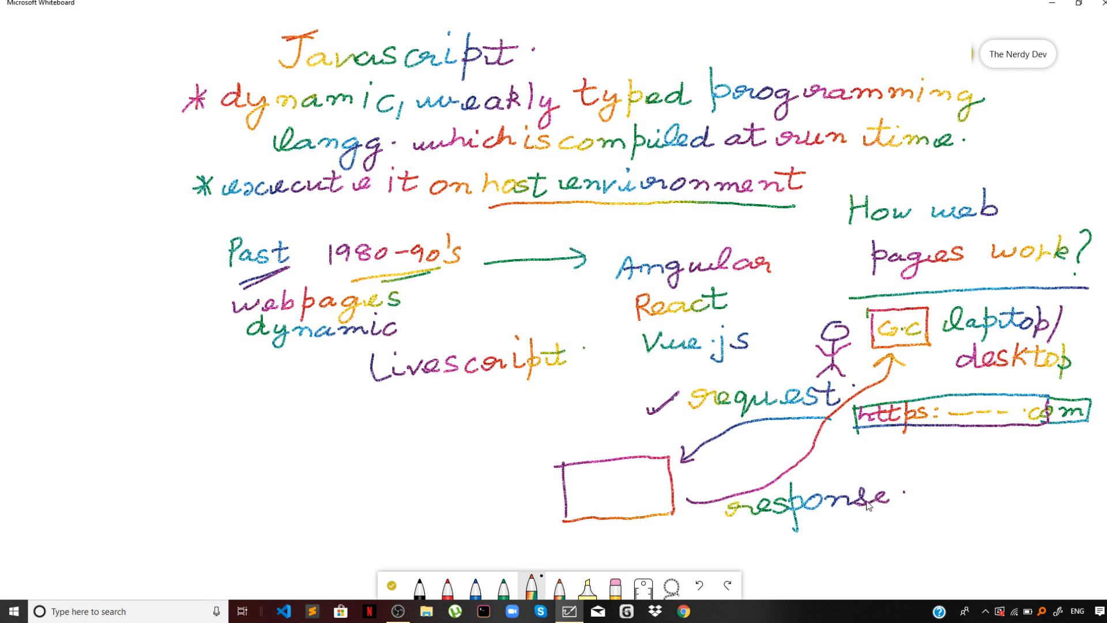
{"action": "mouse_move", "coordinate": [837, 511]}
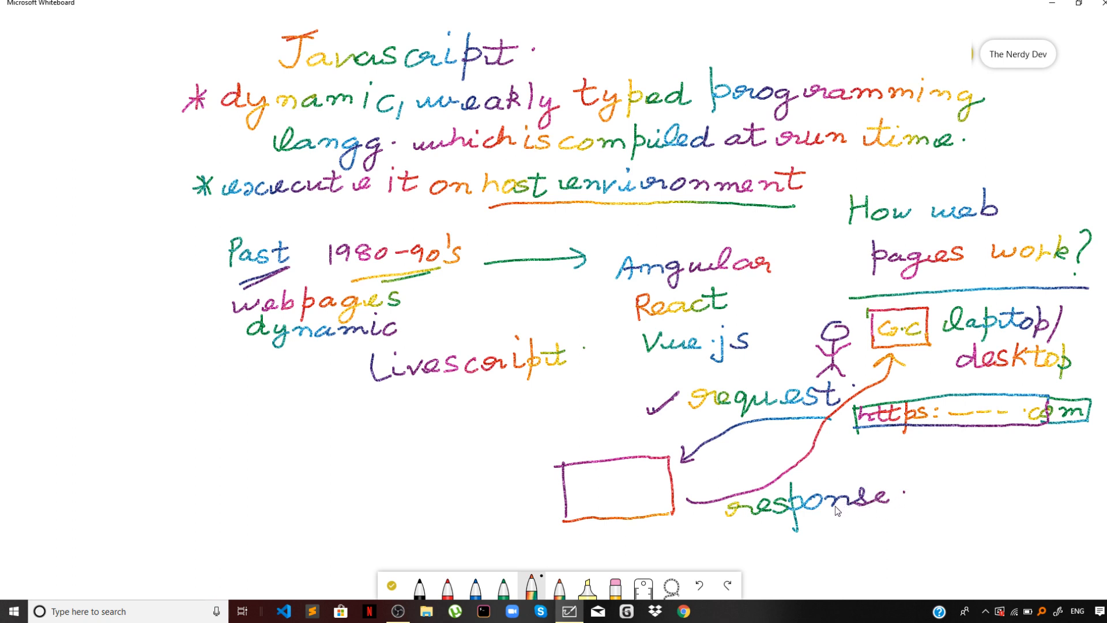
{"action": "mouse_move", "coordinate": [868, 411]}
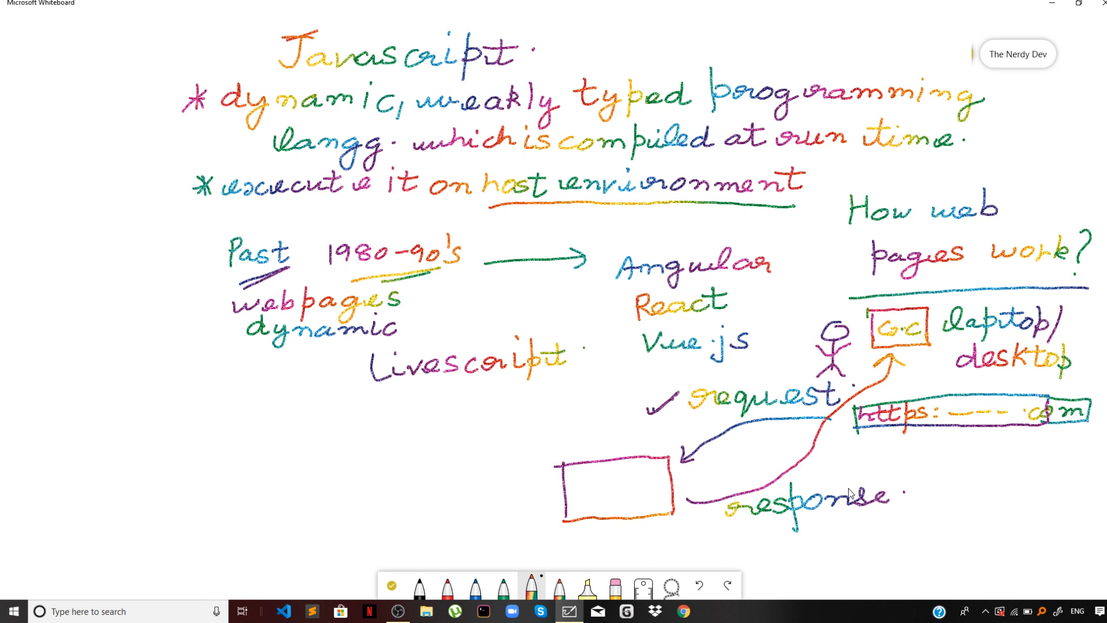
{"action": "mouse_move", "coordinate": [849, 494]}
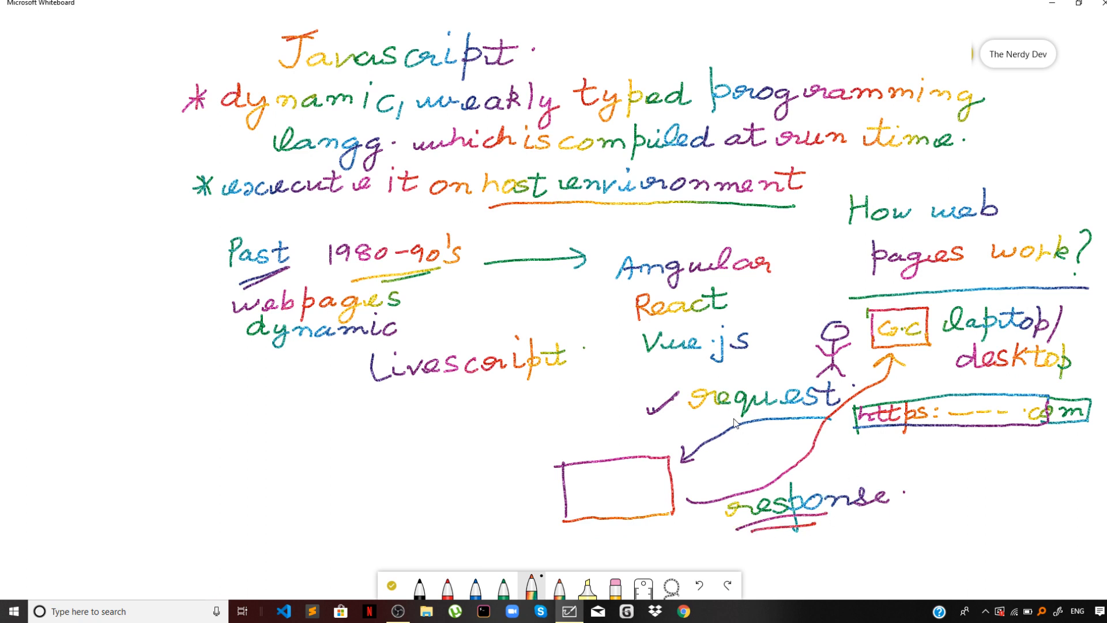
{"action": "mouse_move", "coordinate": [802, 415]}
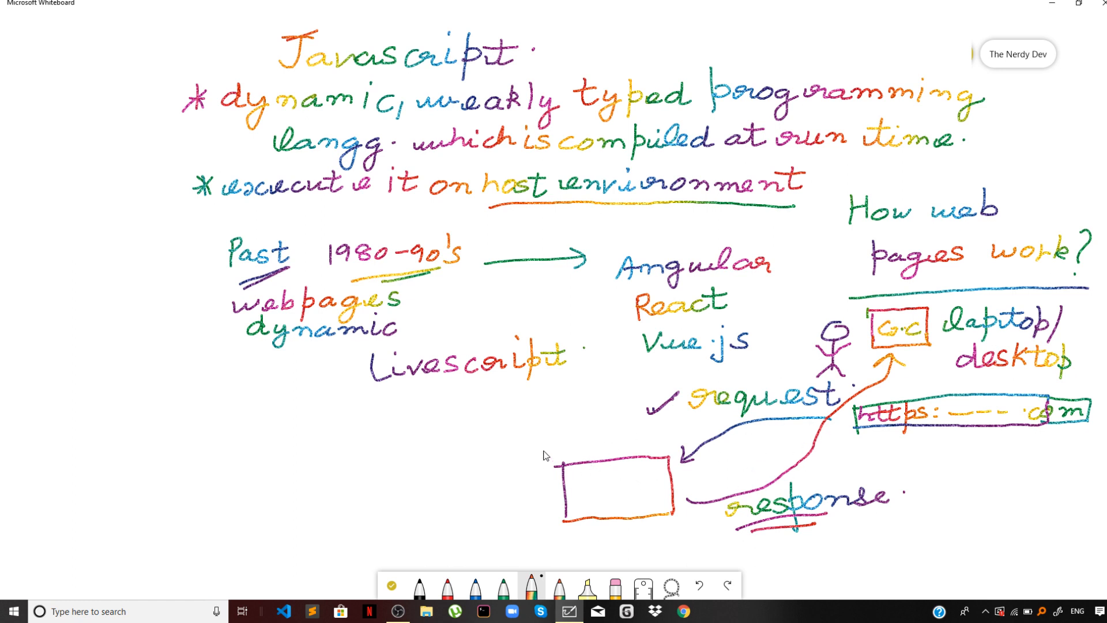
{"action": "mouse_move", "coordinate": [624, 426]}
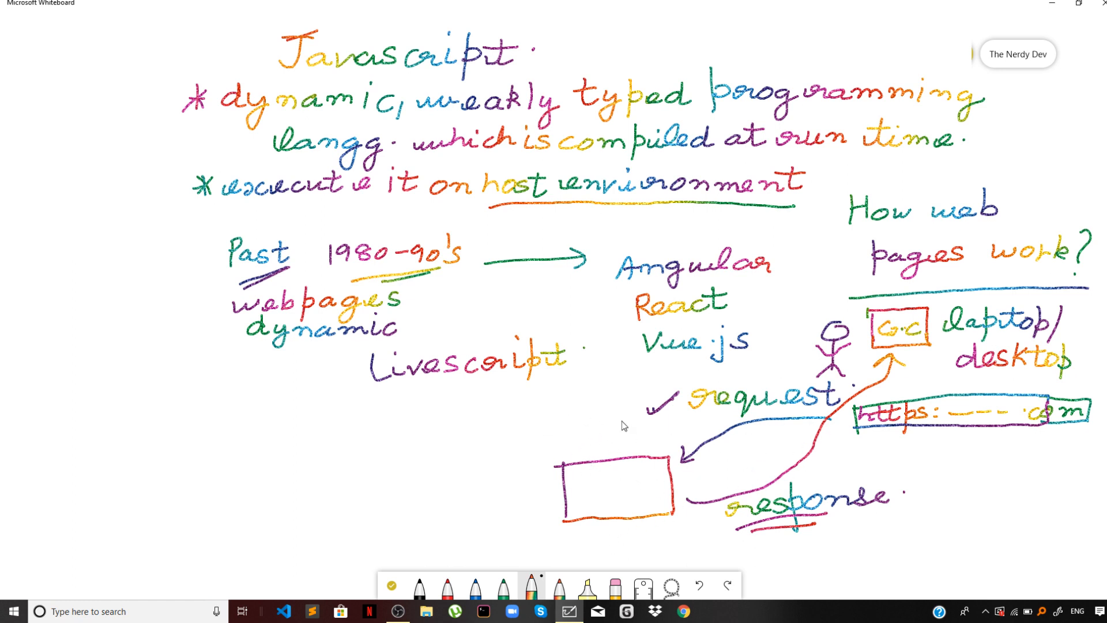
{"action": "mouse_move", "coordinate": [659, 492]}
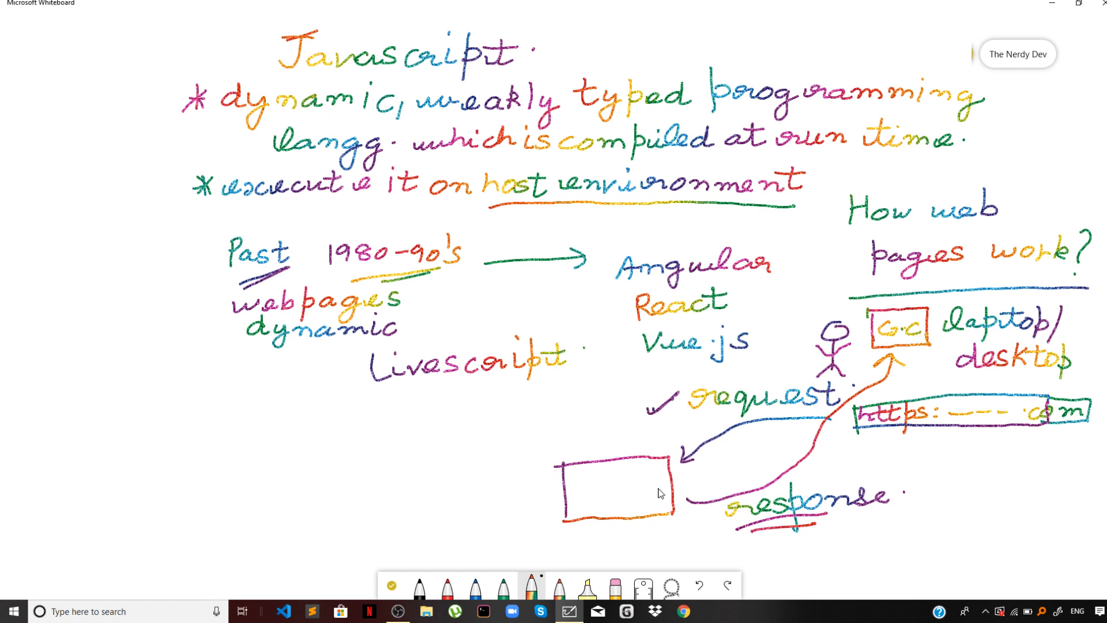
{"action": "mouse_move", "coordinate": [595, 469]}
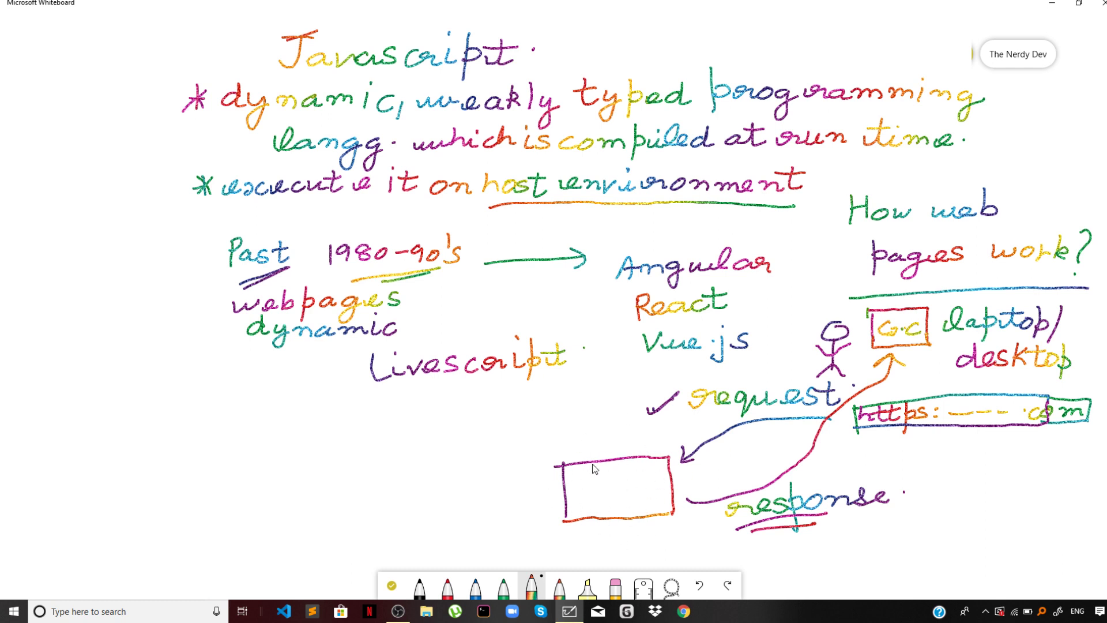
{"action": "mouse_move", "coordinate": [626, 487]}
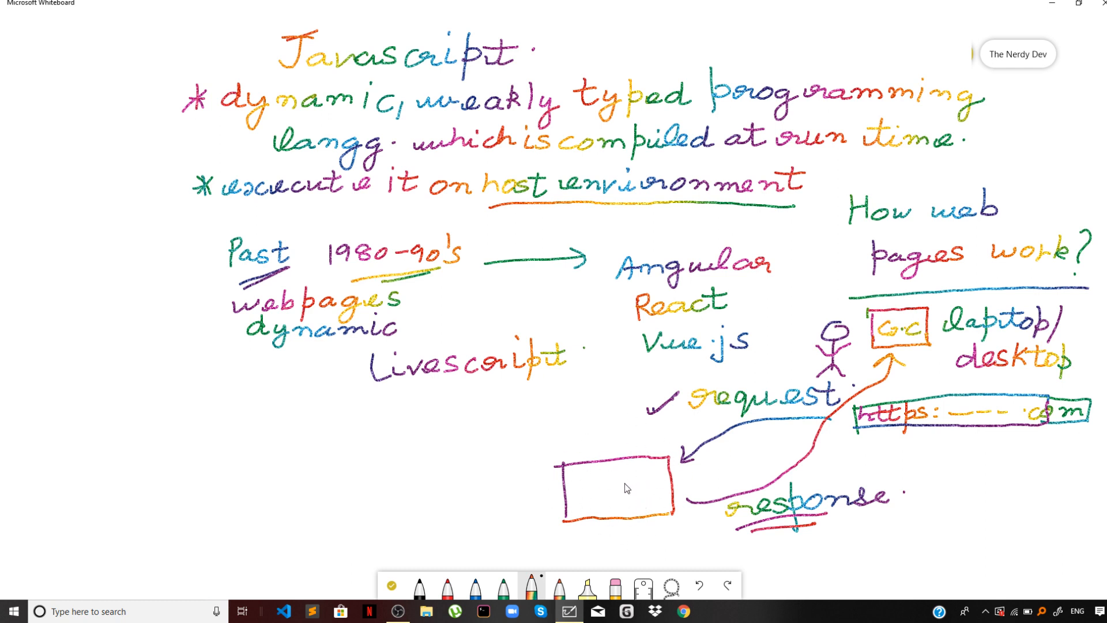
{"action": "mouse_move", "coordinate": [418, 466]}
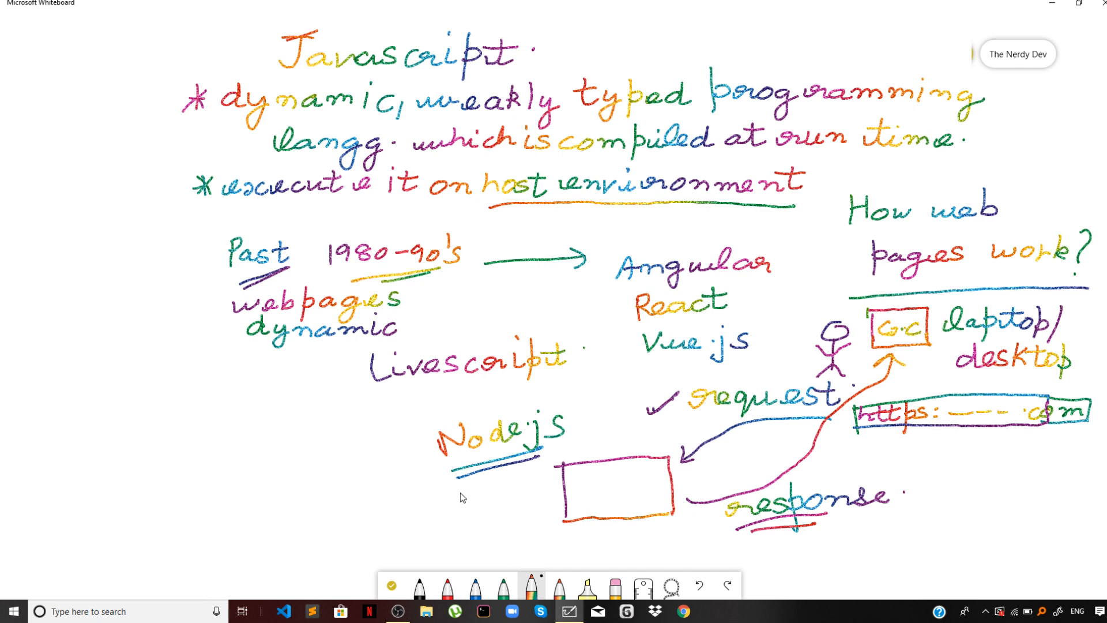
{"action": "mouse_move", "coordinate": [509, 498]}
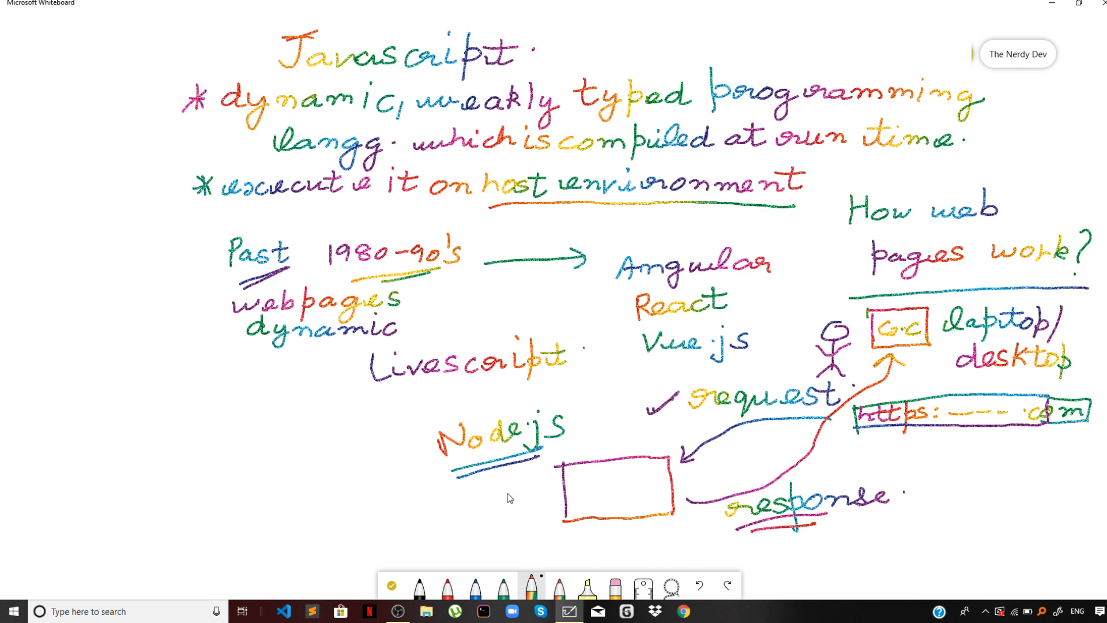
{"action": "mouse_move", "coordinate": [572, 510]}
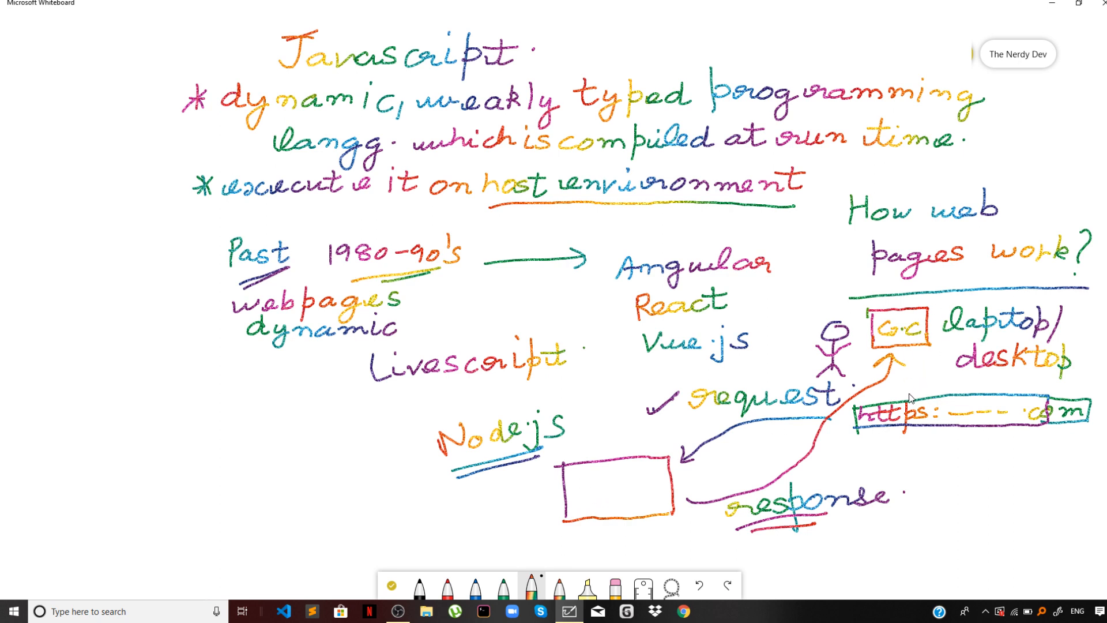
{"action": "mouse_move", "coordinate": [885, 402]}
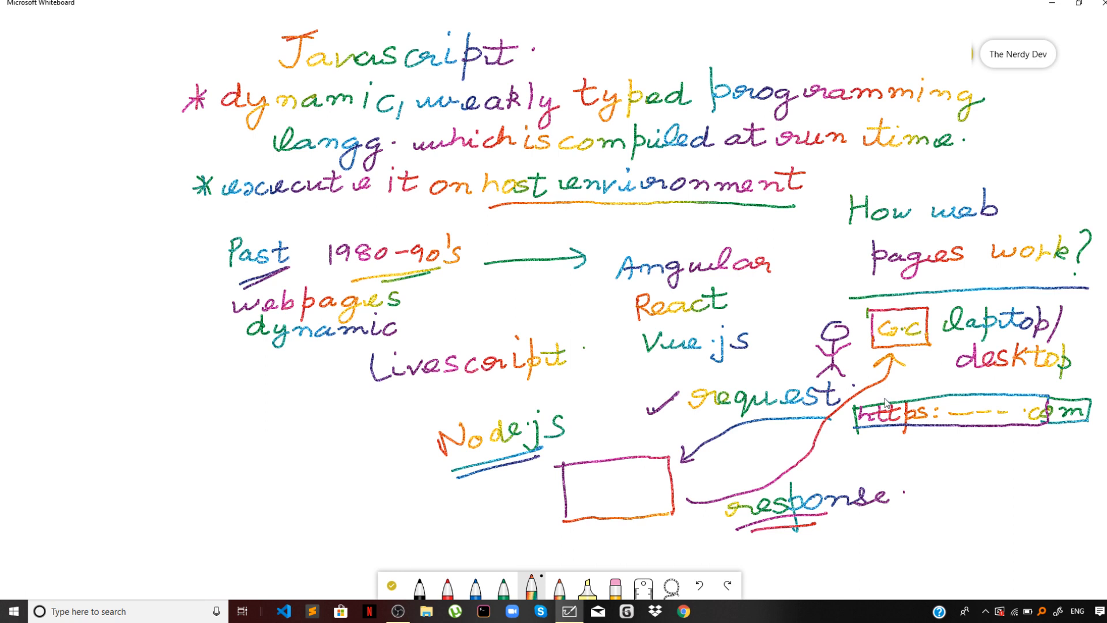
{"action": "mouse_move", "coordinate": [870, 411]}
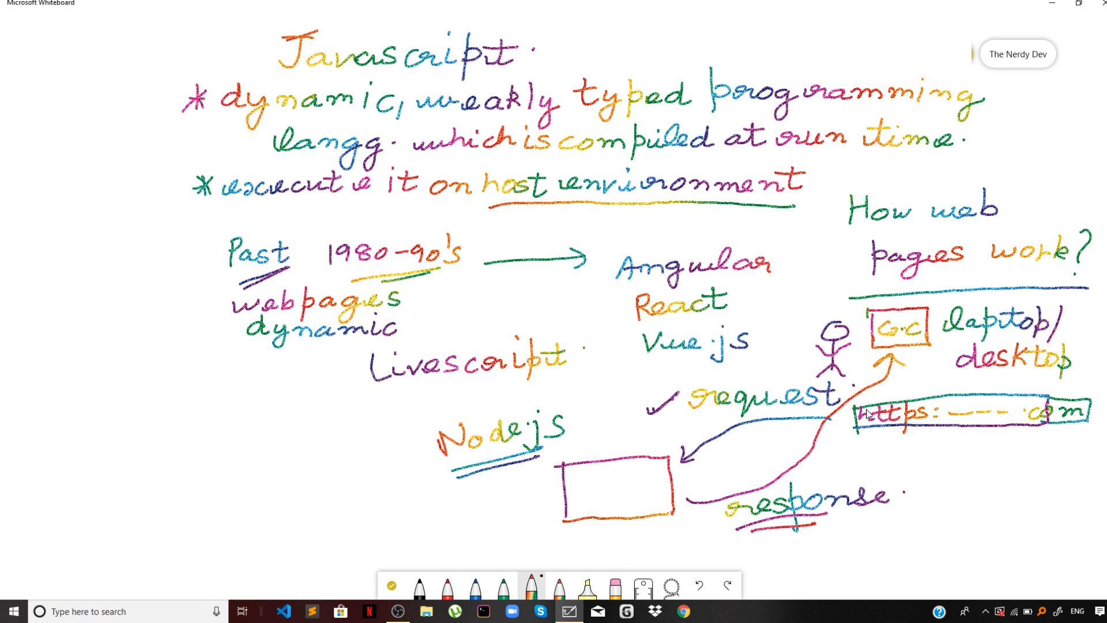
{"action": "mouse_move", "coordinate": [853, 453]}
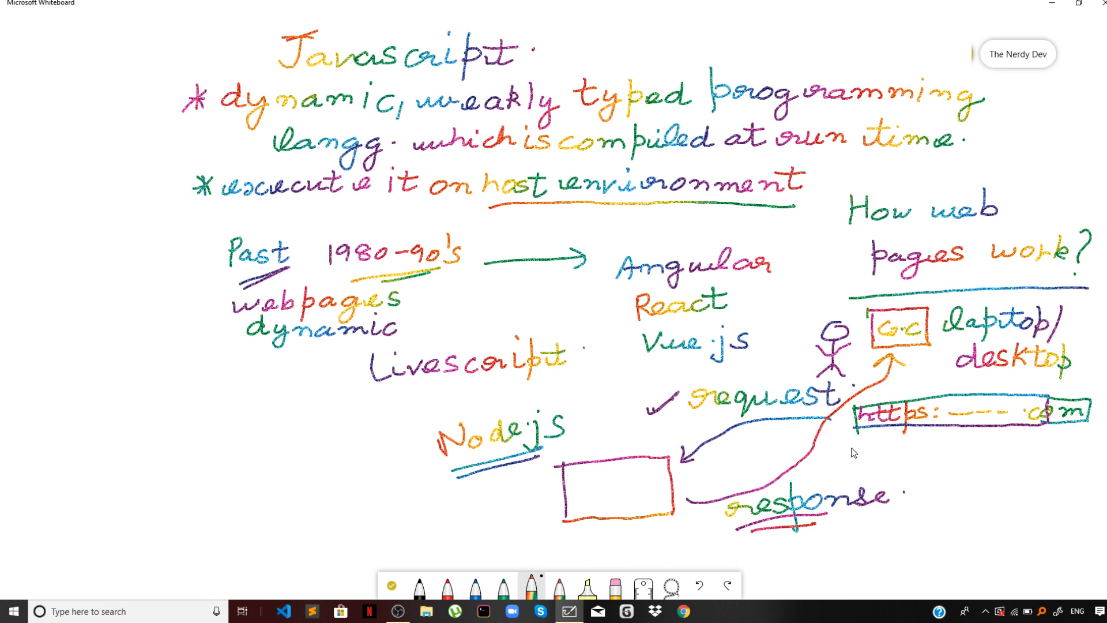
{"action": "mouse_move", "coordinate": [866, 443]}
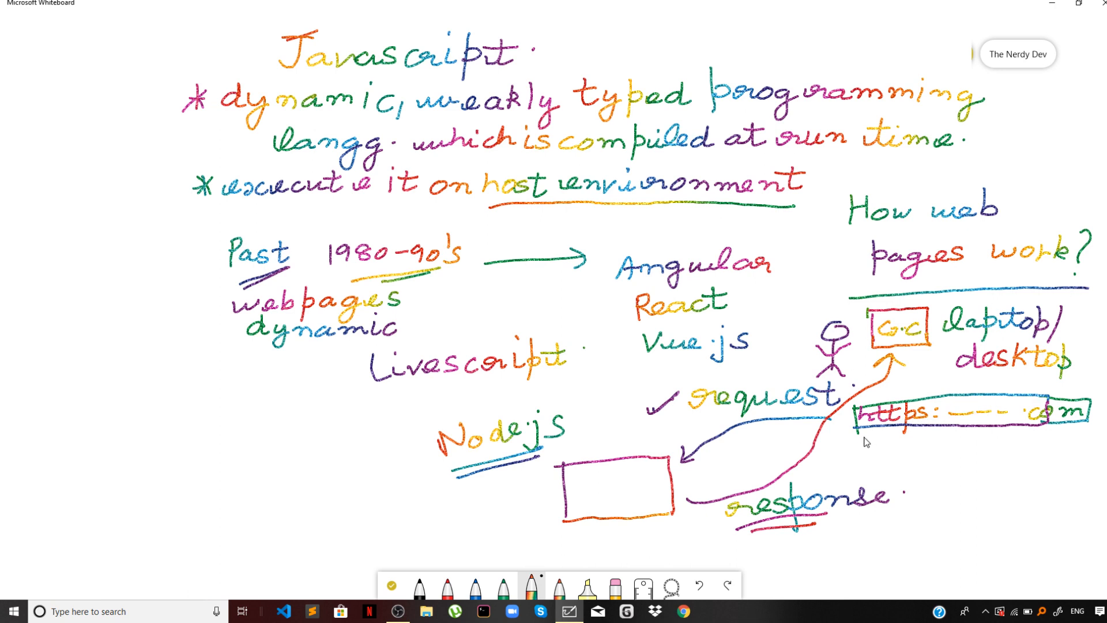
{"action": "mouse_move", "coordinate": [851, 456]}
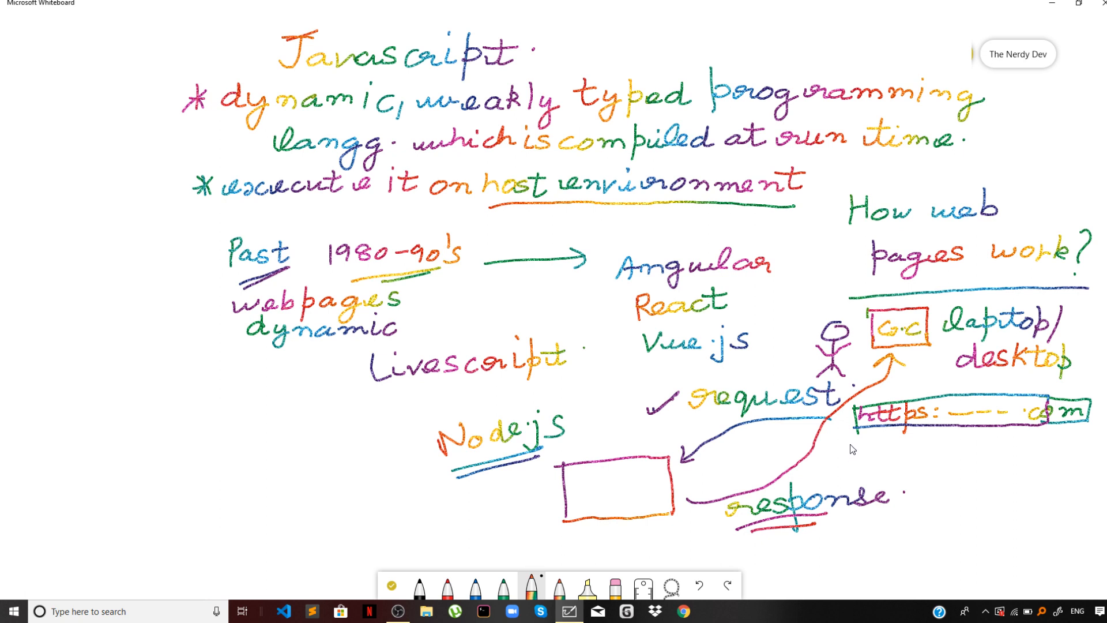
{"action": "mouse_move", "coordinate": [840, 465]}
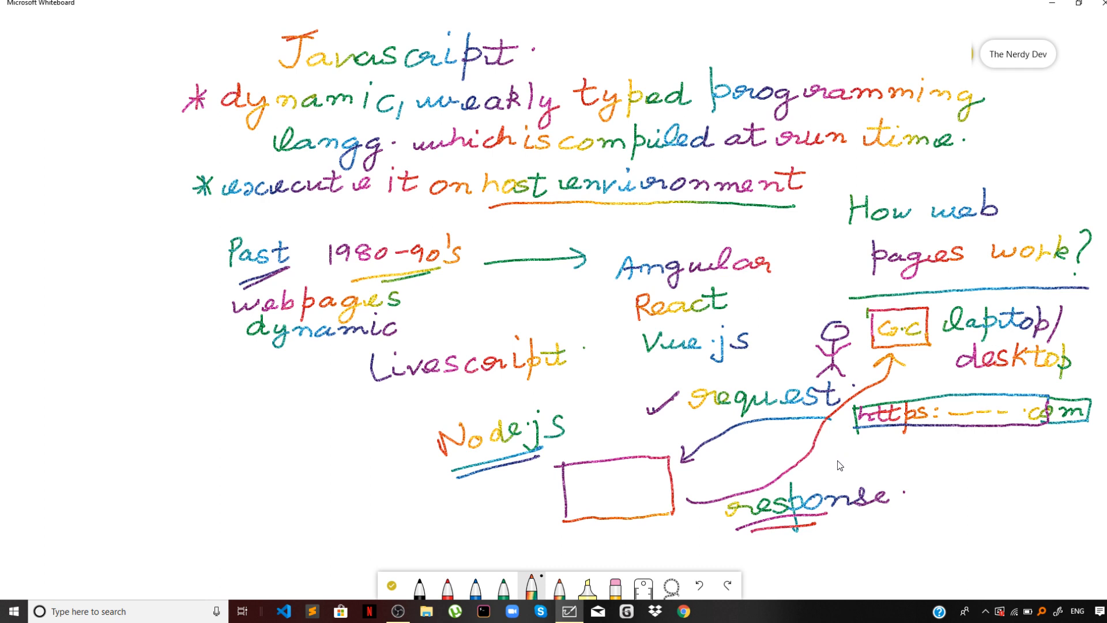
{"action": "mouse_move", "coordinate": [845, 460]}
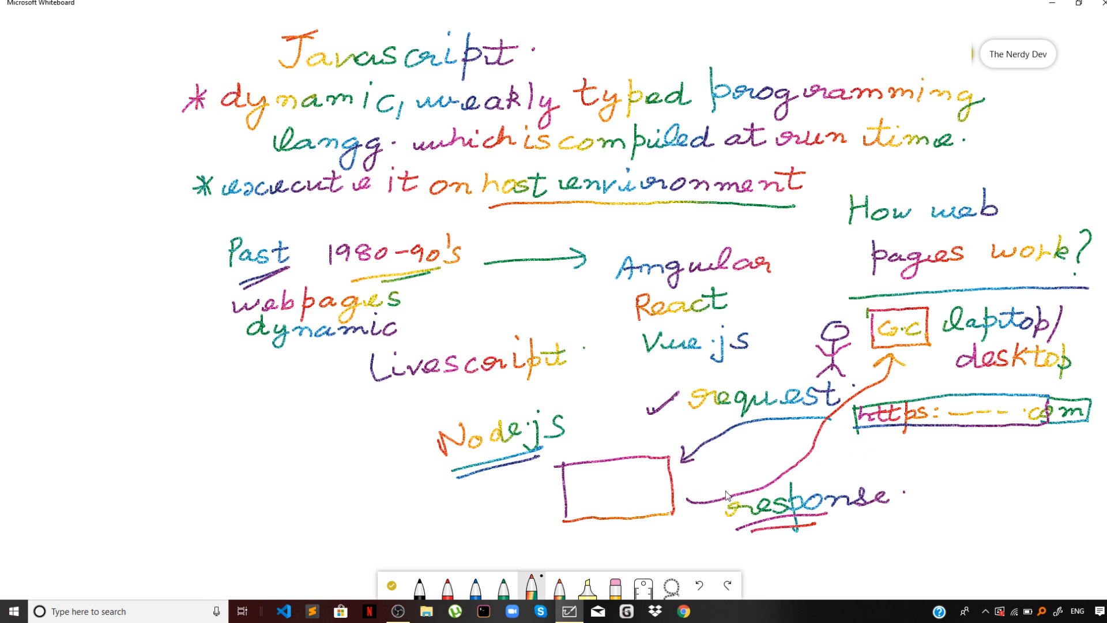
{"action": "mouse_move", "coordinate": [758, 508]}
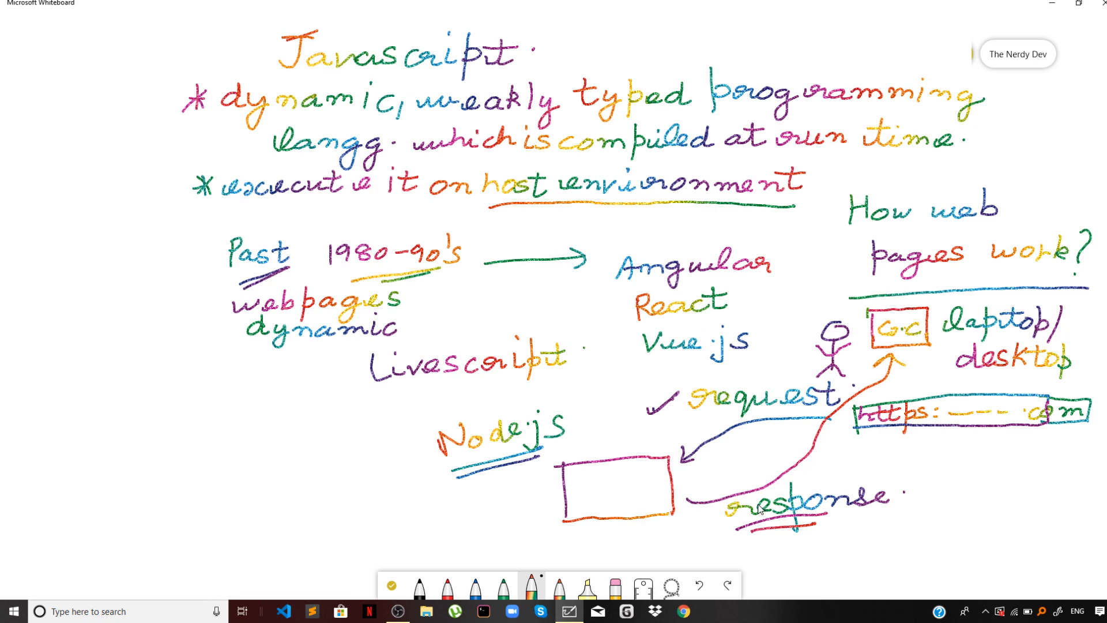
{"action": "mouse_move", "coordinate": [732, 491]}
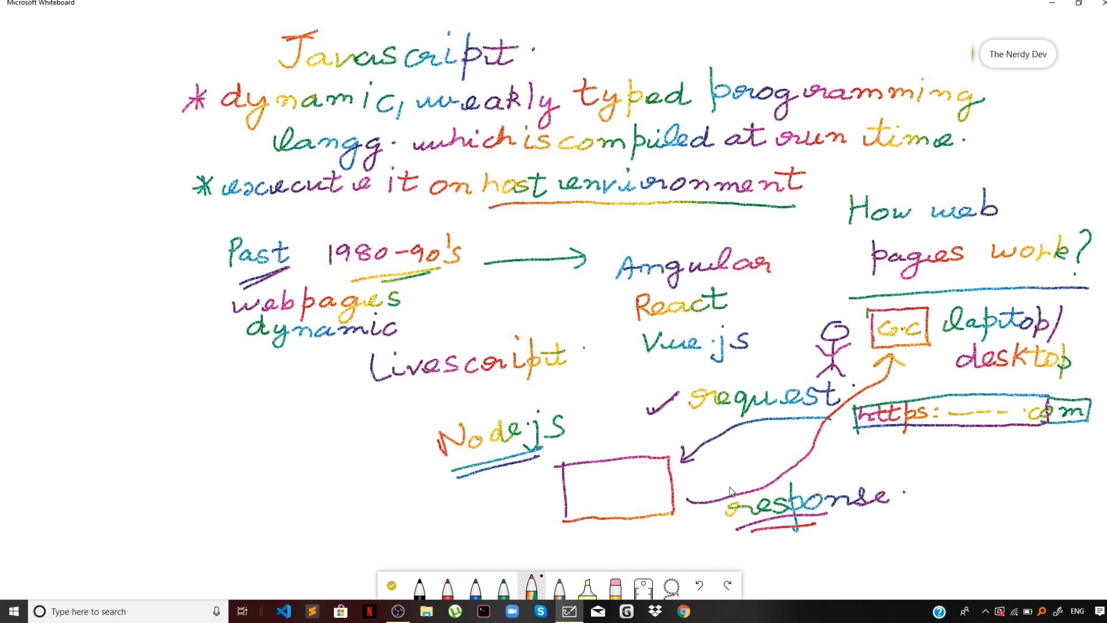
{"action": "mouse_move", "coordinate": [751, 475]}
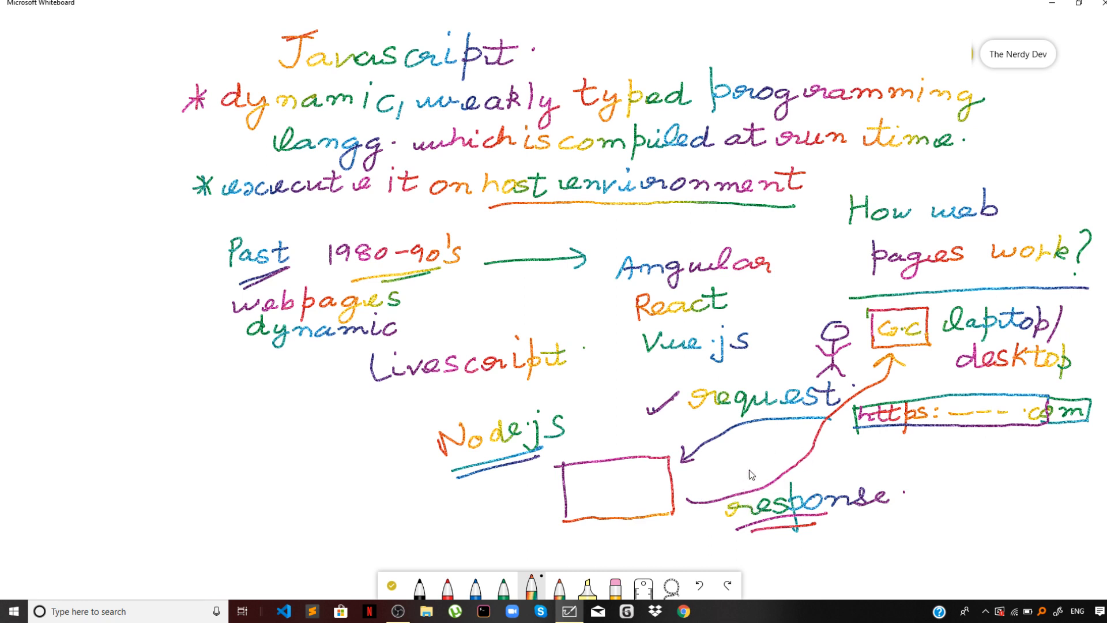
{"action": "mouse_move", "coordinate": [847, 375]}
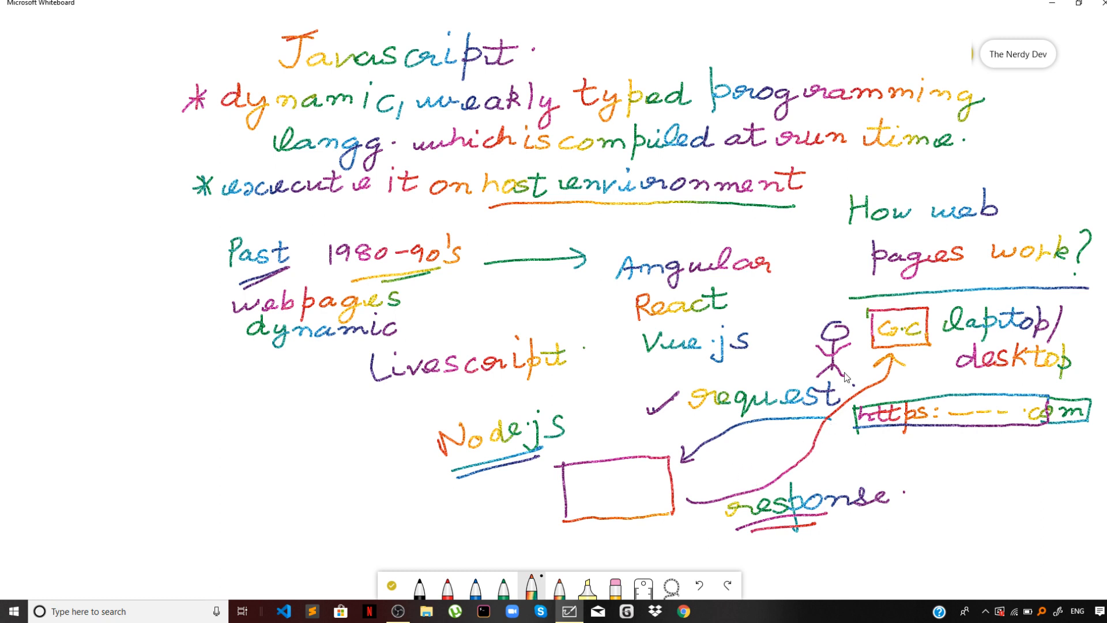
{"action": "mouse_move", "coordinate": [857, 396]}
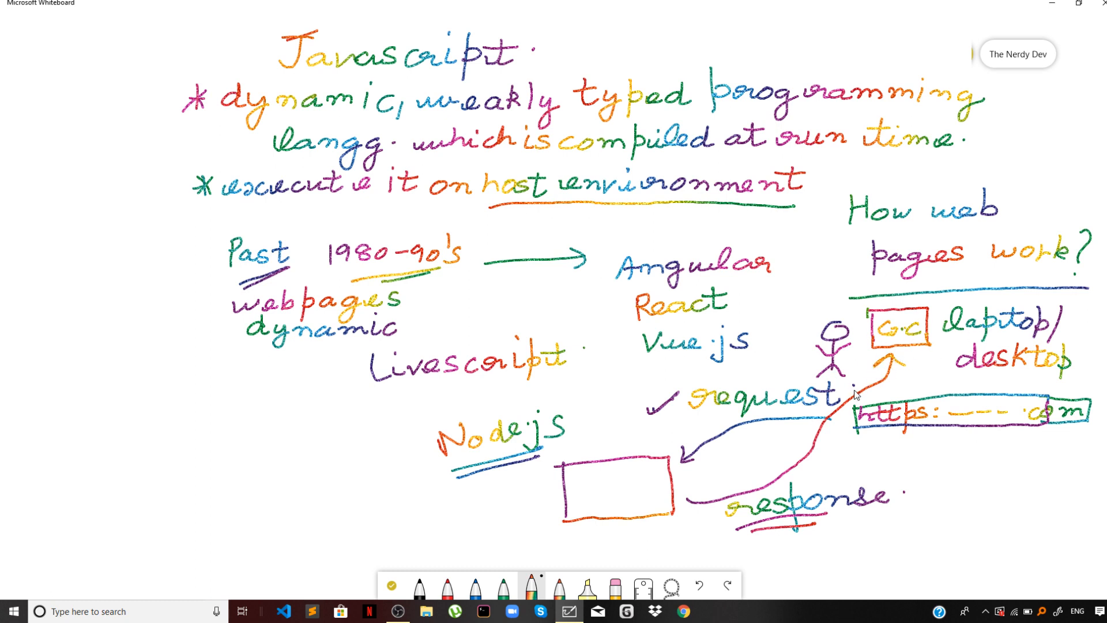
{"action": "mouse_move", "coordinate": [830, 450]}
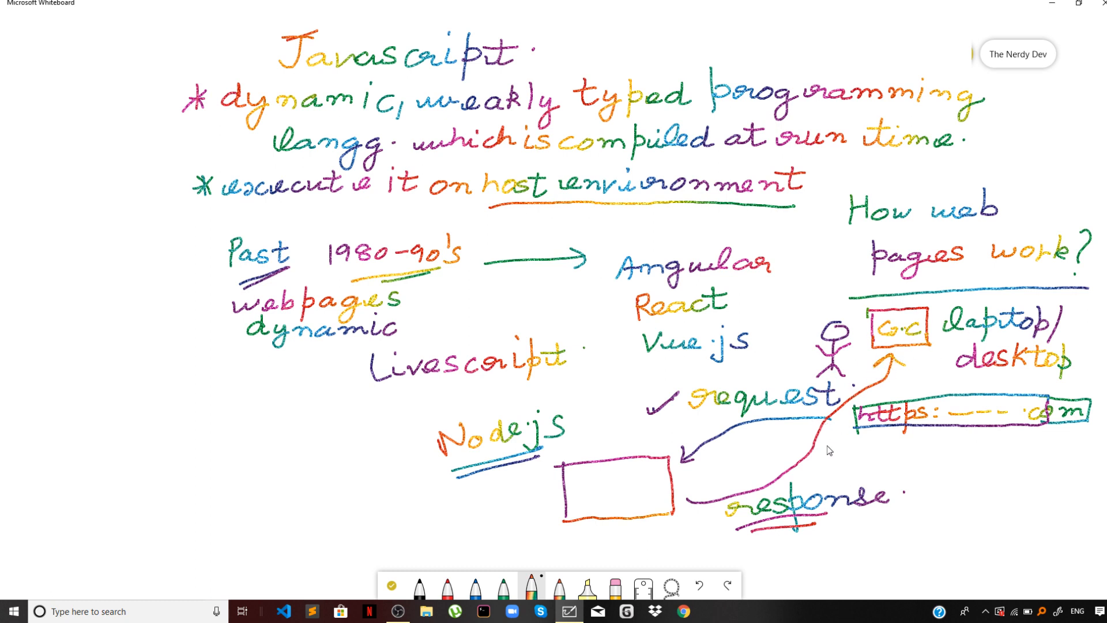
{"action": "mouse_move", "coordinate": [813, 456]}
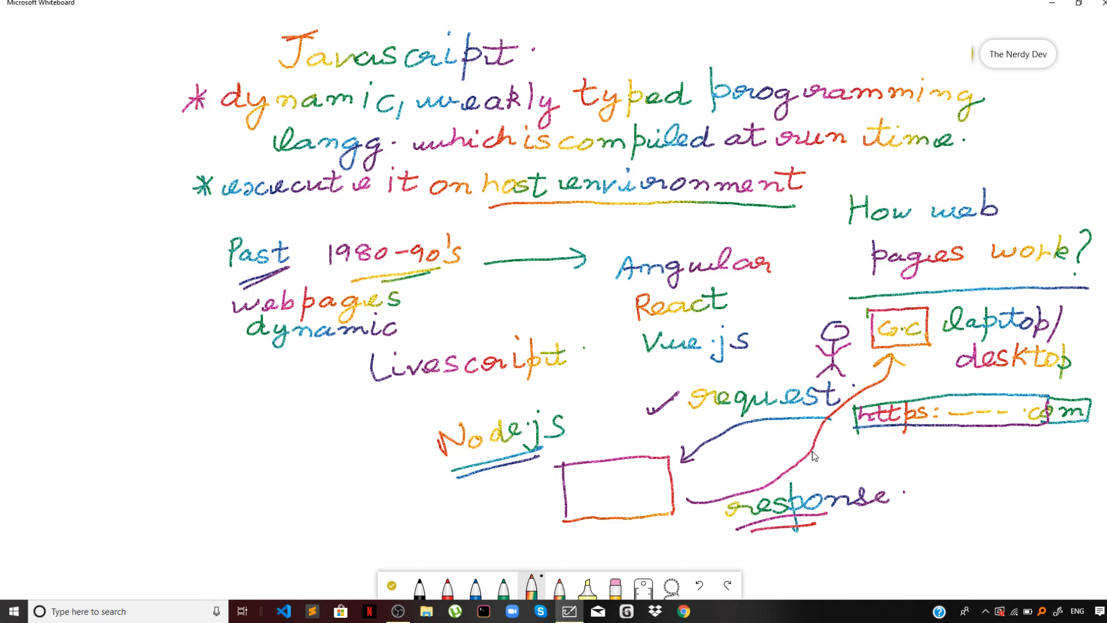
{"action": "mouse_move", "coordinate": [808, 457]}
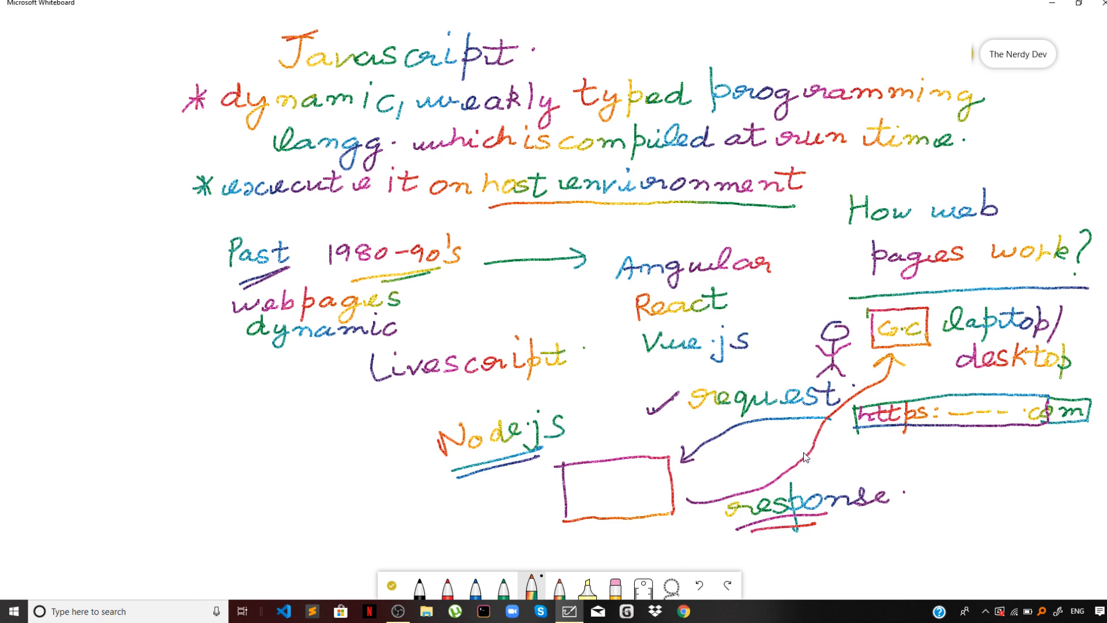
{"action": "mouse_move", "coordinate": [95, 384]}
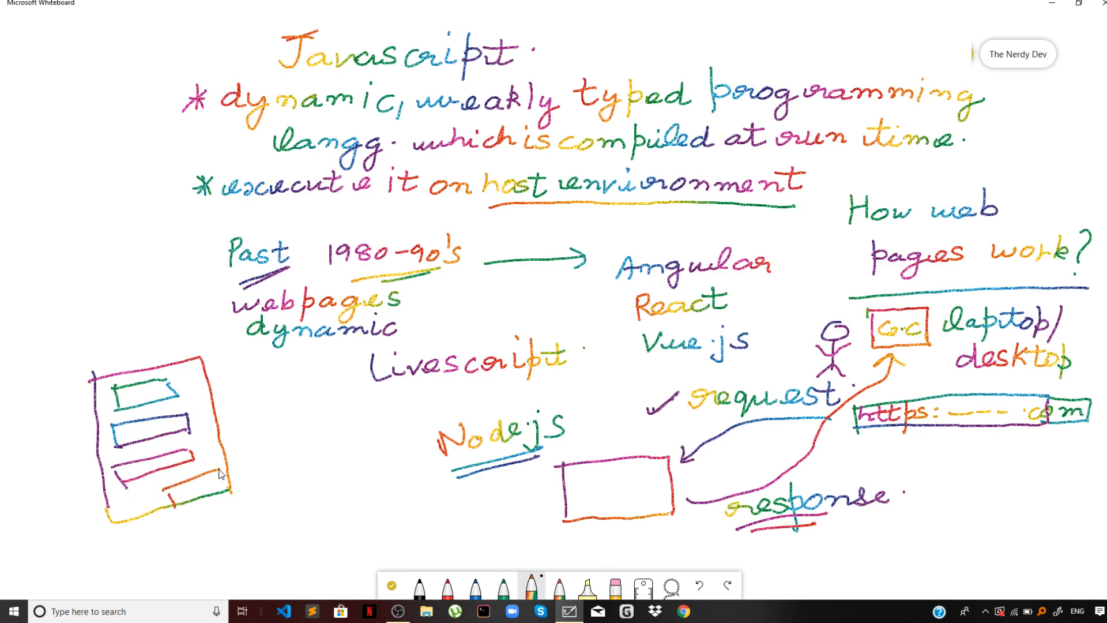
{"action": "mouse_move", "coordinate": [175, 497]}
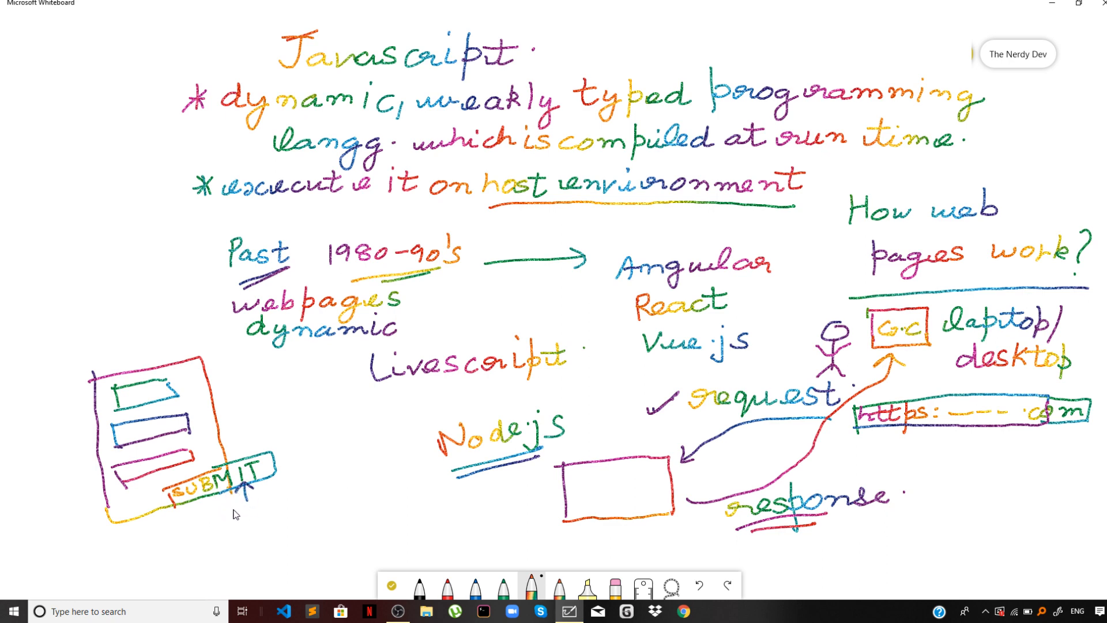
{"action": "mouse_move", "coordinate": [220, 537]}
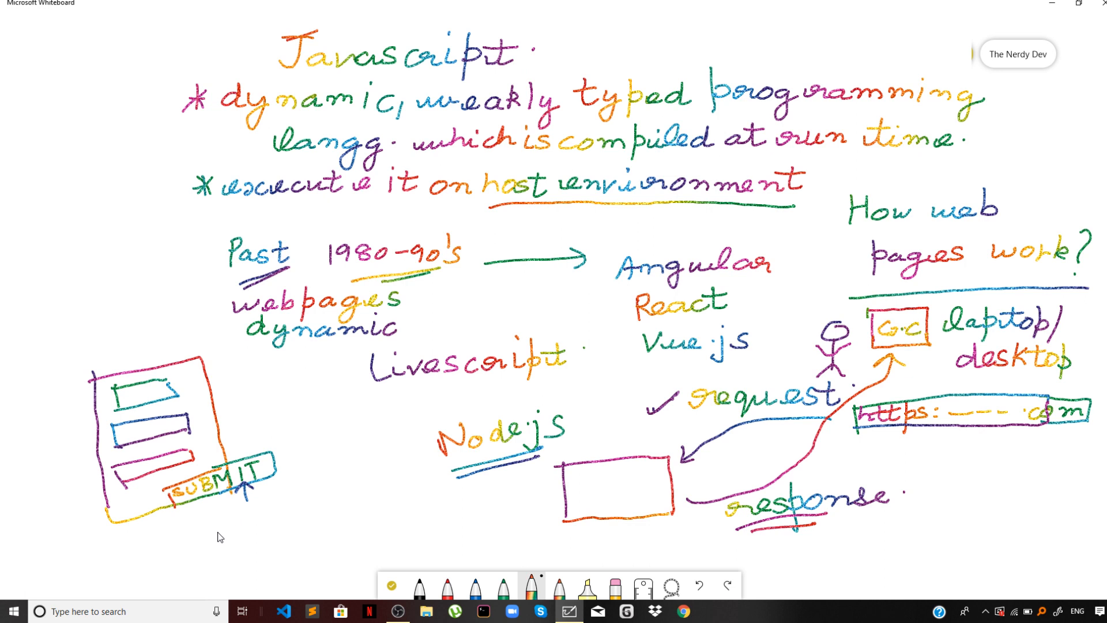
{"action": "mouse_move", "coordinate": [209, 535]}
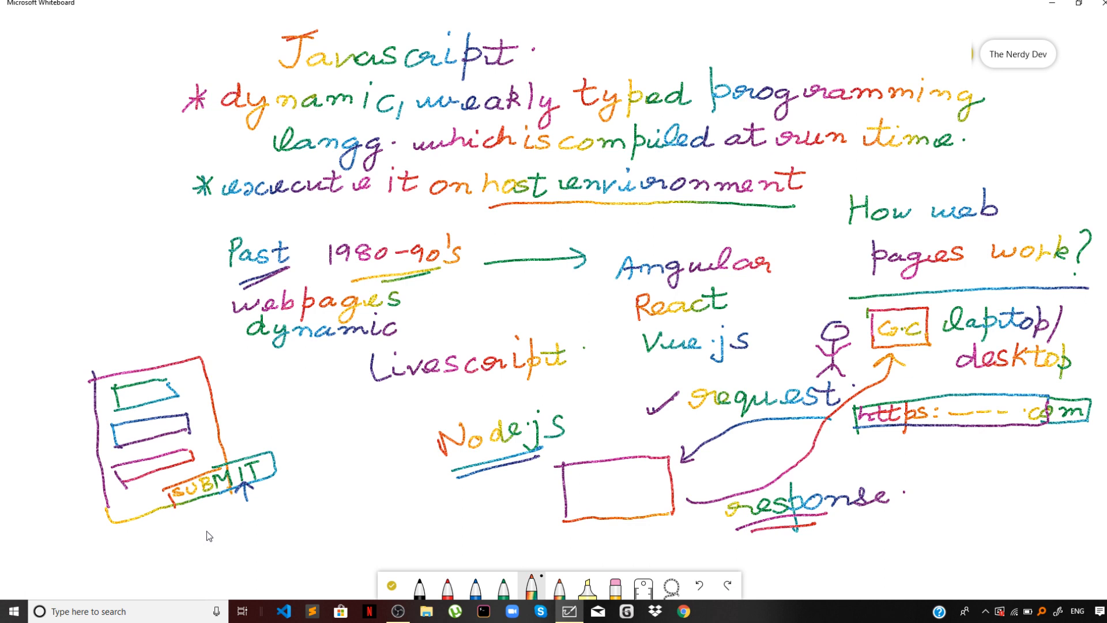
{"action": "mouse_move", "coordinate": [252, 459]}
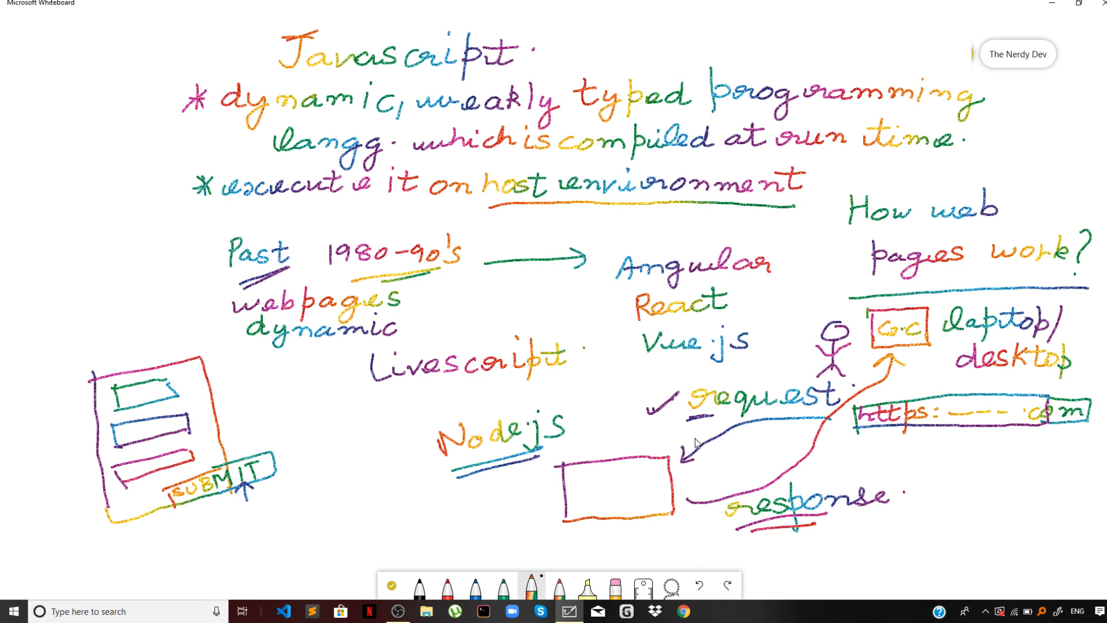
{"action": "mouse_move", "coordinate": [694, 445]}
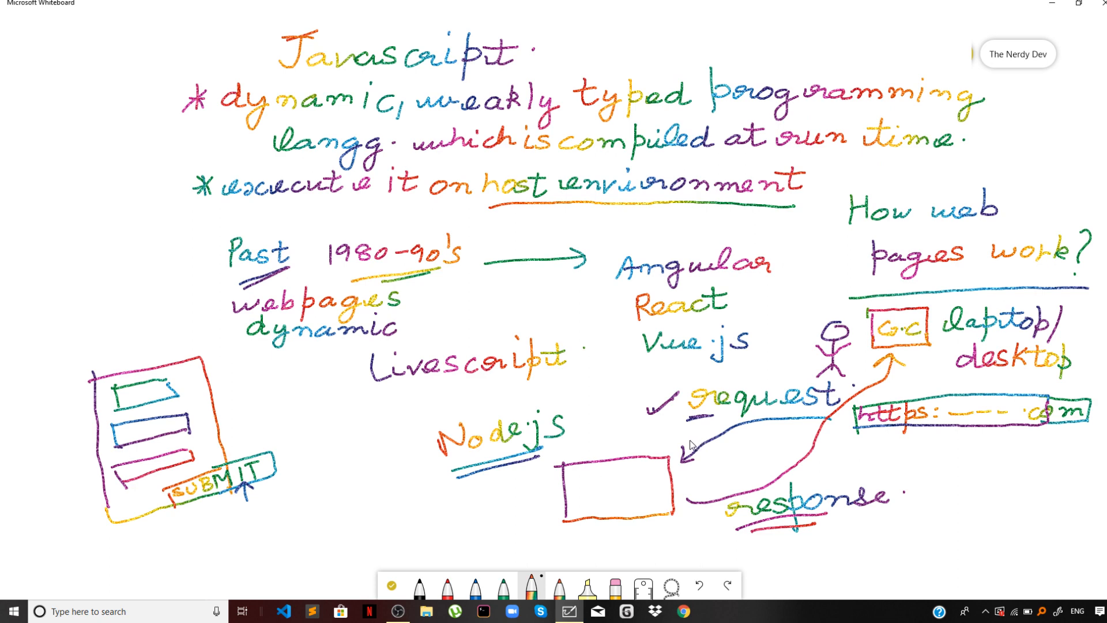
{"action": "mouse_move", "coordinate": [692, 445]}
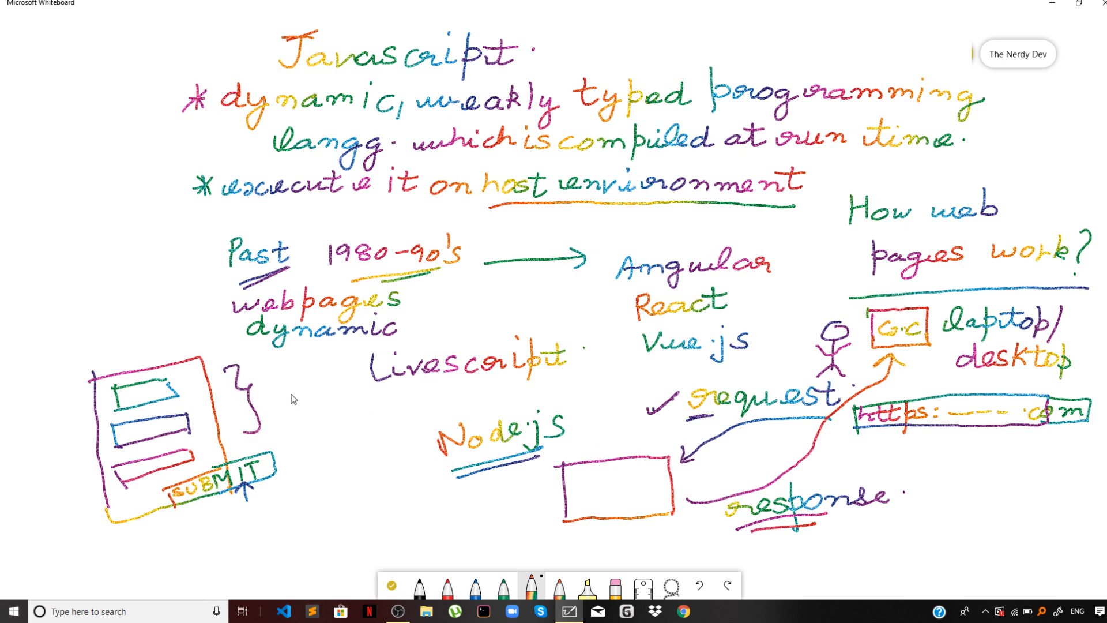
{"action": "mouse_move", "coordinate": [339, 387]}
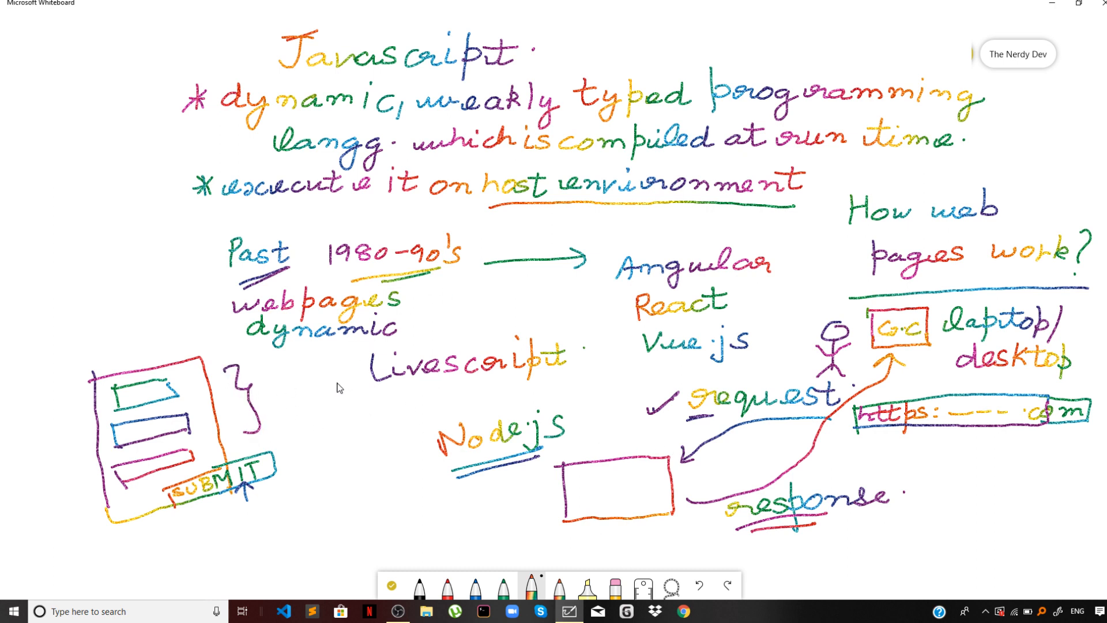
{"action": "mouse_move", "coordinate": [319, 415]}
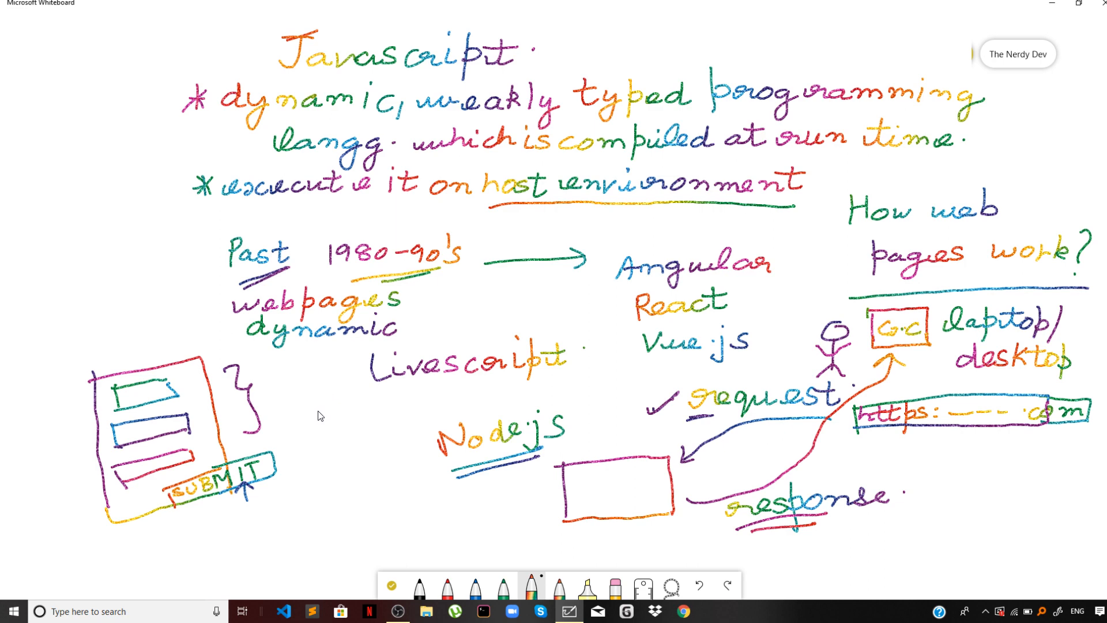
{"action": "mouse_move", "coordinate": [745, 546]}
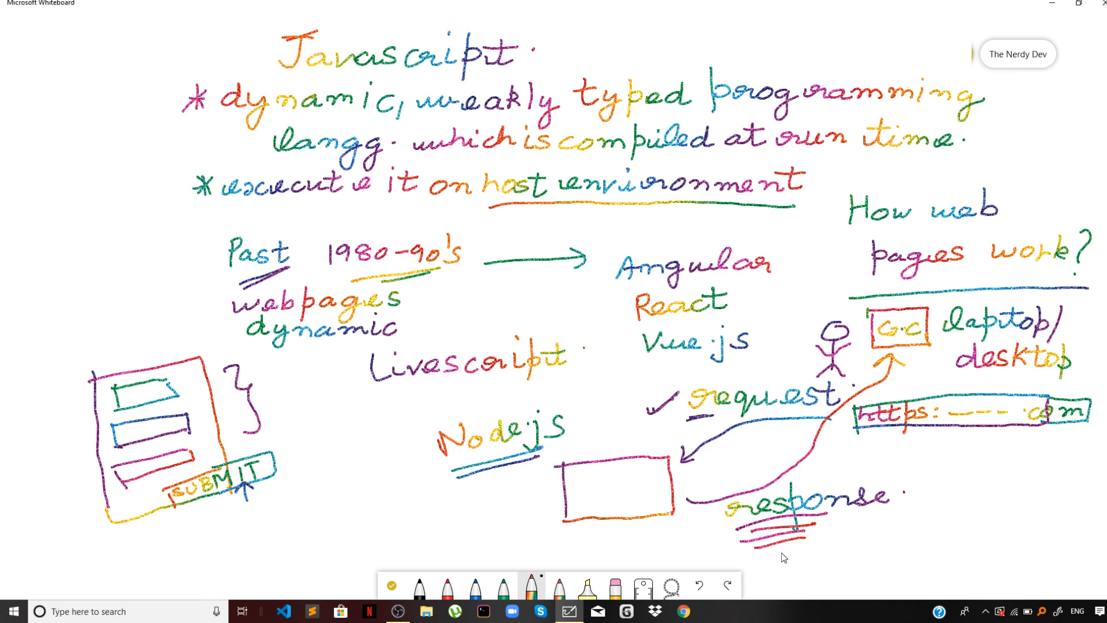
{"action": "mouse_move", "coordinate": [821, 541]}
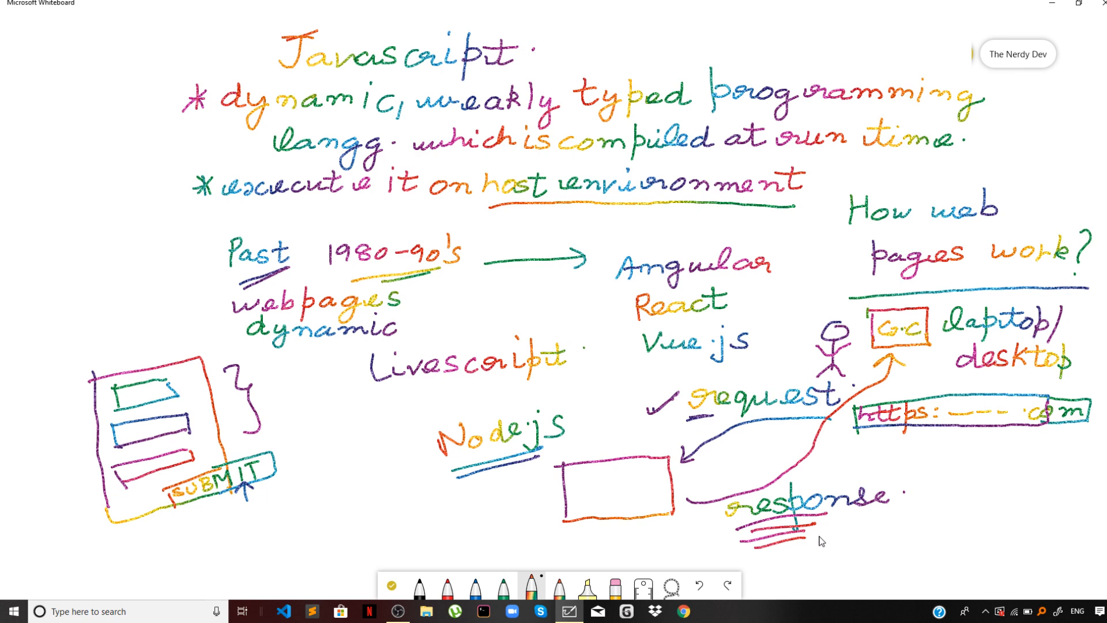
{"action": "mouse_move", "coordinate": [810, 550]}
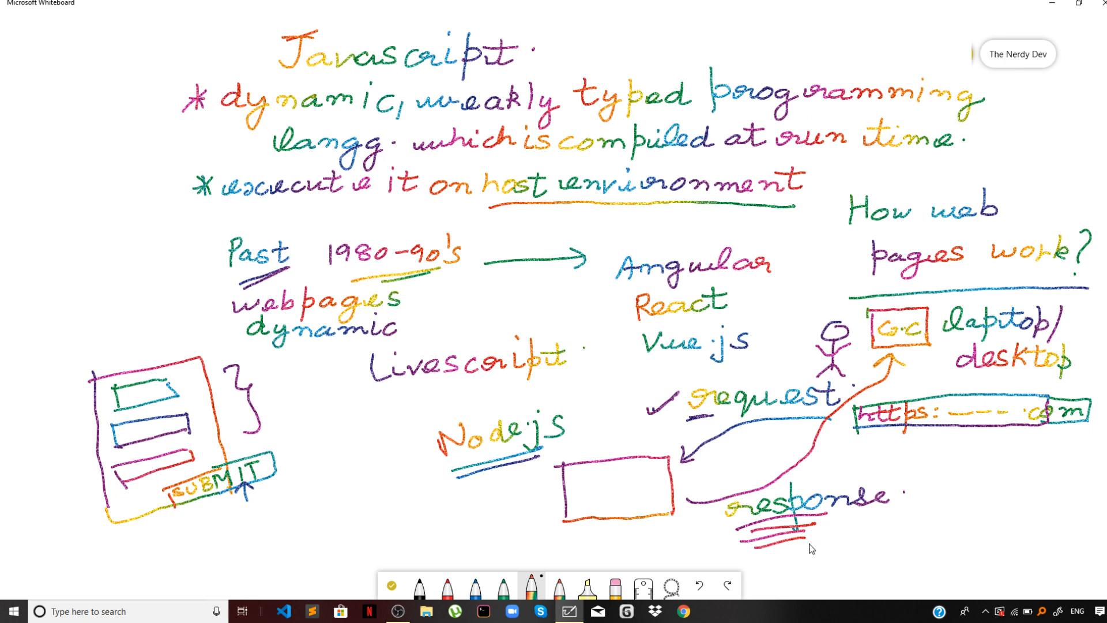
{"action": "mouse_move", "coordinate": [798, 542]}
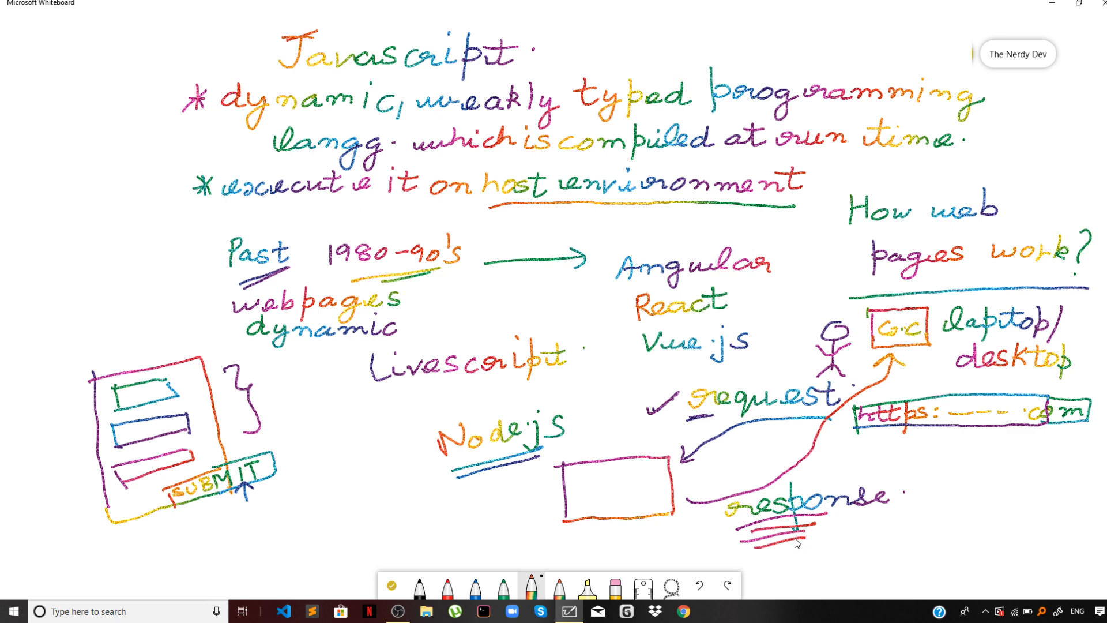
{"action": "mouse_move", "coordinate": [797, 533]}
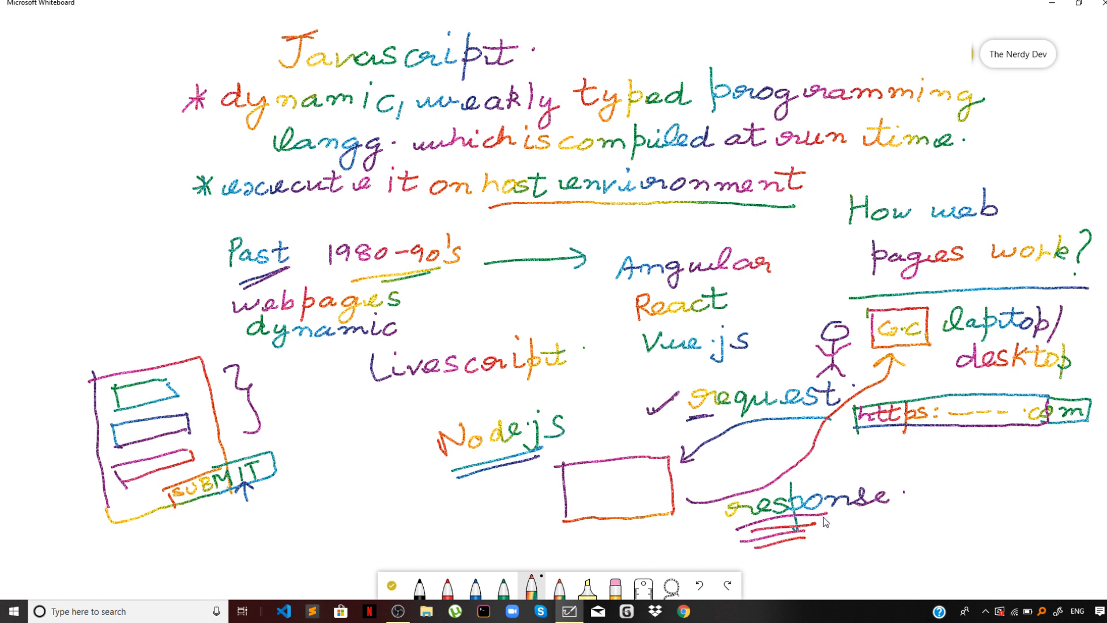
{"action": "mouse_move", "coordinate": [818, 525]}
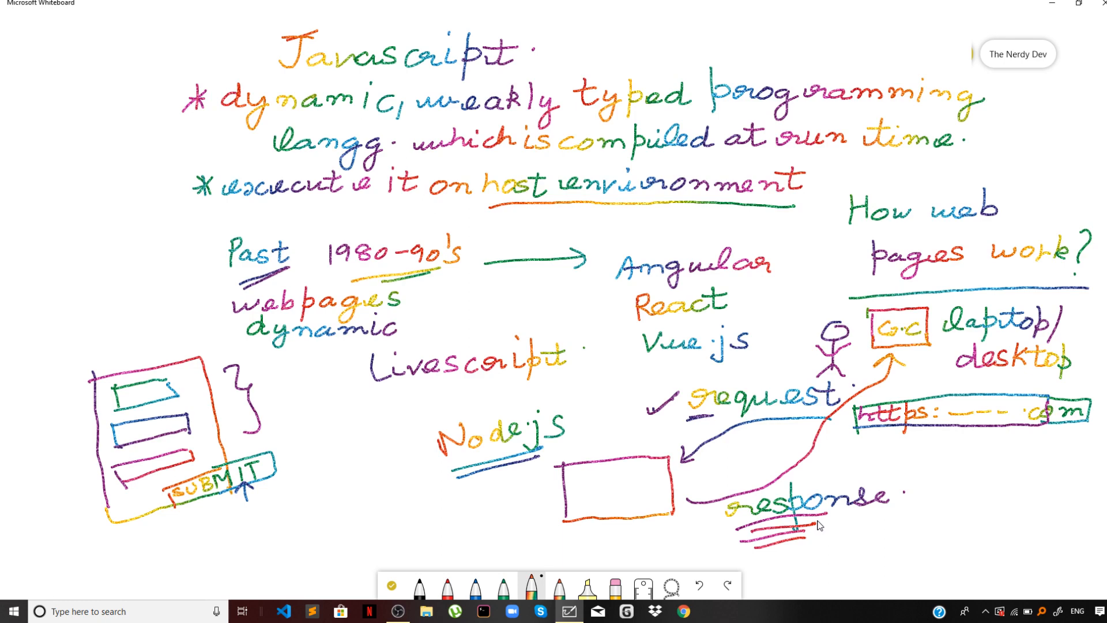
{"action": "mouse_move", "coordinate": [846, 496]}
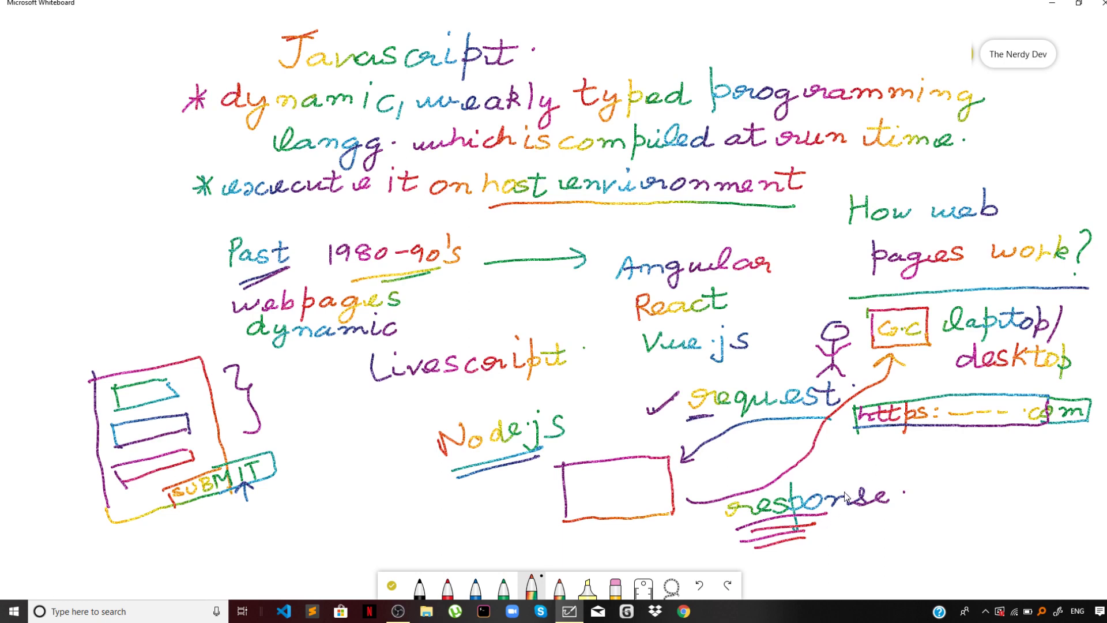
{"action": "mouse_move", "coordinate": [833, 503]}
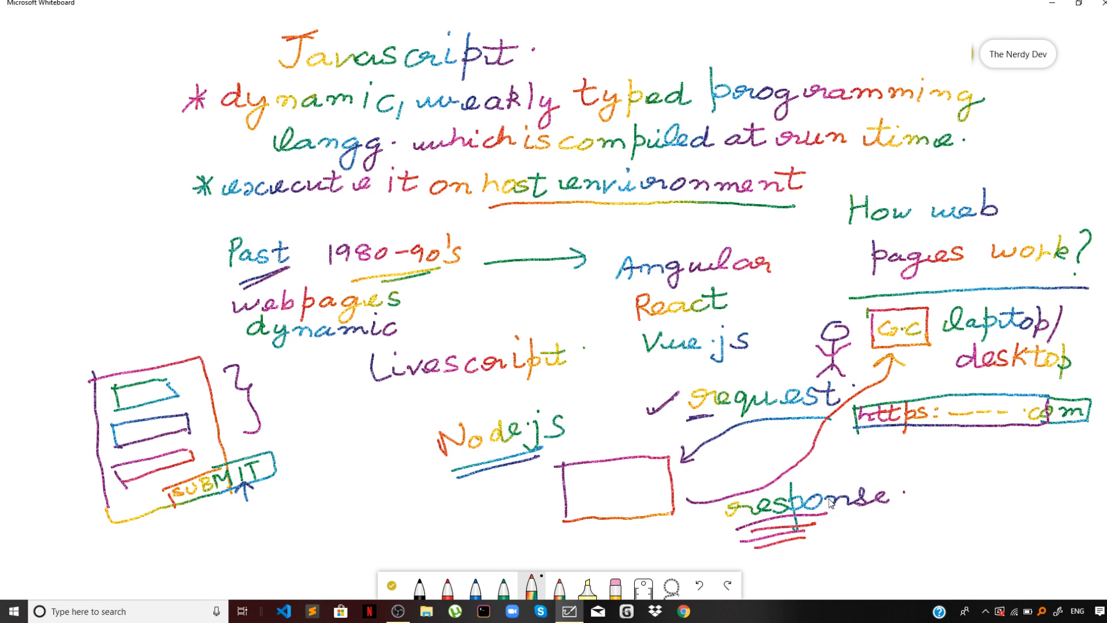
{"action": "mouse_move", "coordinate": [830, 505]}
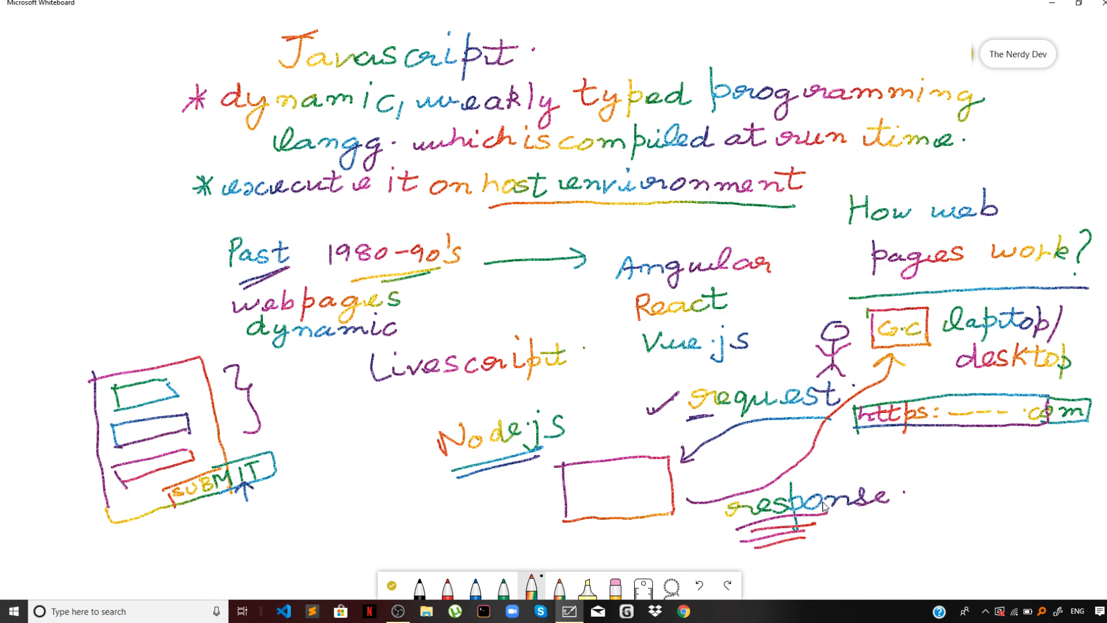
{"action": "mouse_move", "coordinate": [818, 509]}
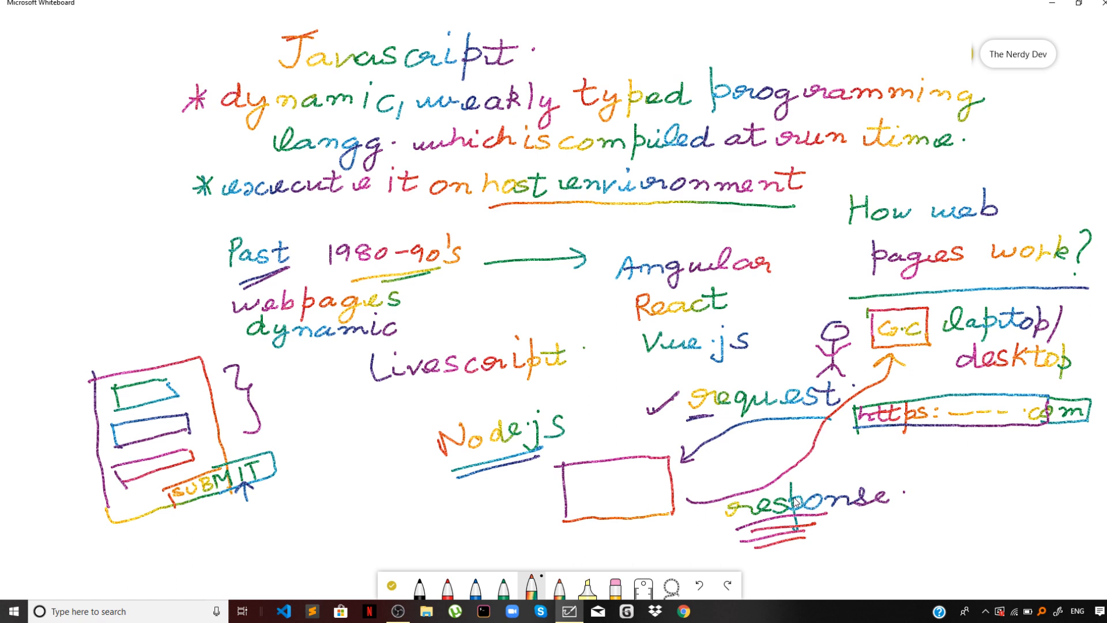
{"action": "mouse_move", "coordinate": [795, 507]}
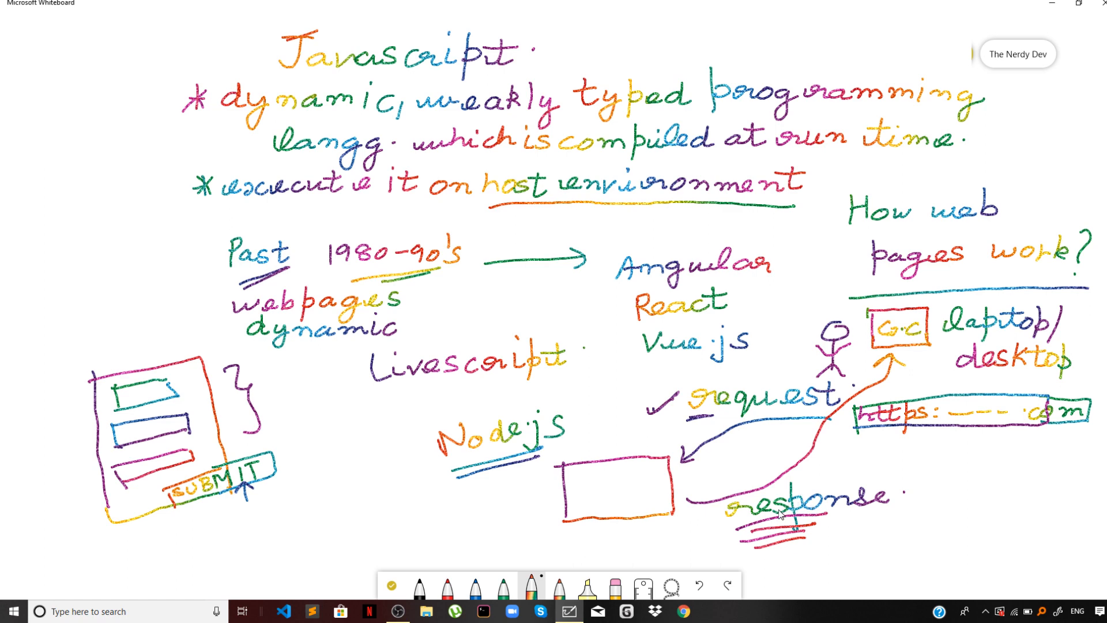
{"action": "mouse_move", "coordinate": [770, 524]}
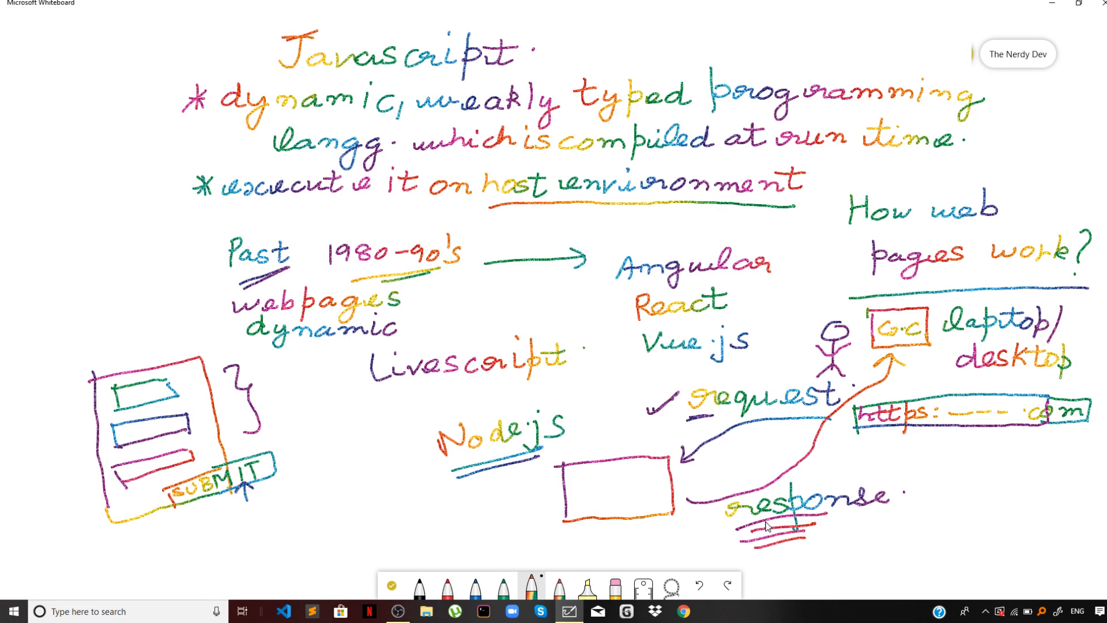
{"action": "mouse_move", "coordinate": [766, 526]}
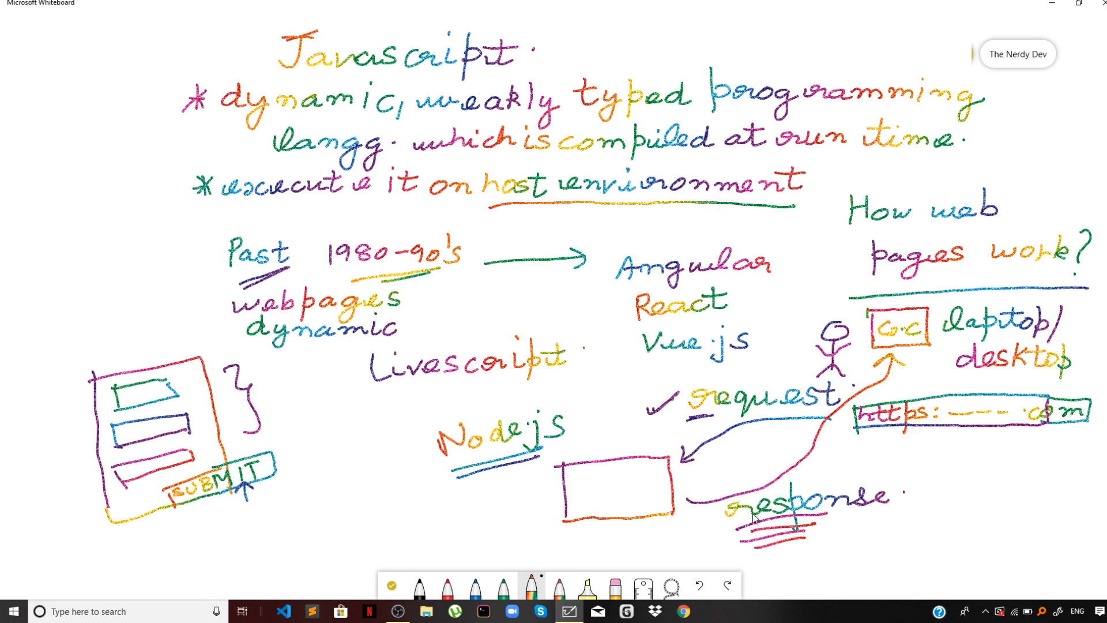
{"action": "mouse_move", "coordinate": [752, 519]}
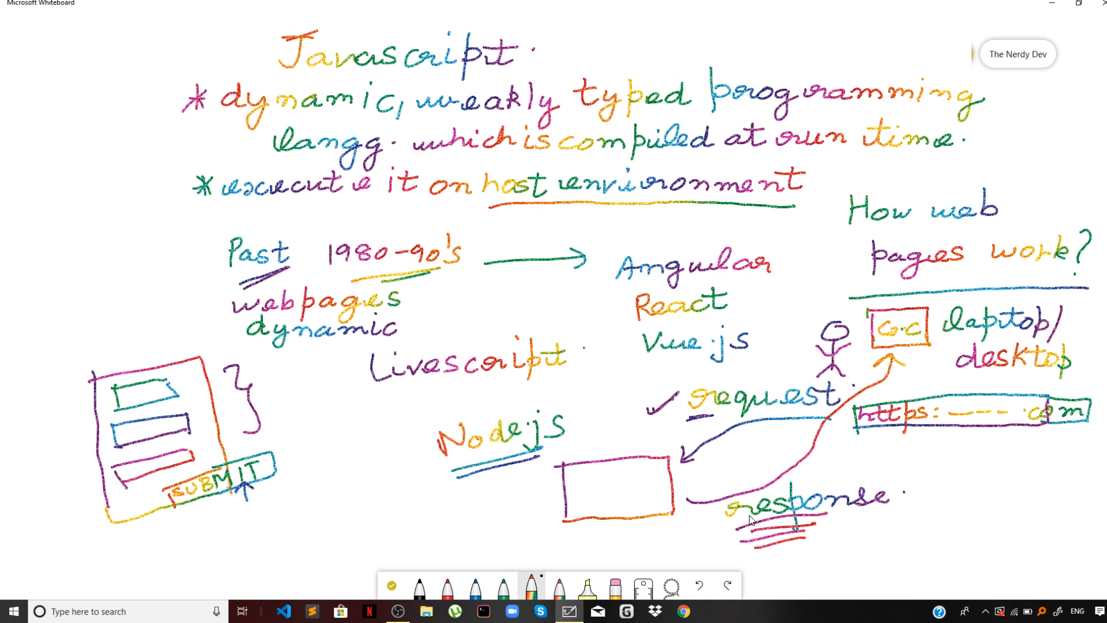
{"action": "mouse_move", "coordinate": [749, 524]}
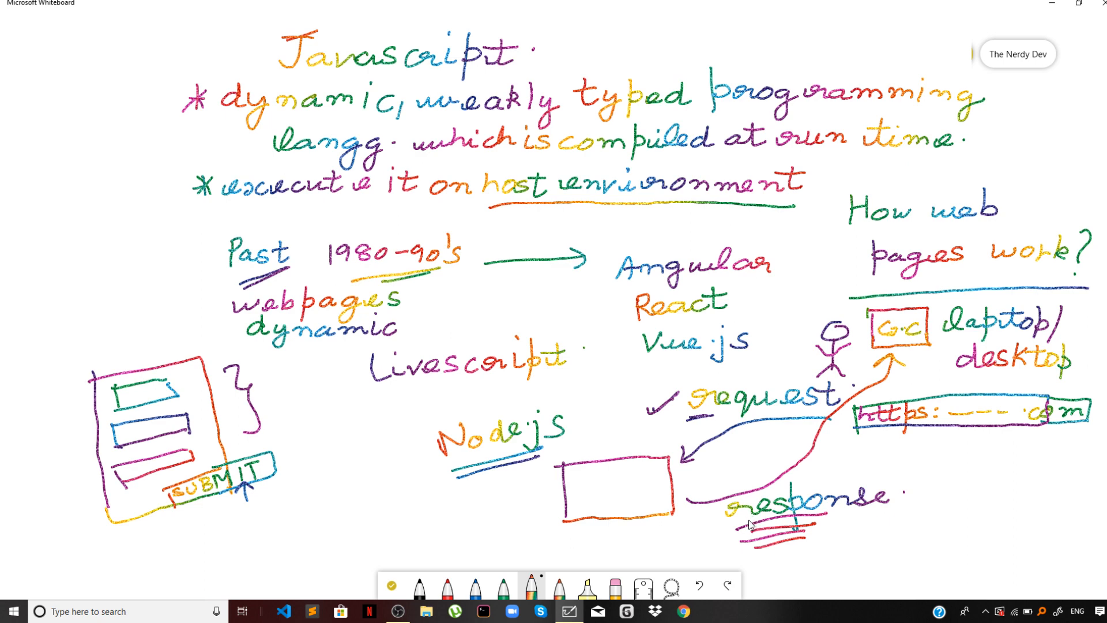
{"action": "mouse_move", "coordinate": [746, 522]}
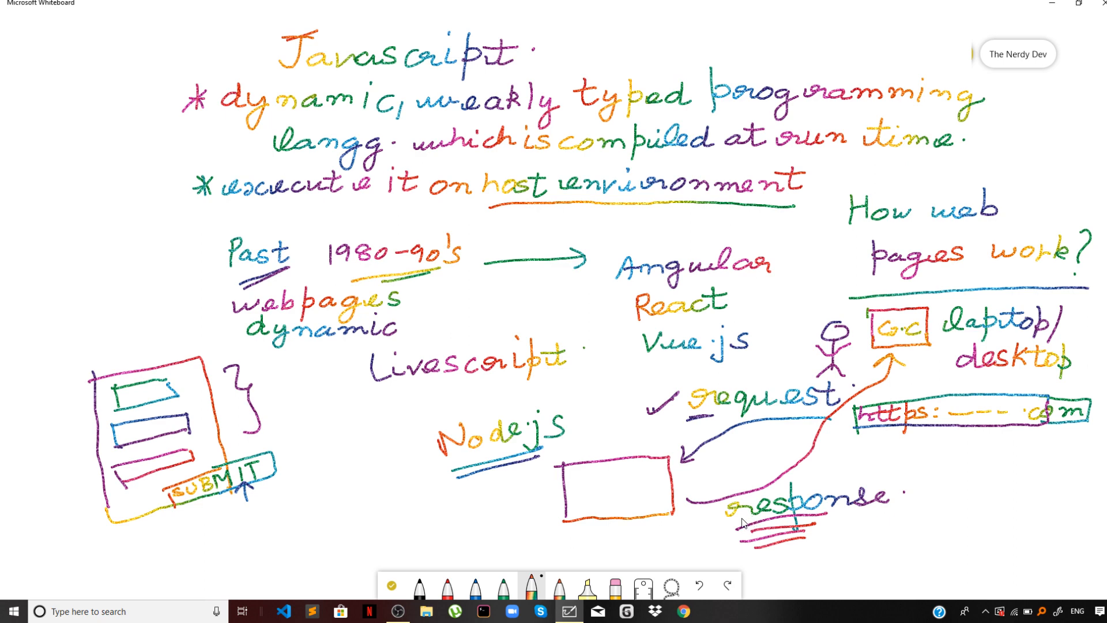